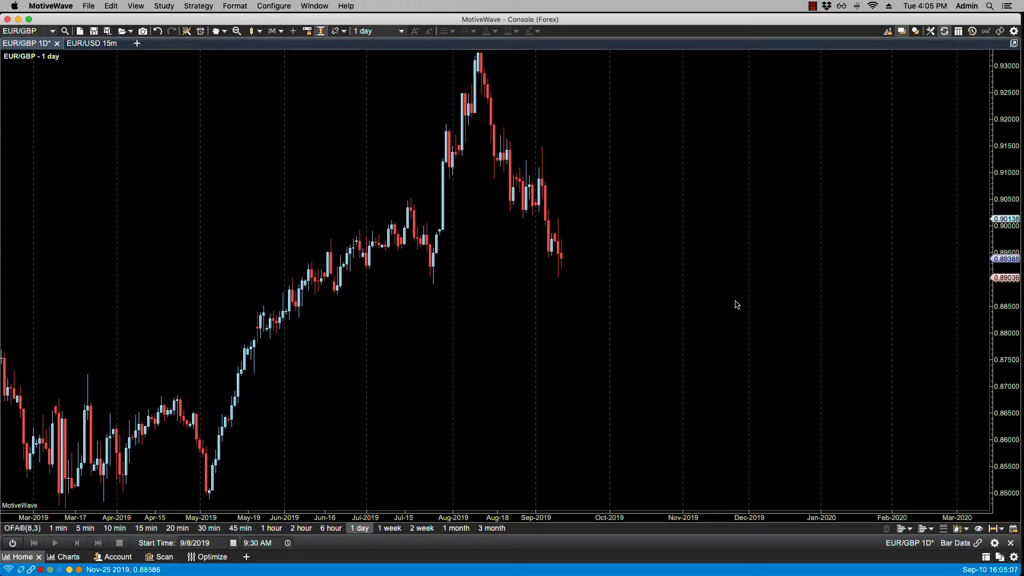
{"action": "mouse_move", "coordinate": [736, 302]}
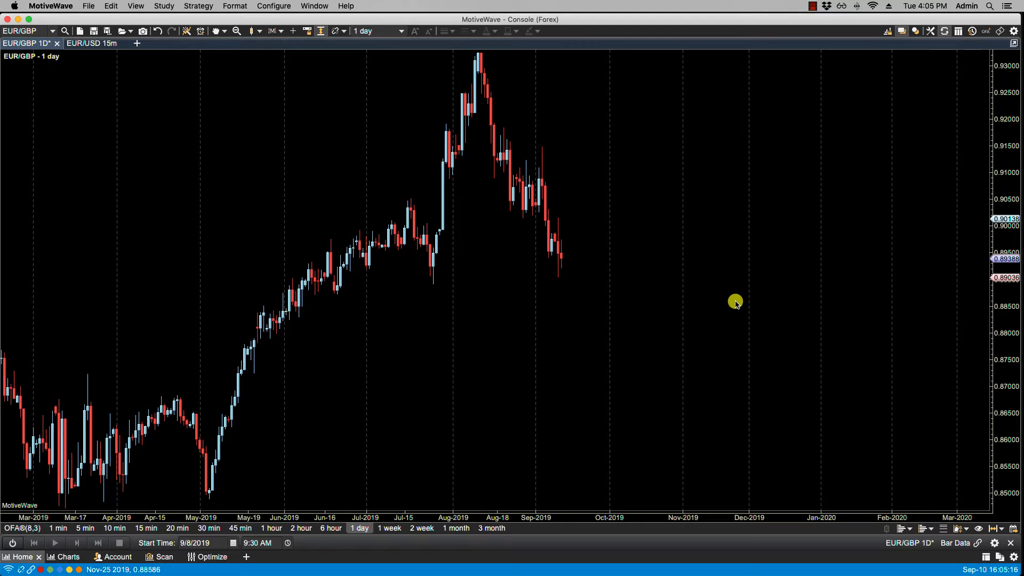
{"action": "mouse_move", "coordinate": [88, 6]}
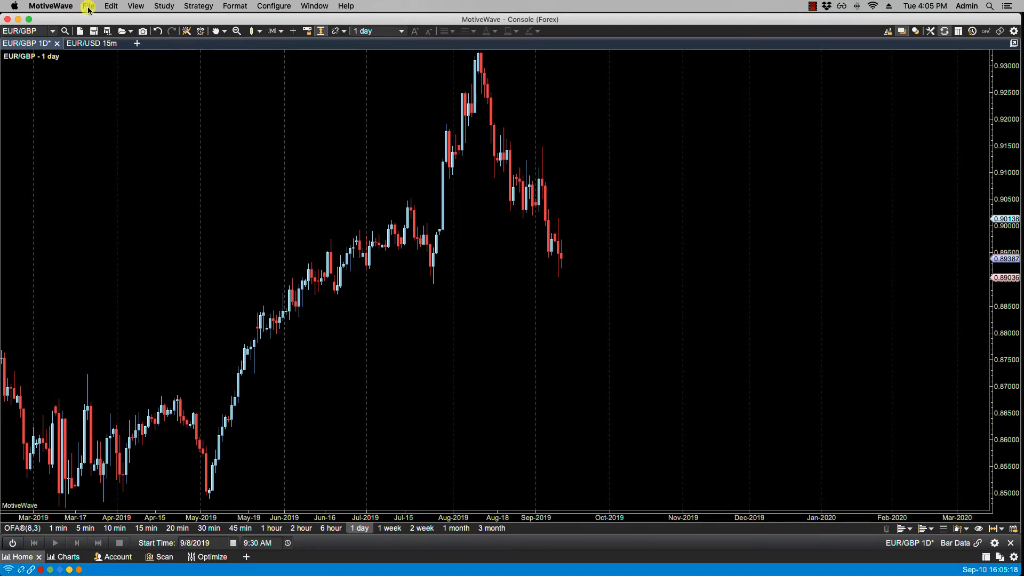
Step: Show the mouse-tool dropdown listing chart drawing tools and their keyboard shortcuts
{"action": "left_click", "coordinate": [90, 6]}
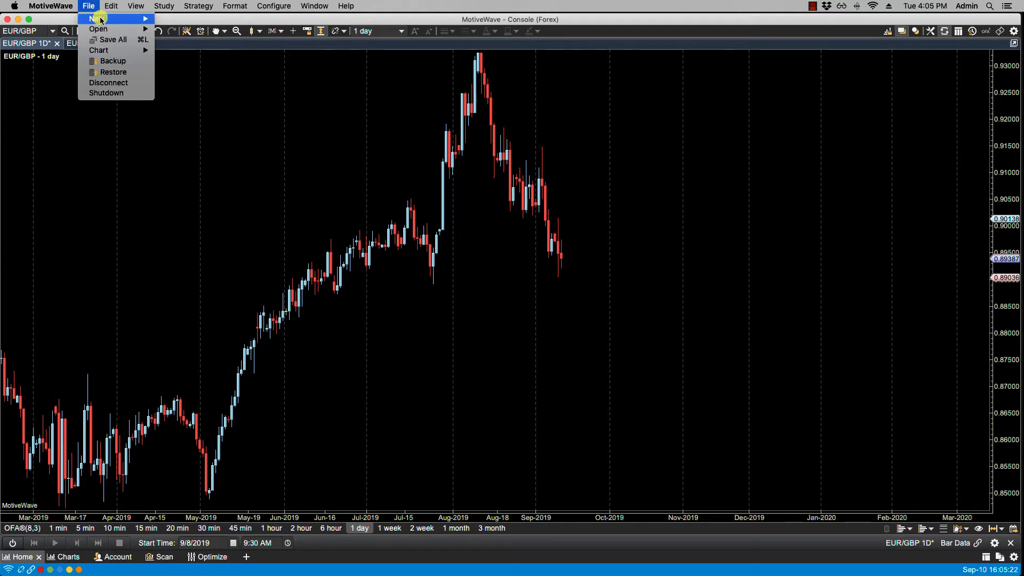
{"action": "mouse_move", "coordinate": [113, 39]}
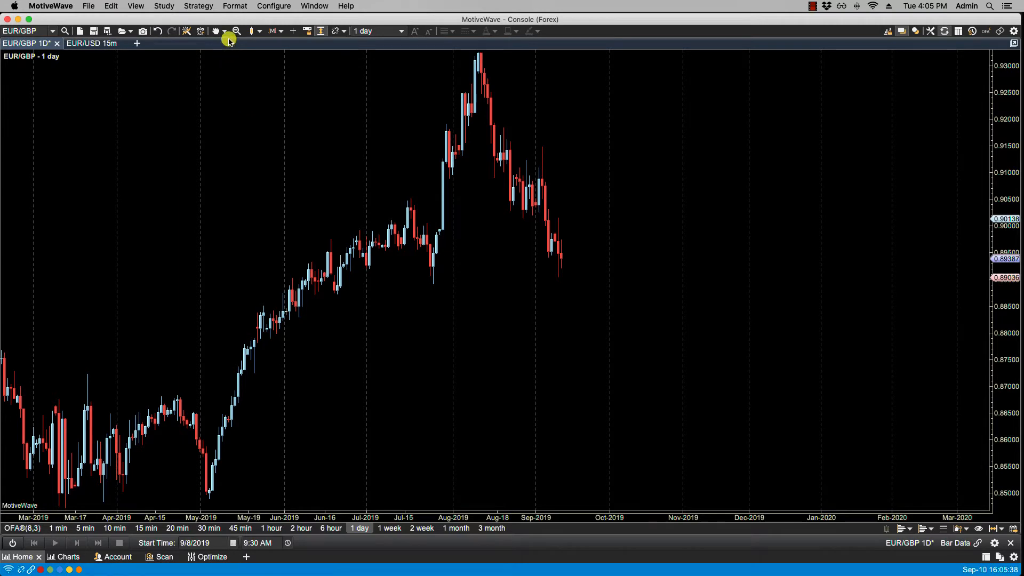
{"action": "left_click", "coordinate": [223, 31]}
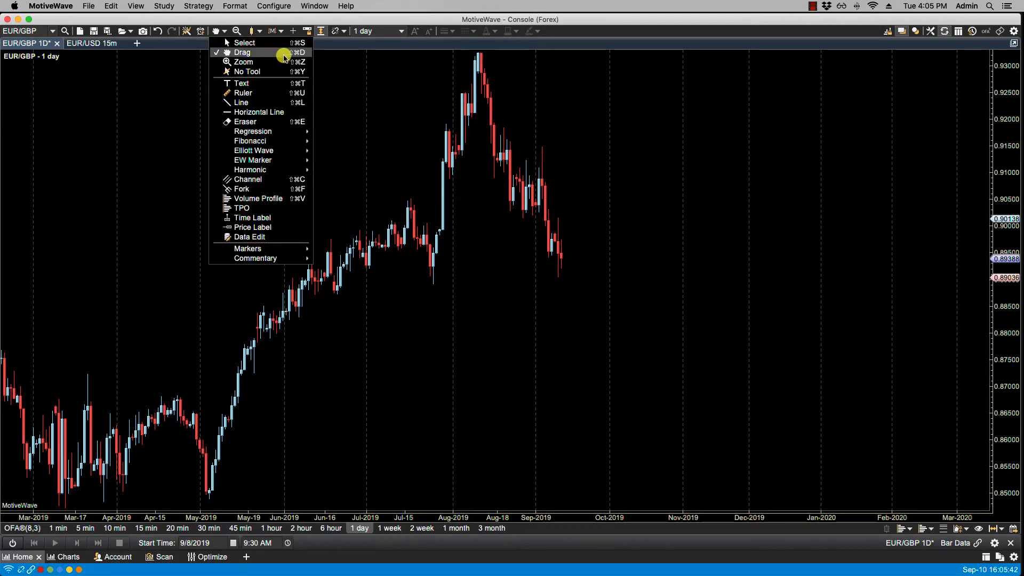
{"action": "mouse_move", "coordinate": [247, 71]}
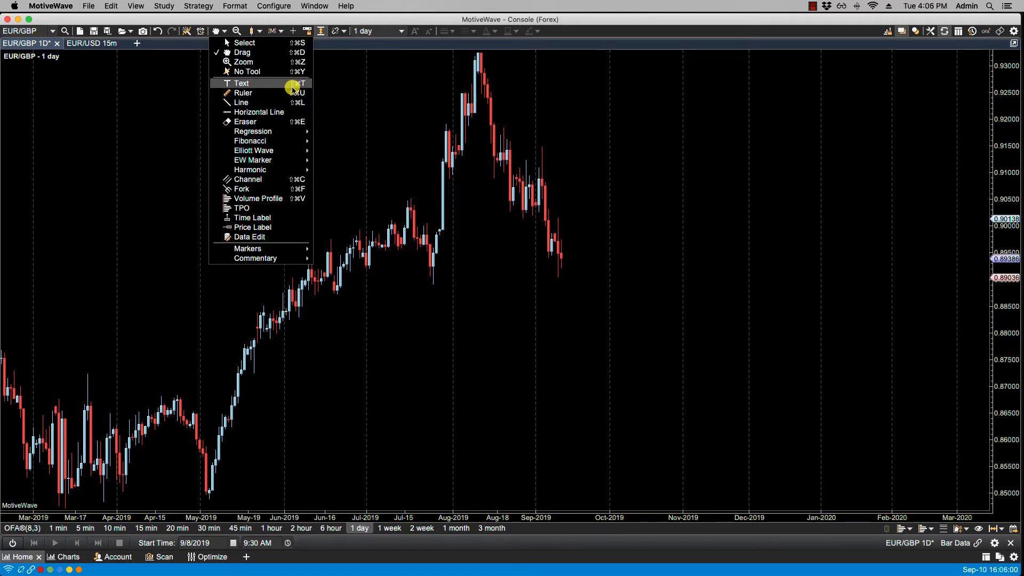
{"action": "mouse_move", "coordinate": [300, 102]}
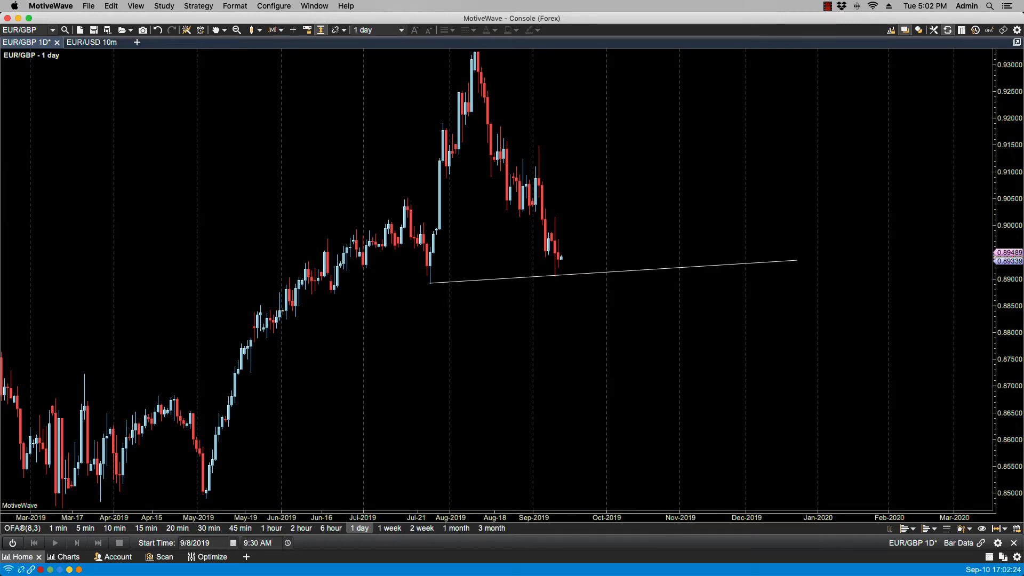
Step: Open Preferences from the Configure menu on the general settings
{"action": "left_click", "coordinate": [274, 6]}
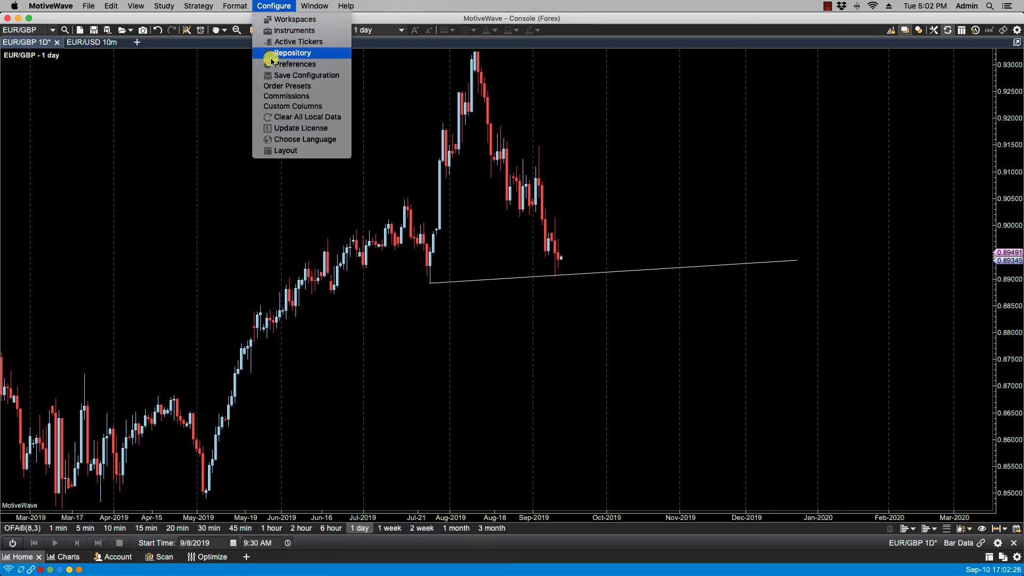
{"action": "left_click", "coordinate": [295, 64]}
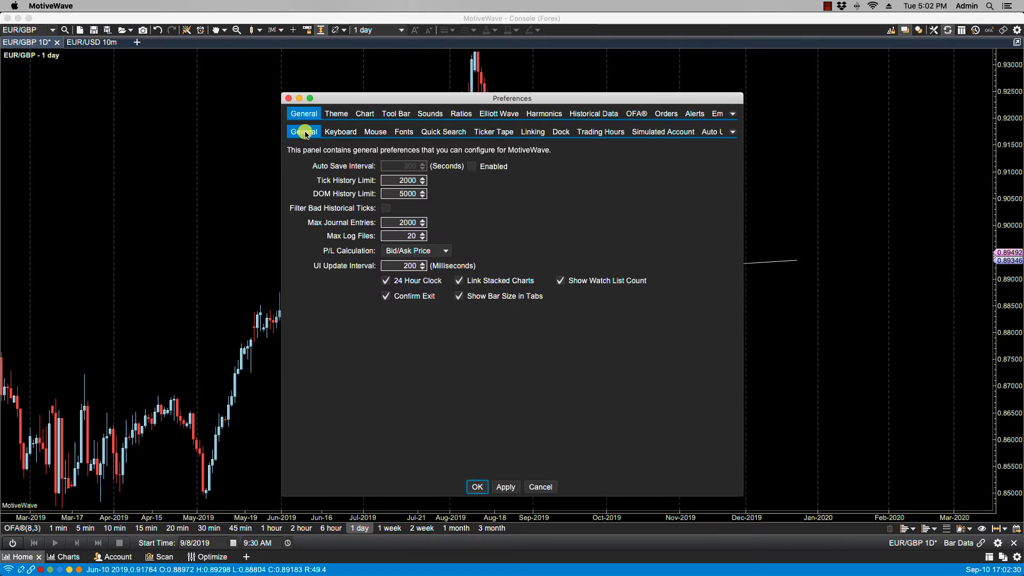
Step: Show the Keyboard shortcuts tab and turn off Use Defaults
{"action": "left_click", "coordinate": [341, 131]}
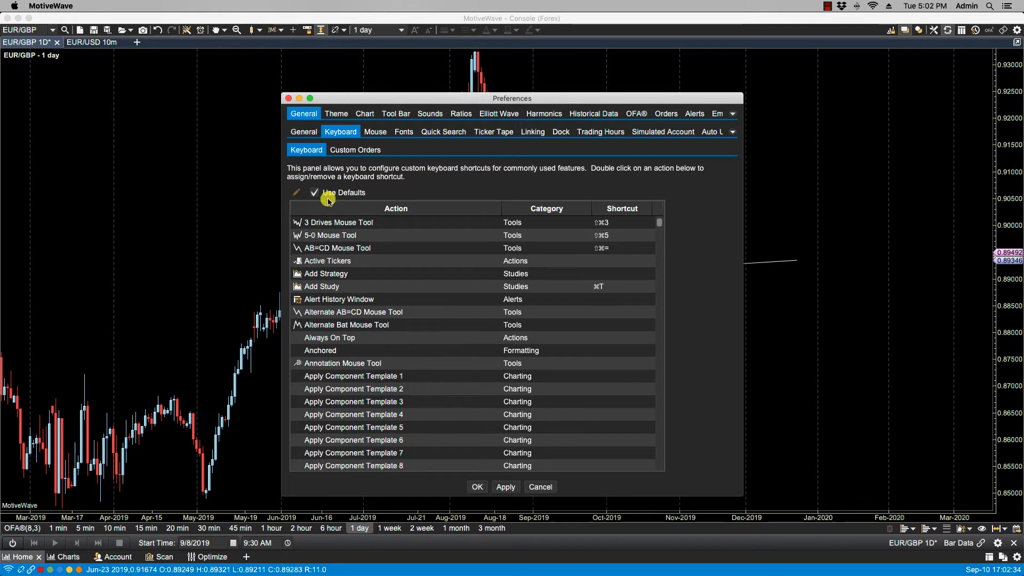
{"action": "mouse_move", "coordinate": [369, 203]}
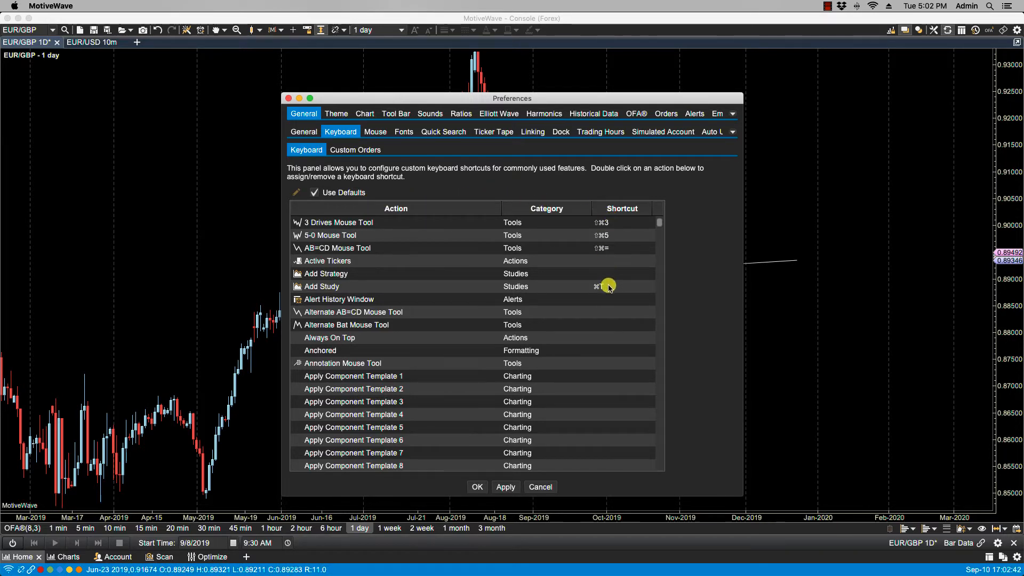
{"action": "mouse_move", "coordinate": [375, 232]}
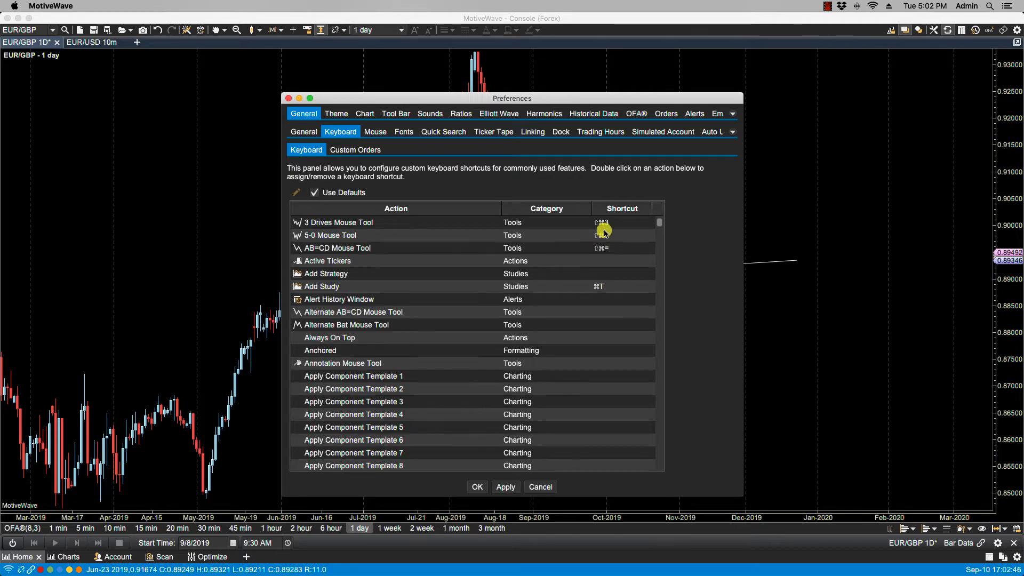
{"action": "mouse_move", "coordinate": [451, 216]}
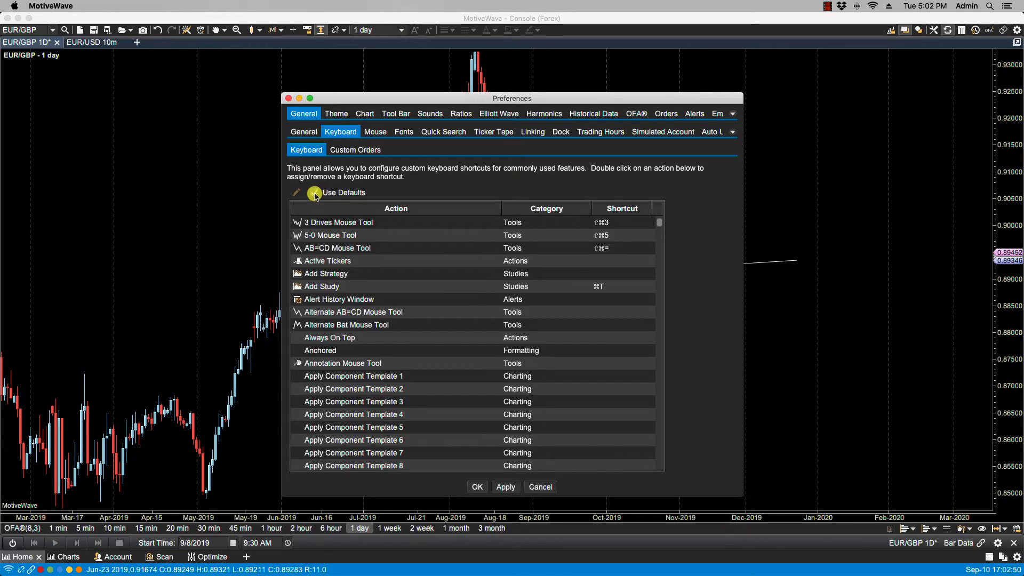
{"action": "left_click", "coordinate": [314, 192]}
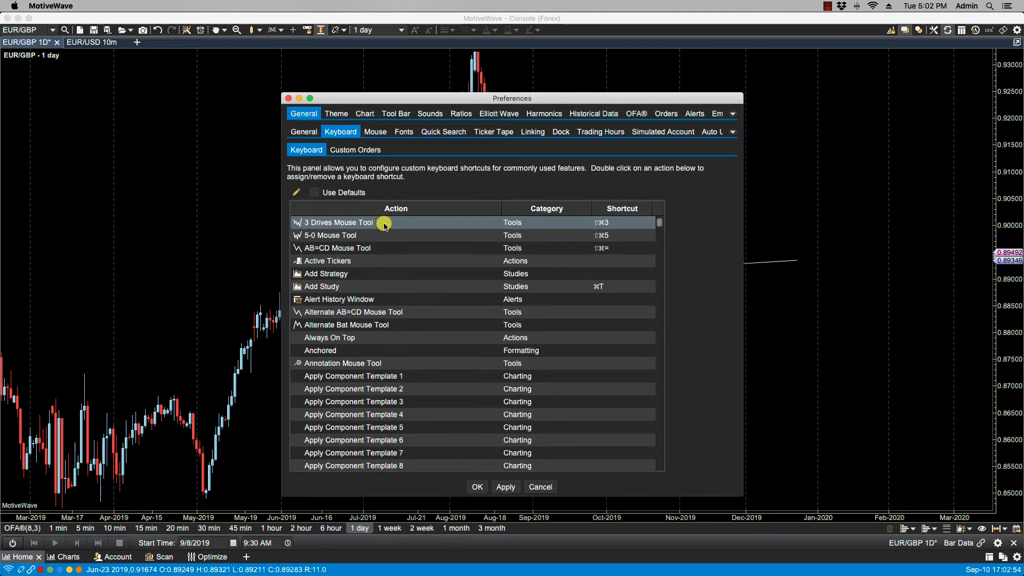
{"action": "double_click", "coordinate": [340, 222]}
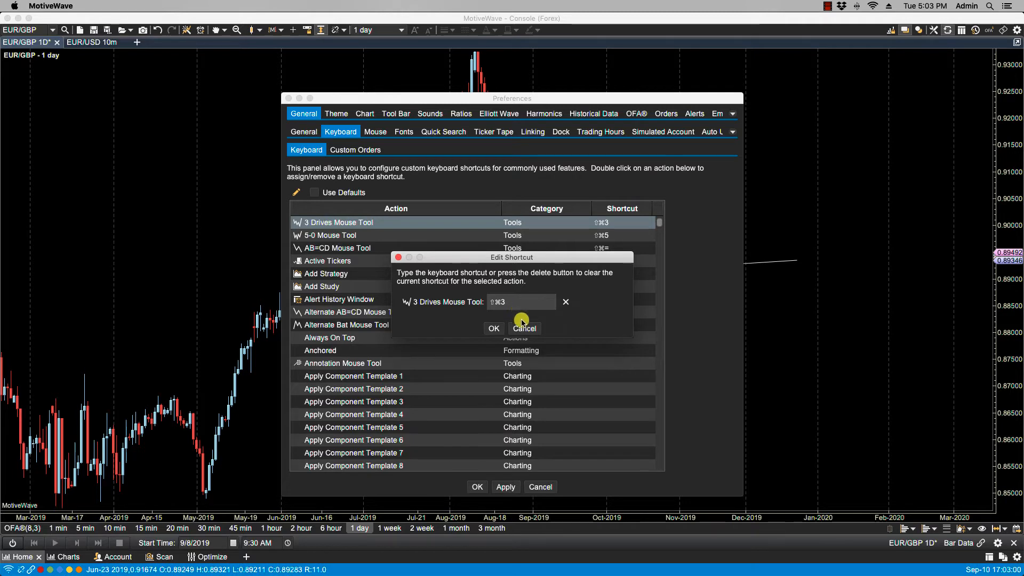
{"action": "left_click", "coordinate": [523, 328]}
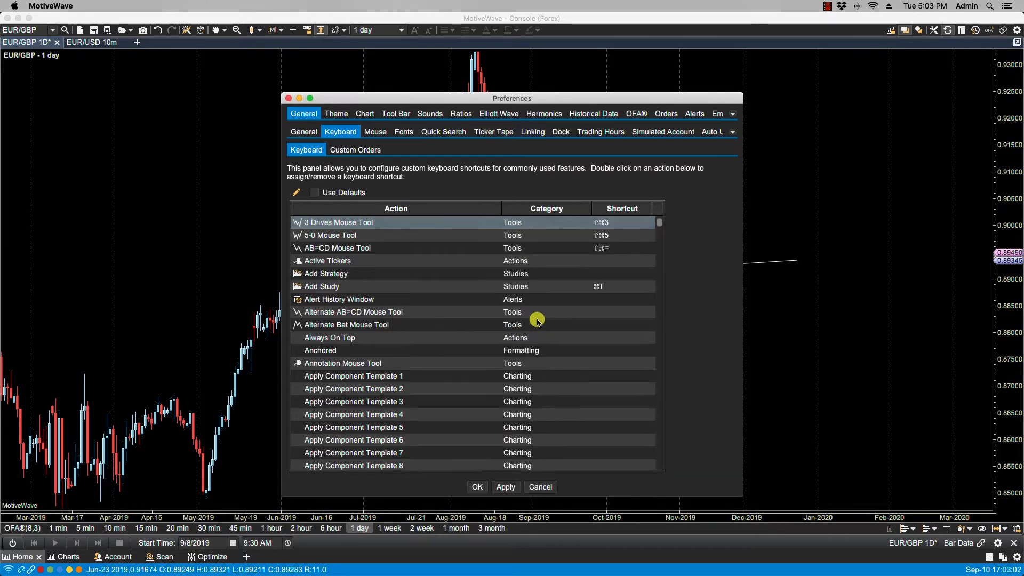
{"action": "mouse_move", "coordinate": [545, 216]}
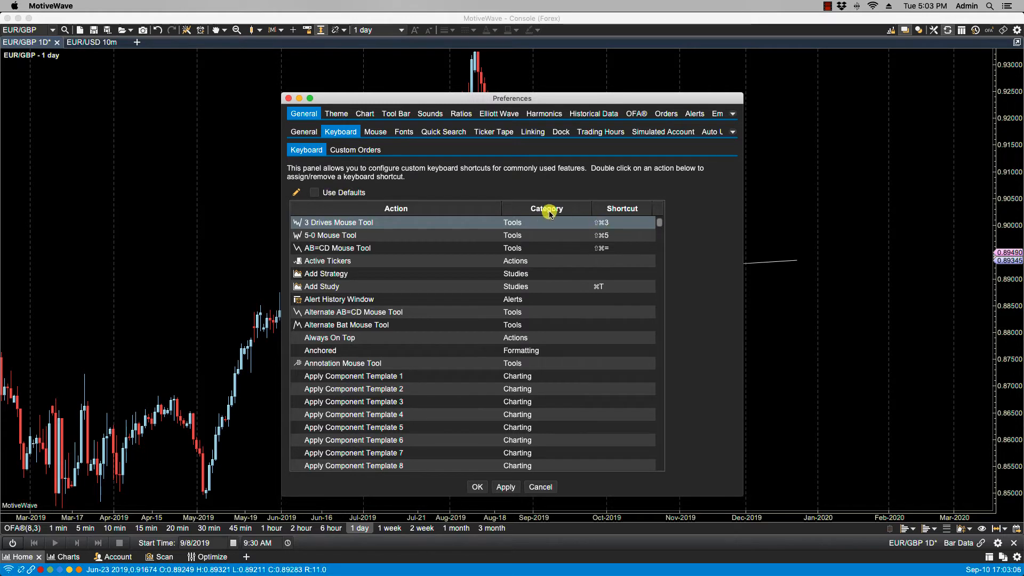
{"action": "mouse_move", "coordinate": [549, 212]}
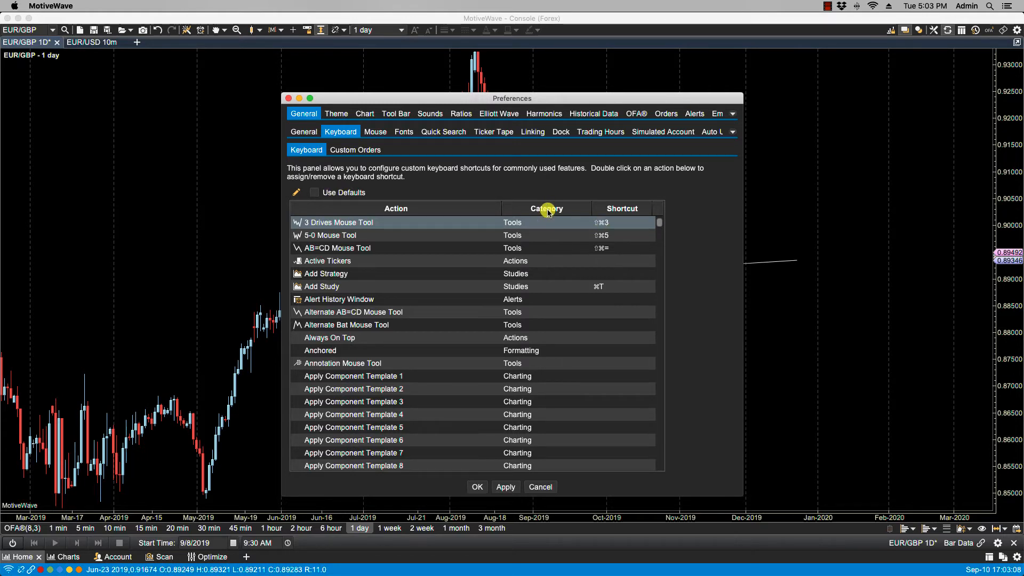
{"action": "left_click", "coordinate": [546, 208]}
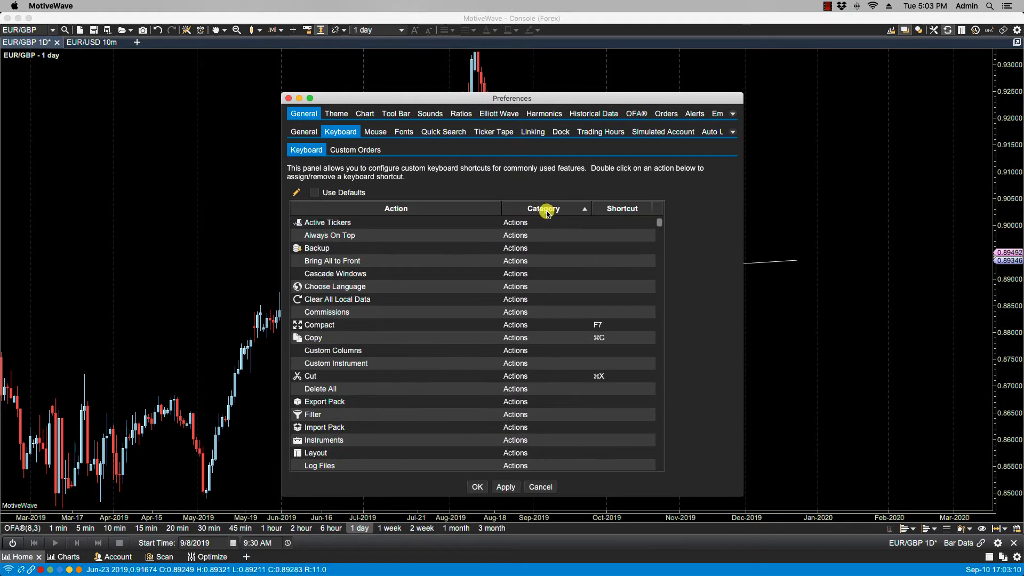
{"action": "mouse_move", "coordinate": [518, 312]}
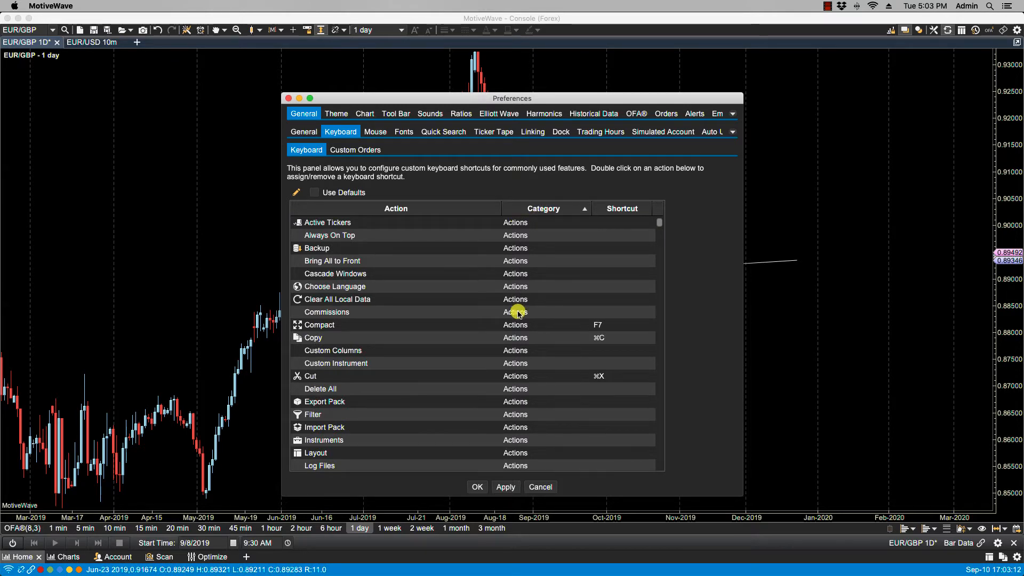
{"action": "mouse_move", "coordinate": [356, 223]}
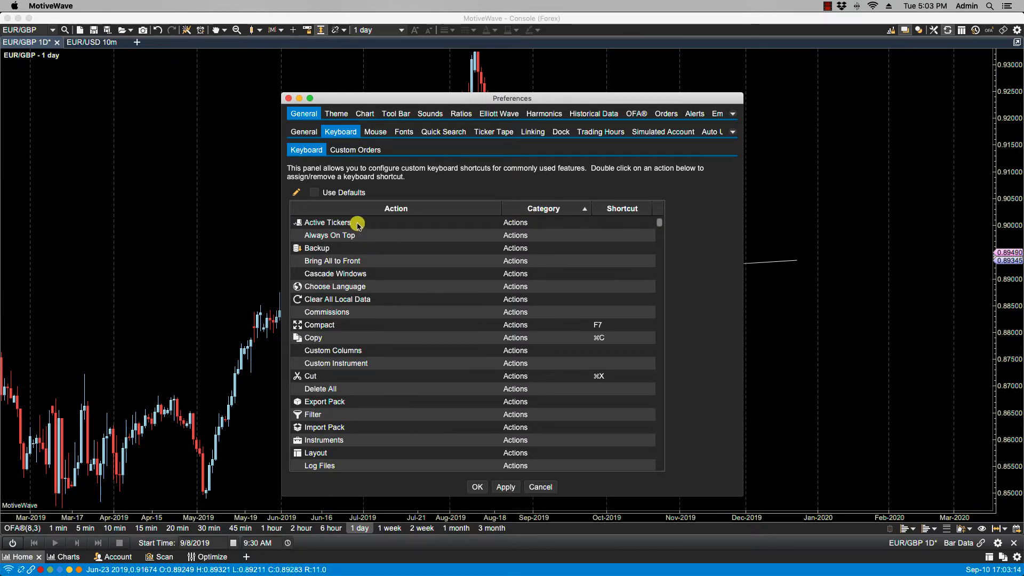
{"action": "mouse_move", "coordinate": [650, 209]}
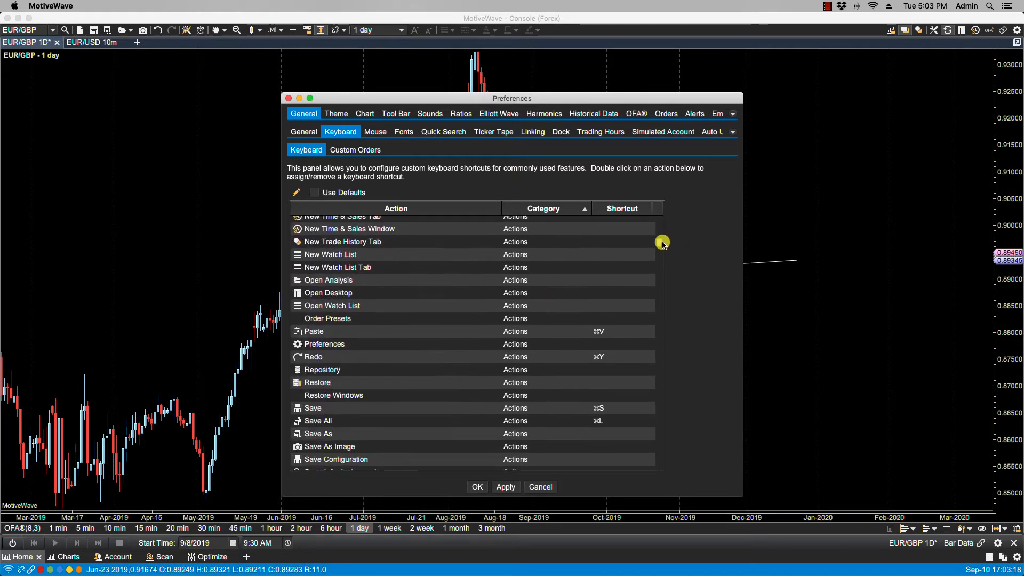
{"action": "scroll", "scroll_direction": "down", "scroll_amount": 3}
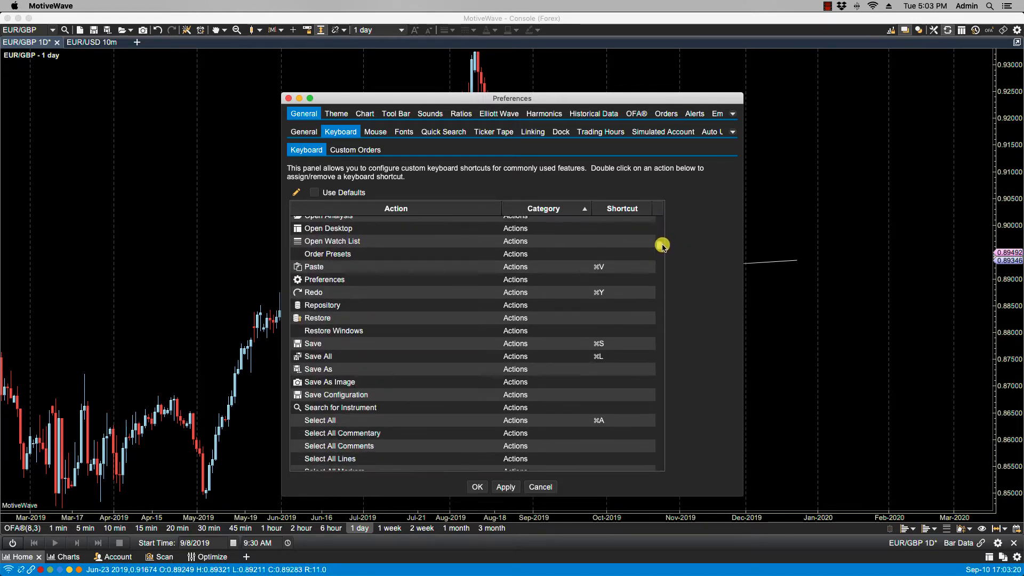
{"action": "scroll", "scroll_direction": "down", "scroll_amount": 3}
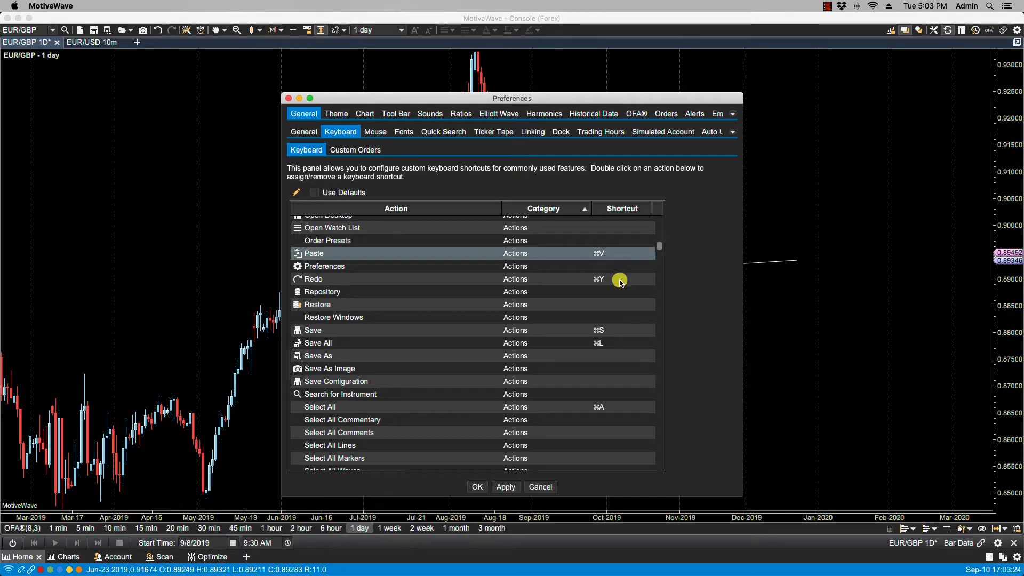
{"action": "scroll", "scroll_direction": "down", "scroll_amount": 3}
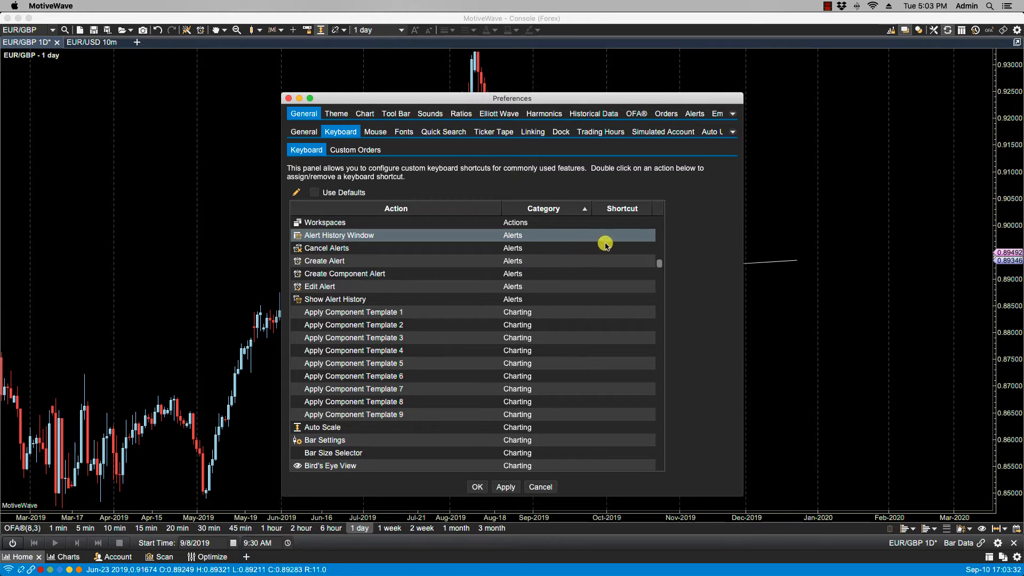
{"action": "mouse_move", "coordinate": [610, 290]}
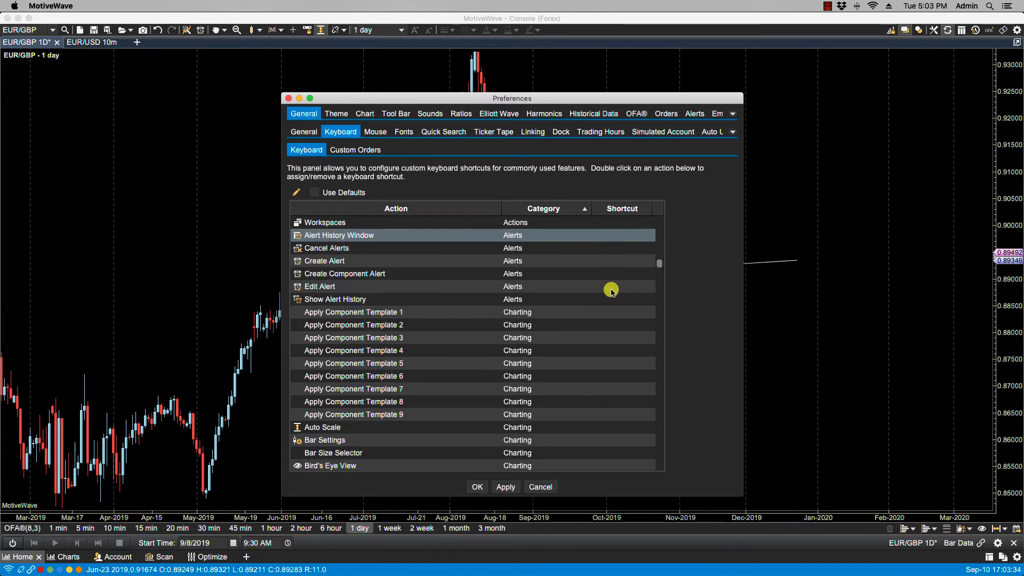
{"action": "mouse_move", "coordinate": [609, 300]}
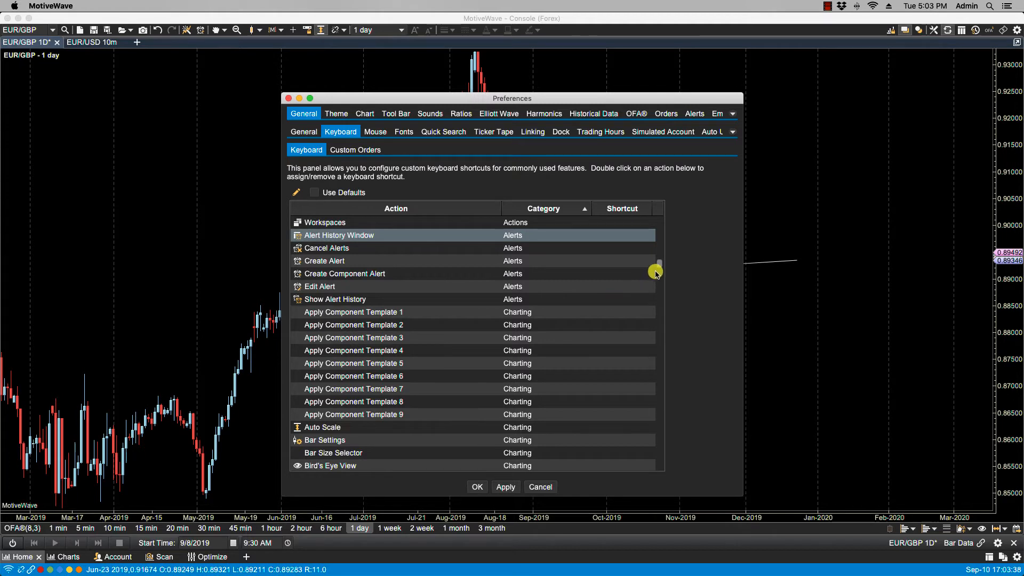
{"action": "scroll", "scroll_direction": "down", "scroll_amount": 3}
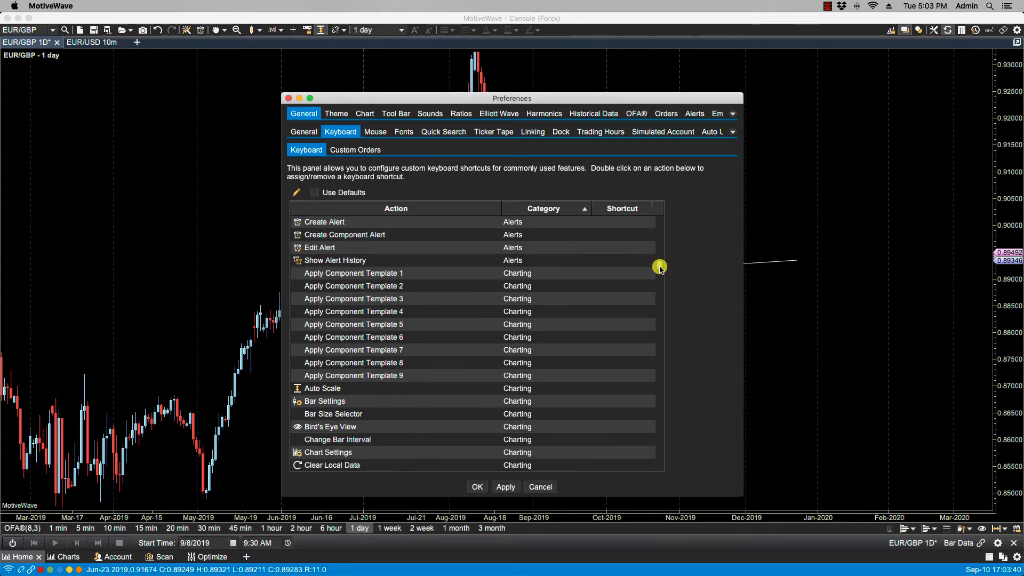
{"action": "scroll", "scroll_direction": "down", "scroll_amount": 3}
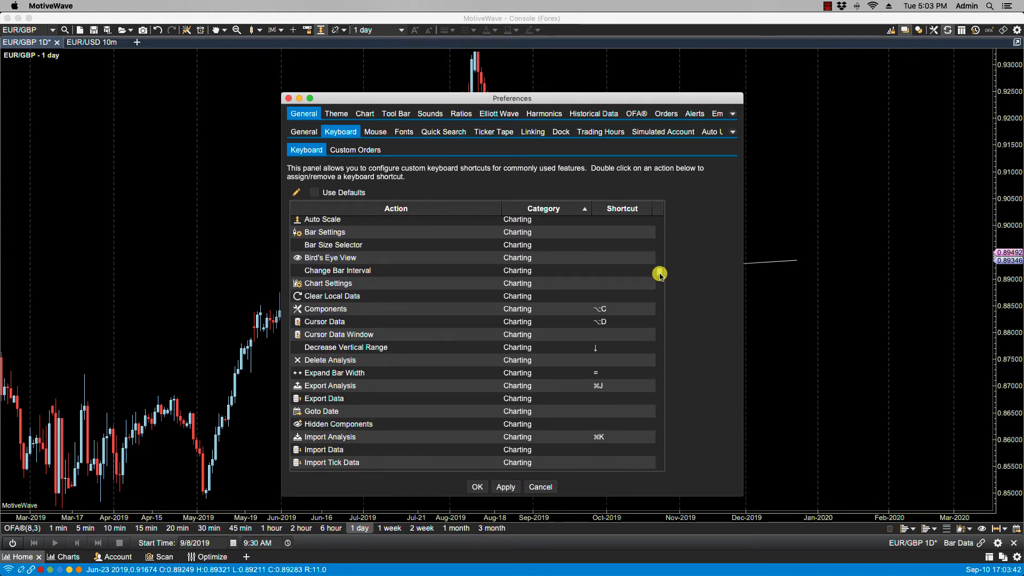
{"action": "scroll", "scroll_direction": "down", "scroll_amount": 3}
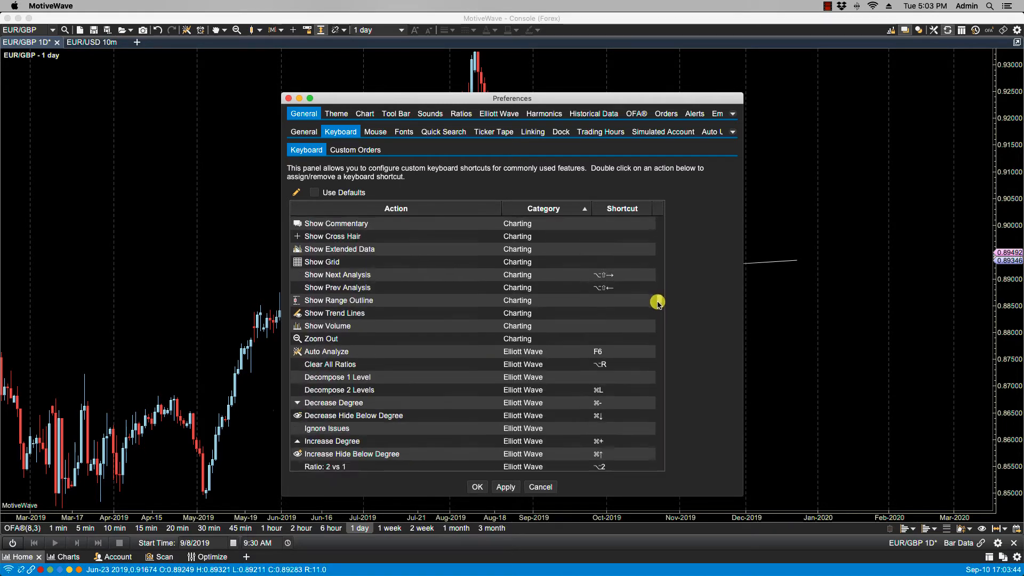
{"action": "scroll", "scroll_direction": "down", "scroll_amount": 3}
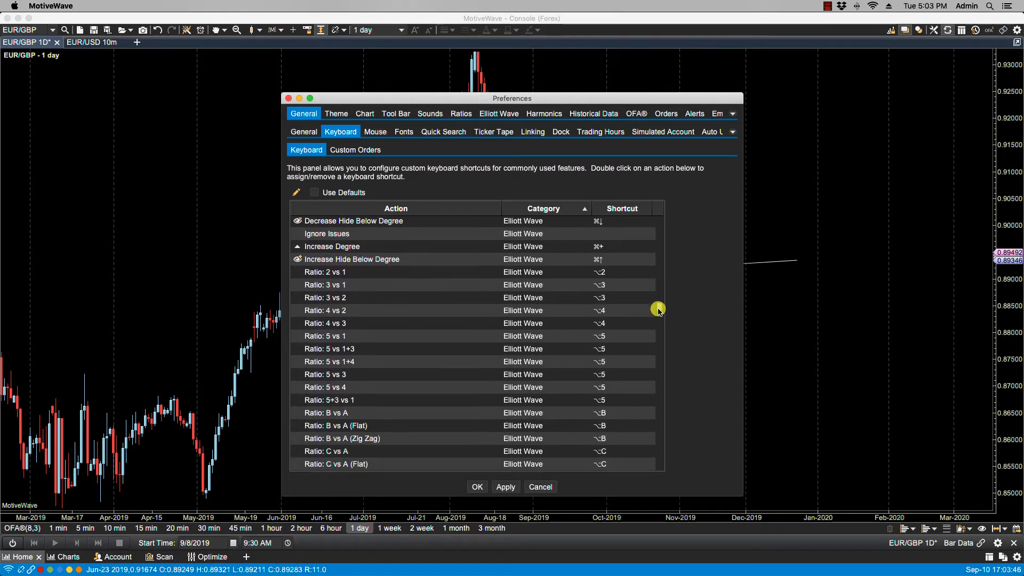
{"action": "scroll", "scroll_direction": "down", "scroll_amount": 3}
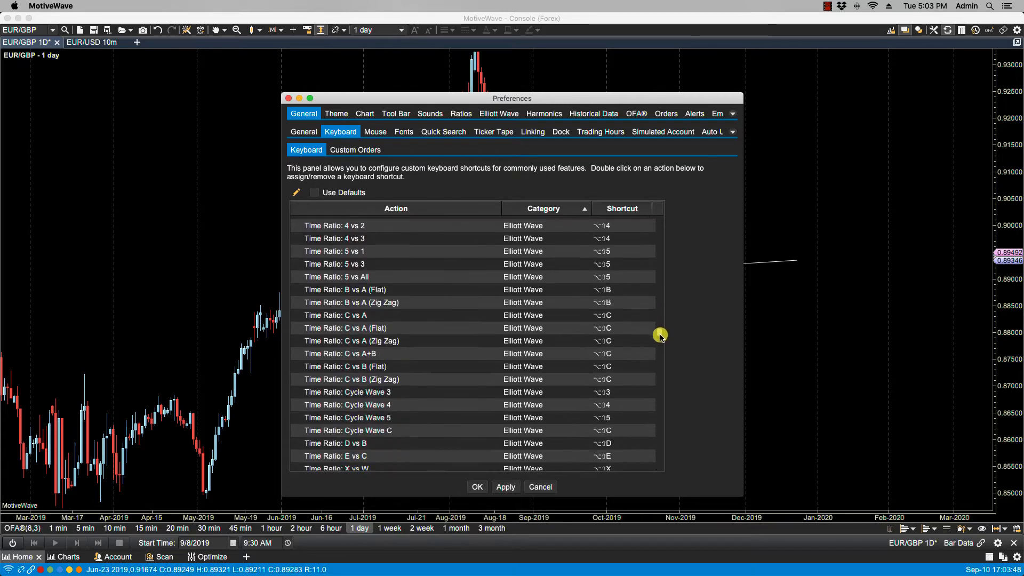
{"action": "scroll", "scroll_direction": "down", "scroll_amount": 3}
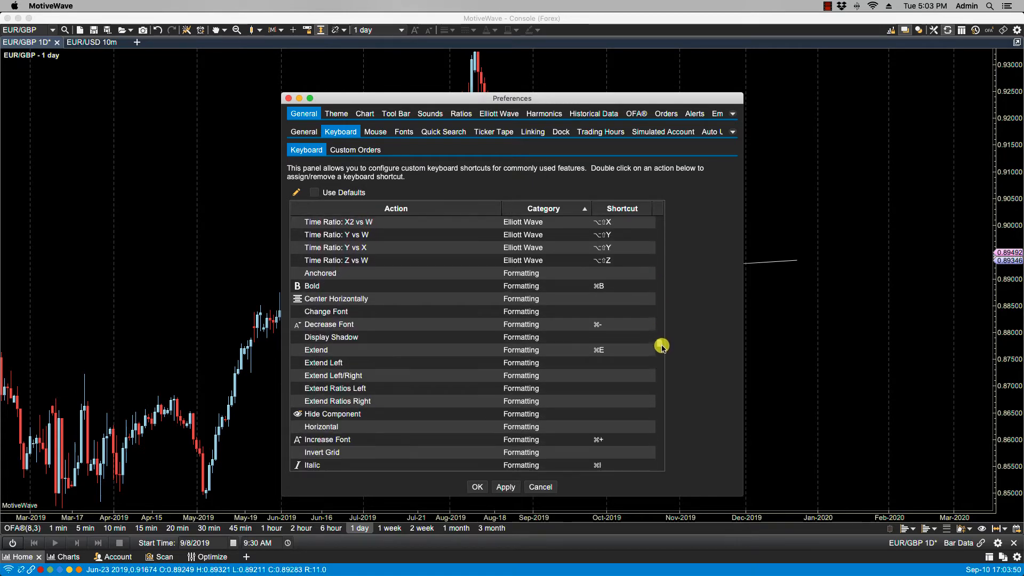
{"action": "scroll", "scroll_direction": "down", "scroll_amount": 3}
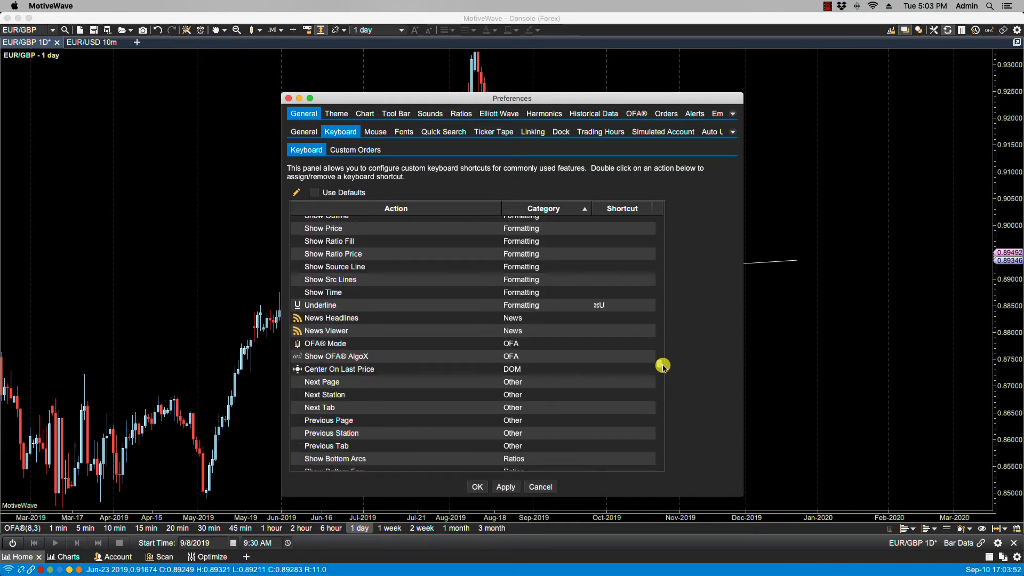
{"action": "scroll", "scroll_direction": "down", "scroll_amount": 3}
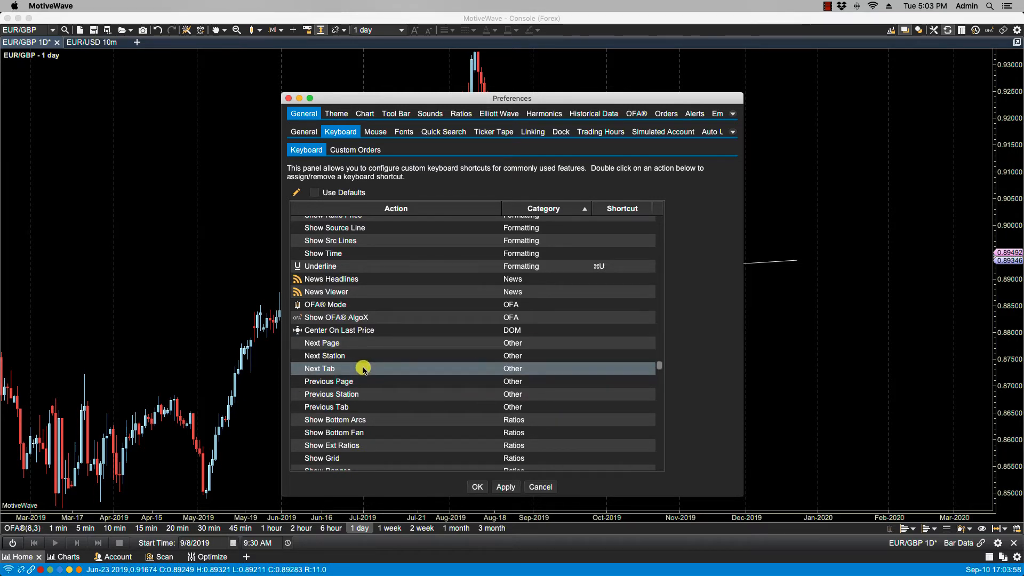
{"action": "left_click", "coordinate": [326, 407]}
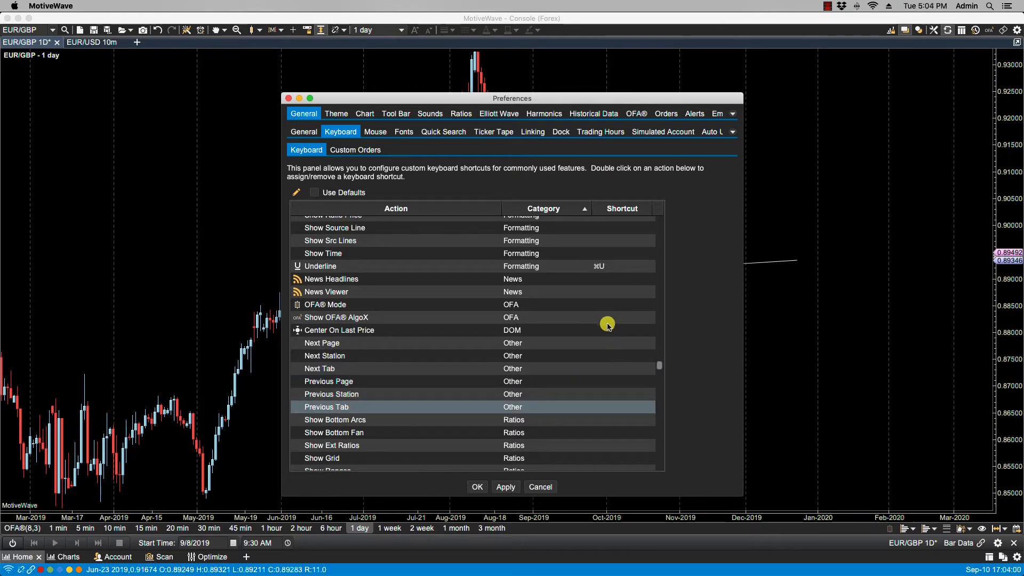
{"action": "mouse_move", "coordinate": [661, 364]}
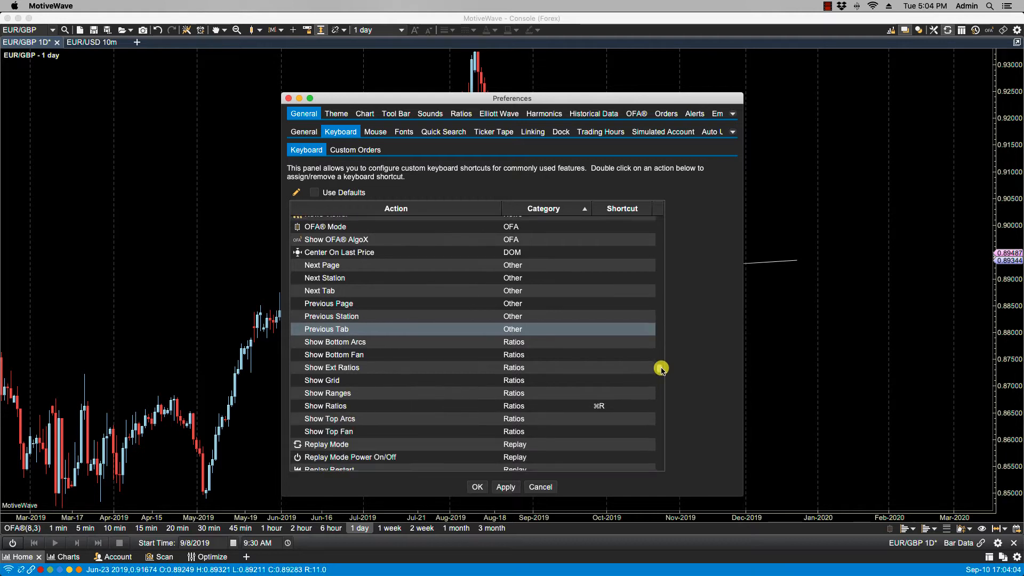
{"action": "scroll", "scroll_direction": "down", "scroll_amount": 3}
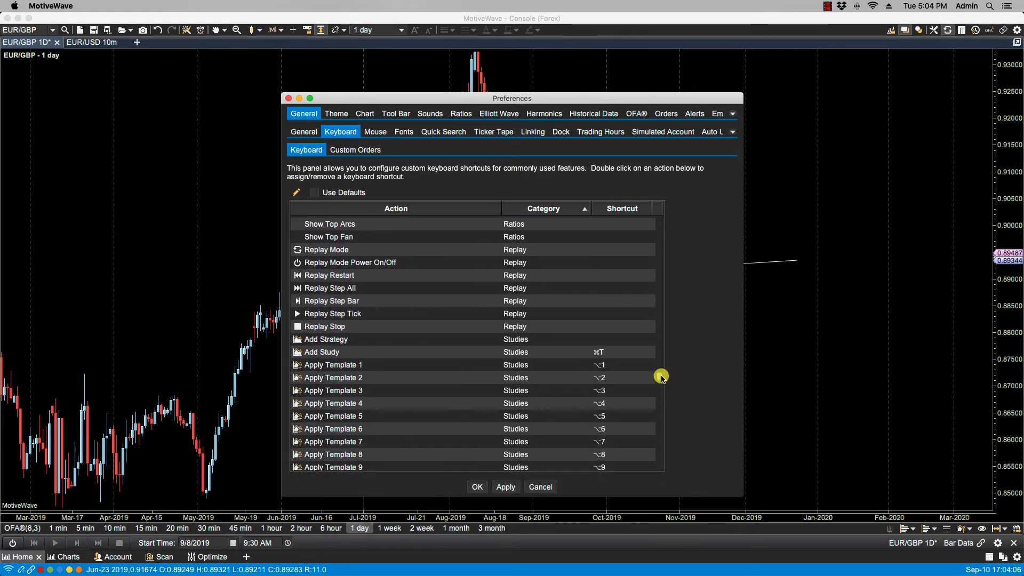
{"action": "scroll", "scroll_direction": "down", "scroll_amount": 3}
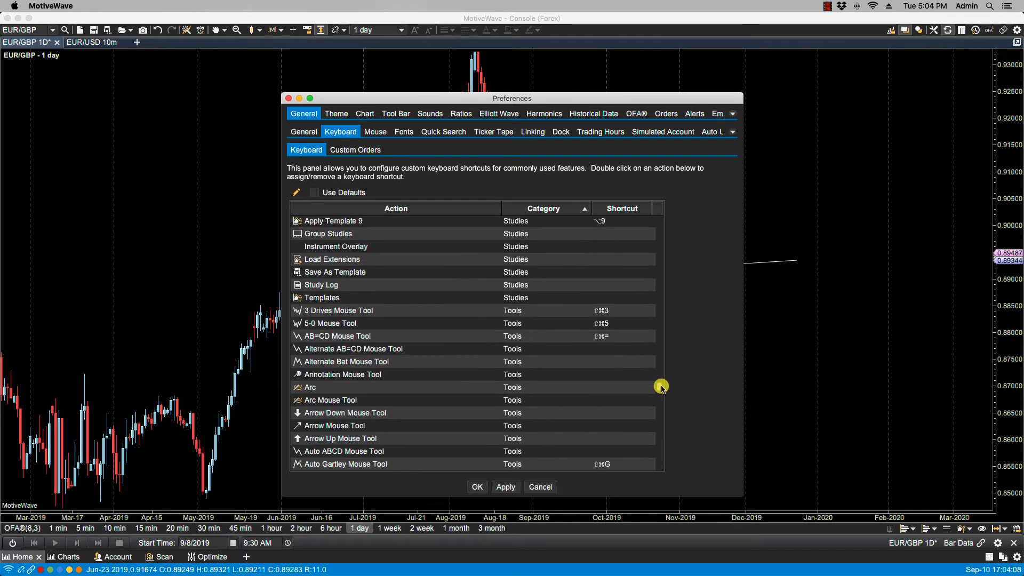
{"action": "scroll", "scroll_direction": "down", "scroll_amount": 3}
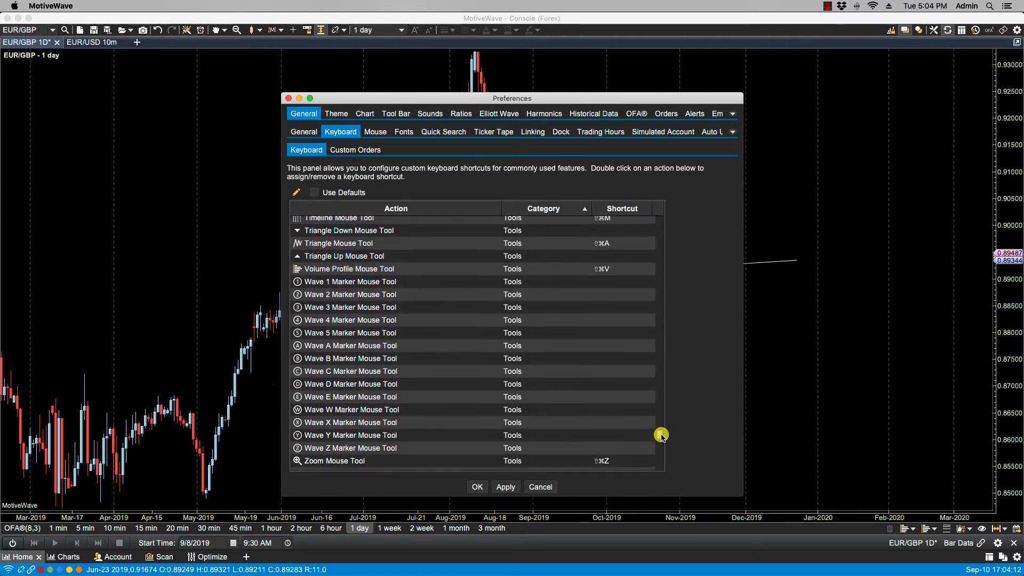
{"action": "scroll", "scroll_direction": "down", "scroll_amount": 3}
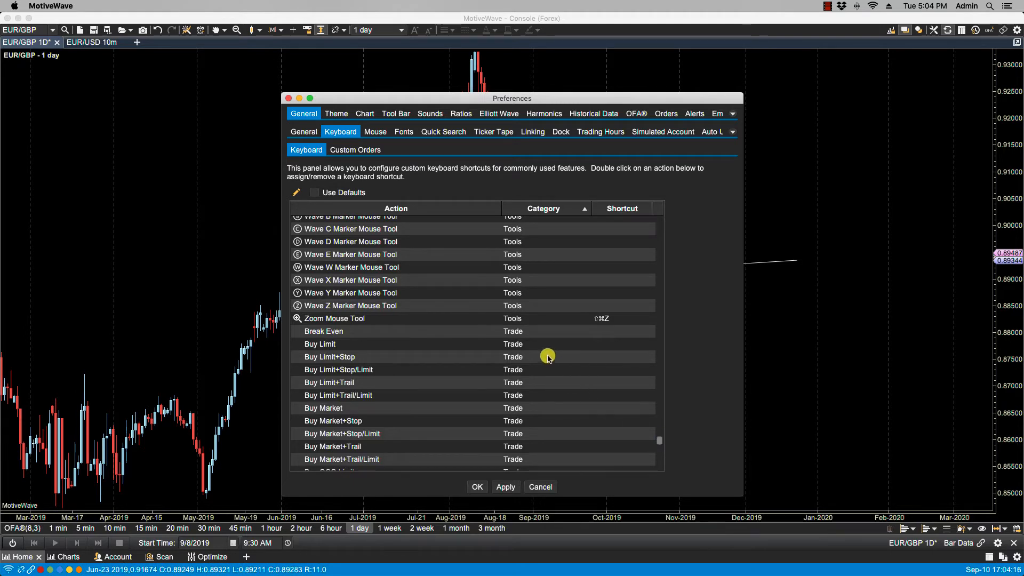
{"action": "mouse_move", "coordinate": [555, 439]}
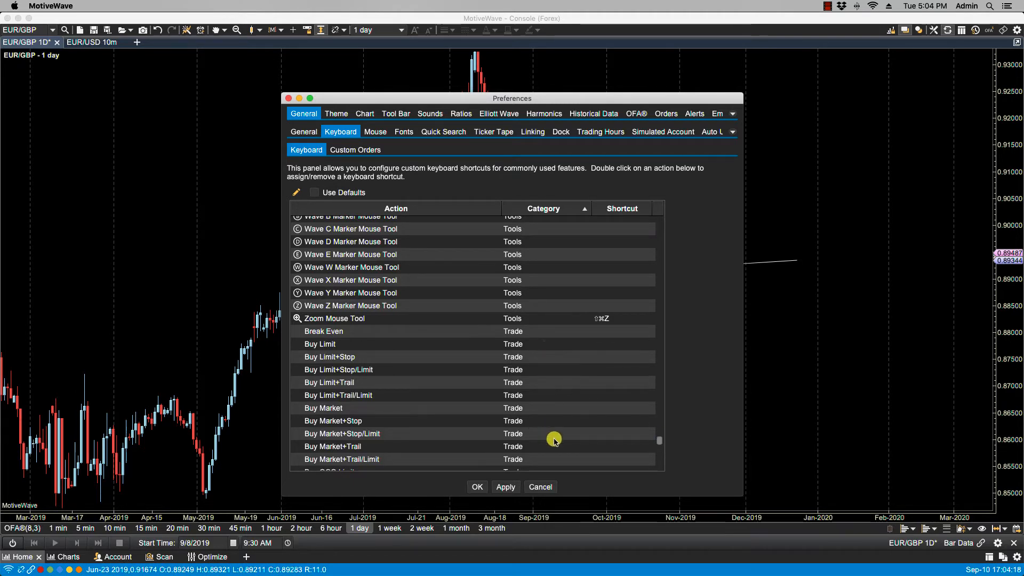
{"action": "mouse_move", "coordinate": [660, 443]}
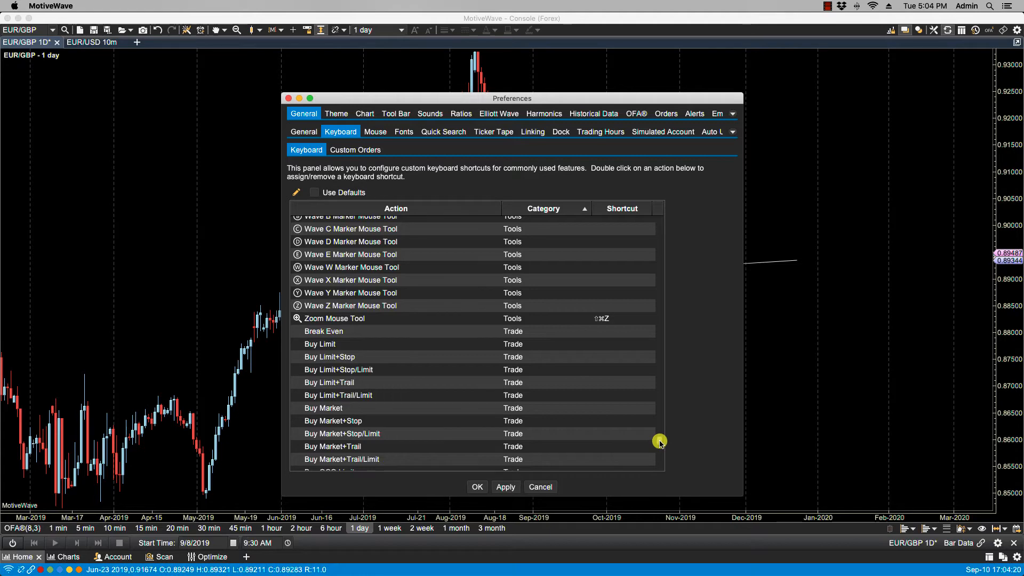
{"action": "scroll", "scroll_direction": "down", "scroll_amount": 3}
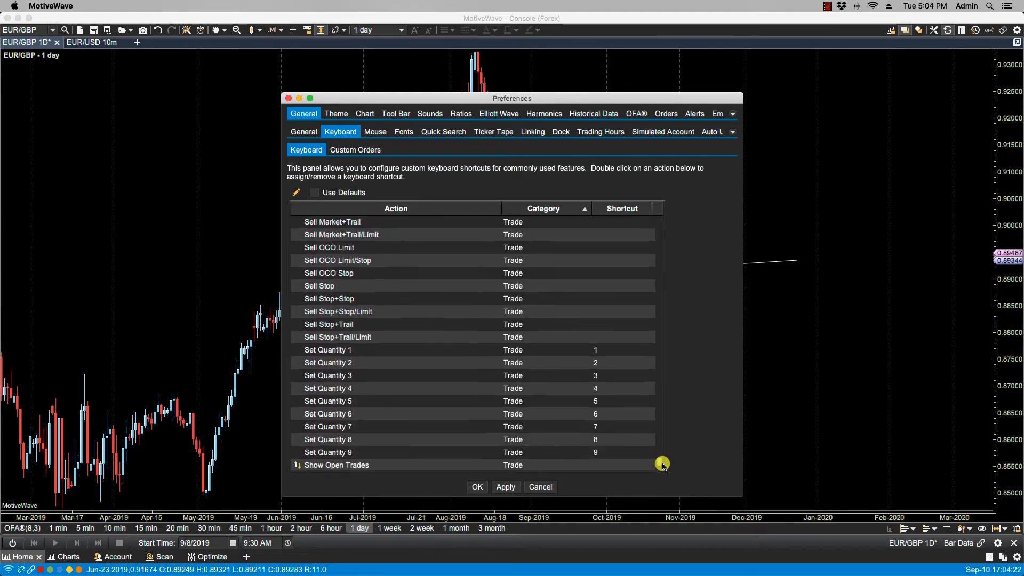
{"action": "scroll", "scroll_direction": "down", "scroll_amount": 3}
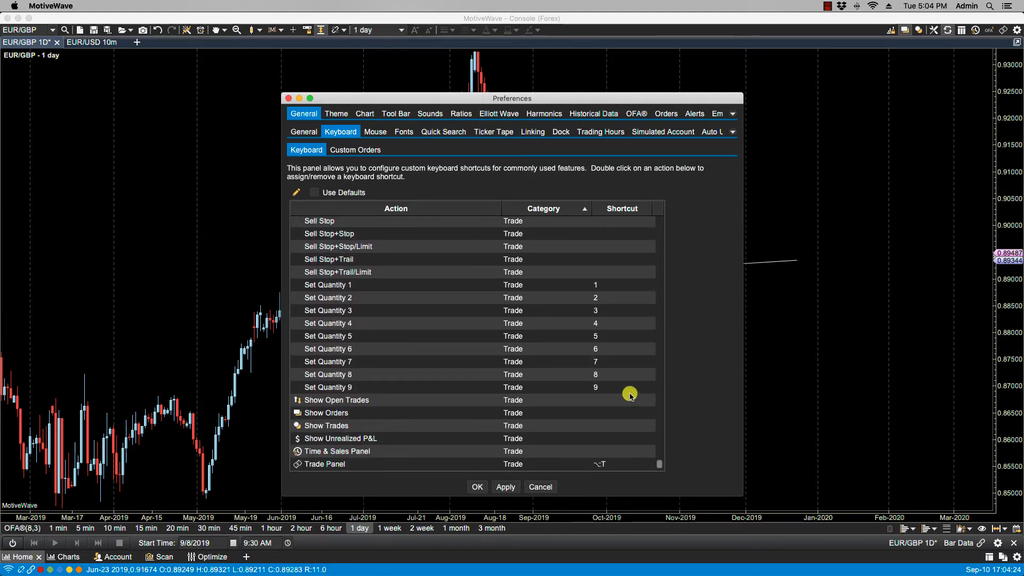
{"action": "mouse_move", "coordinate": [563, 286]}
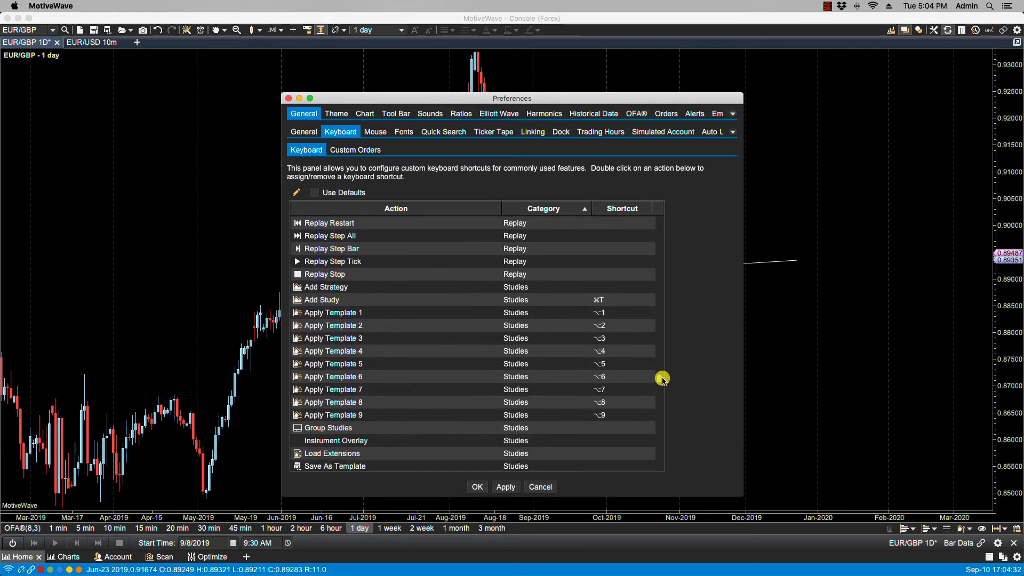
{"action": "scroll", "scroll_direction": "down", "scroll_amount": 3}
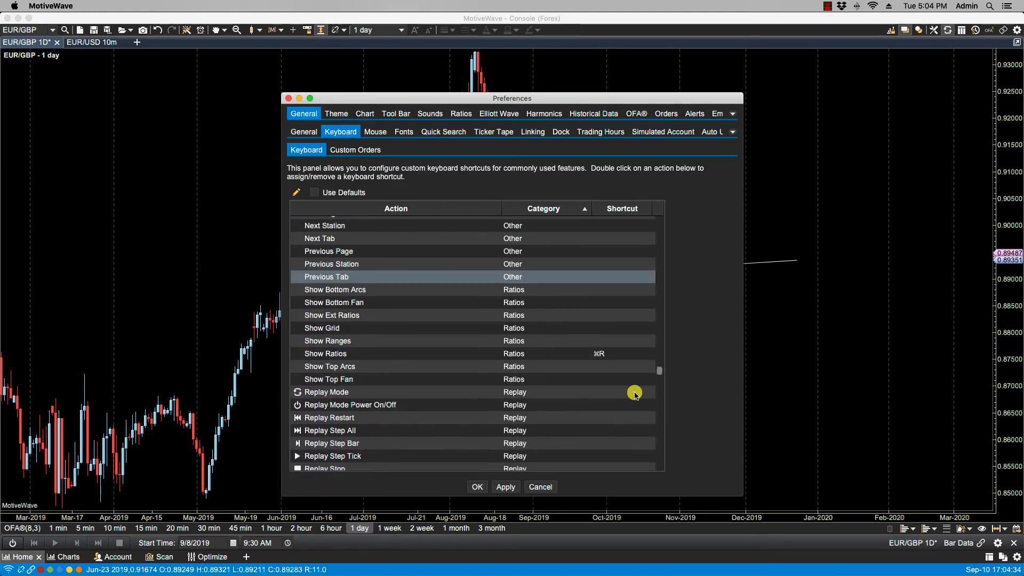
Step: Re-enable default shortcuts, save Preferences, then try OHLC bars and line before returning to candlesticks
{"action": "left_click", "coordinate": [314, 192]}
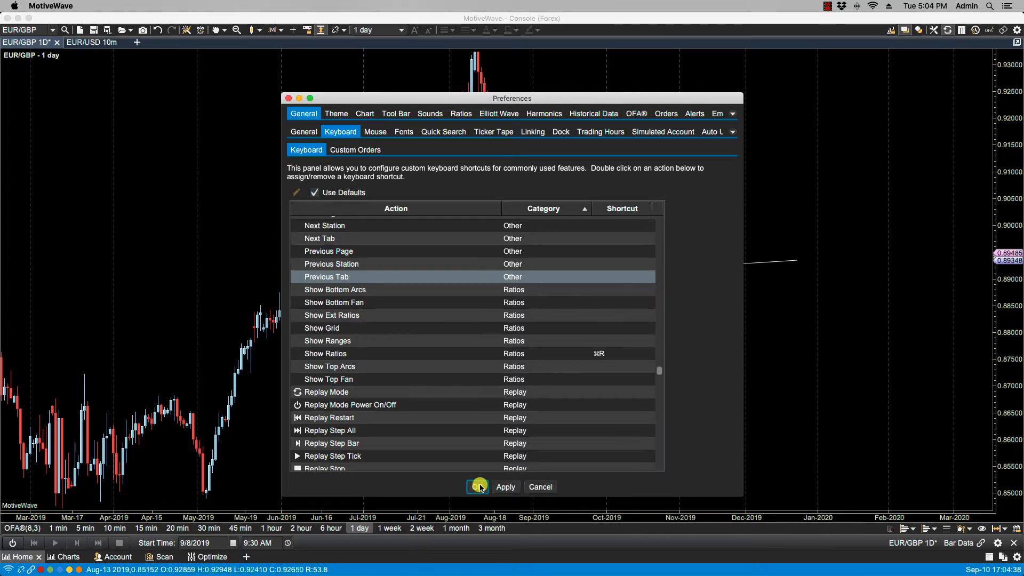
{"action": "left_click", "coordinate": [495, 486]}
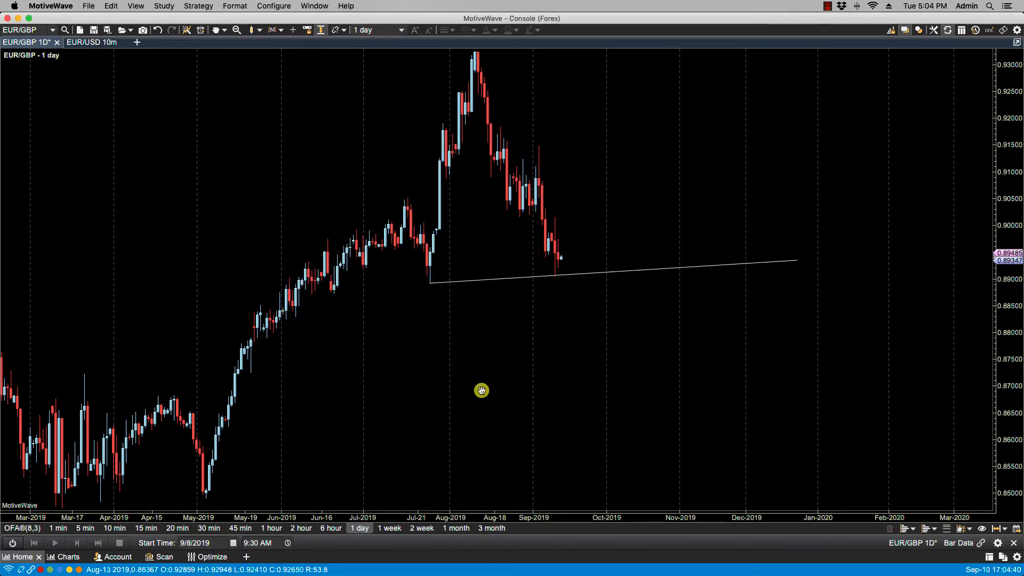
{"action": "mouse_move", "coordinate": [293, 79]}
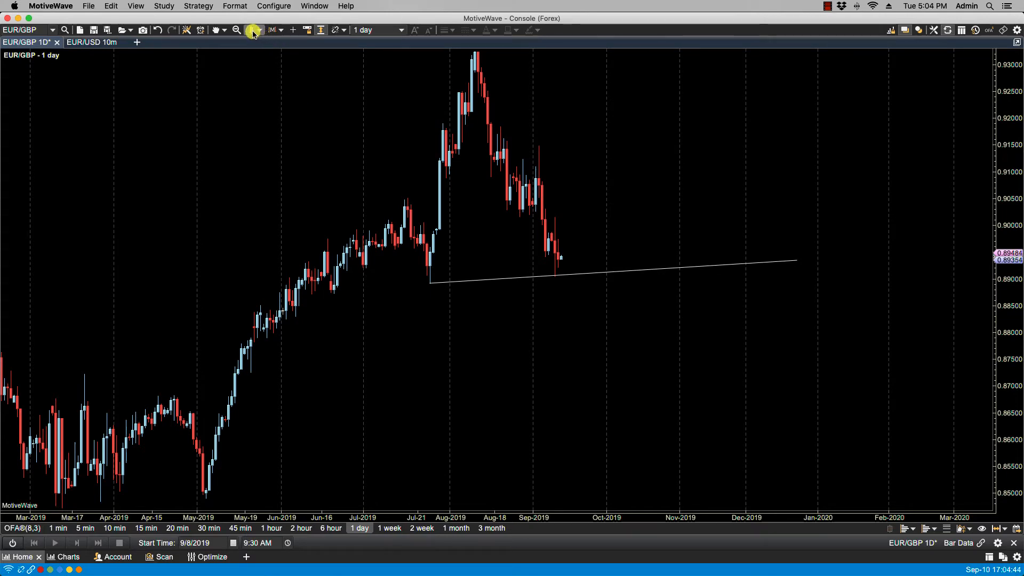
{"action": "left_click", "coordinate": [254, 30]}
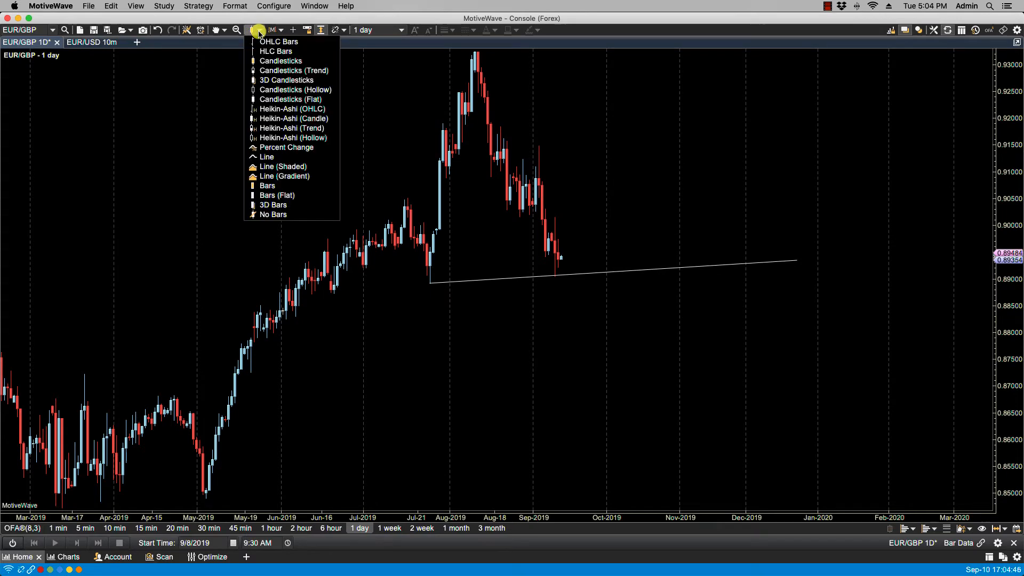
{"action": "left_click", "coordinate": [212, 145]}
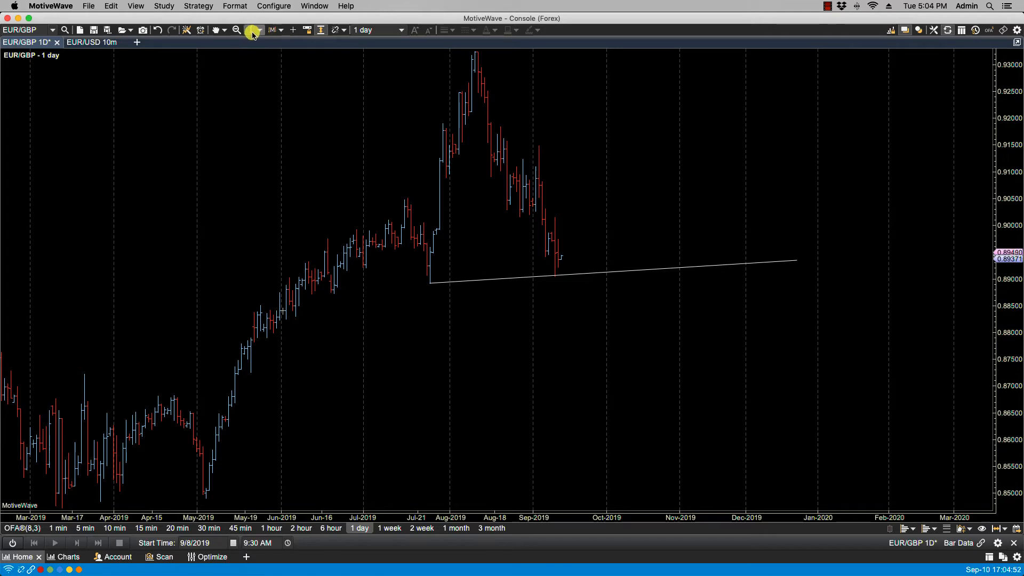
{"action": "left_click", "coordinate": [251, 30]}
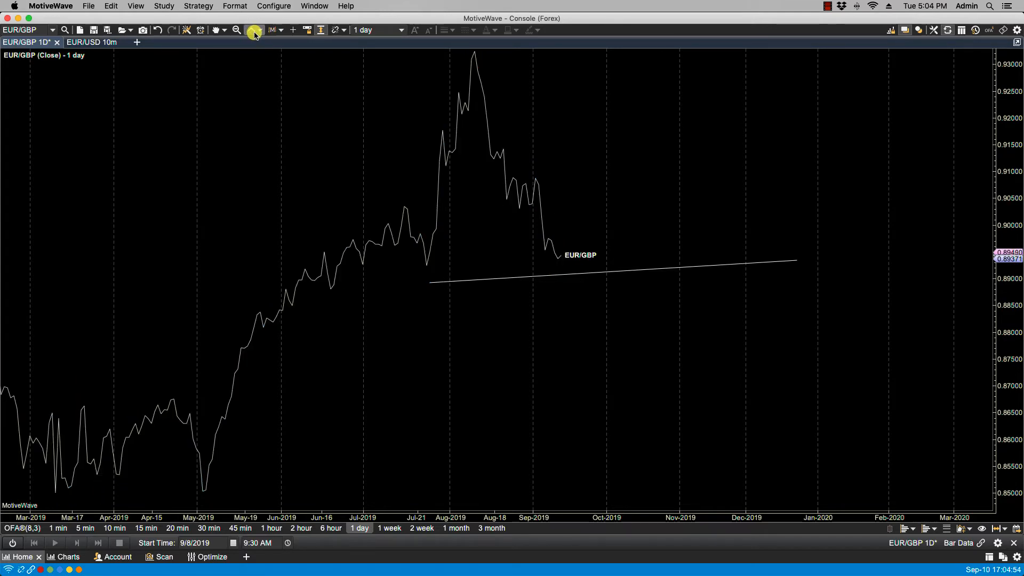
{"action": "left_click", "coordinate": [253, 30]}
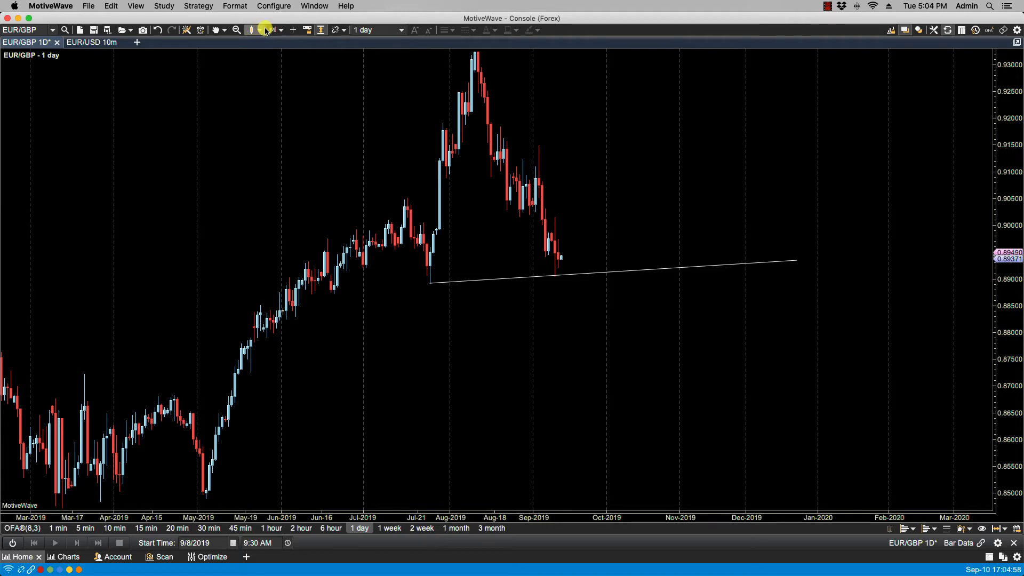
Step: Reopen Preferences on the Keyboard shortcuts tab
{"action": "left_click", "coordinate": [274, 6]}
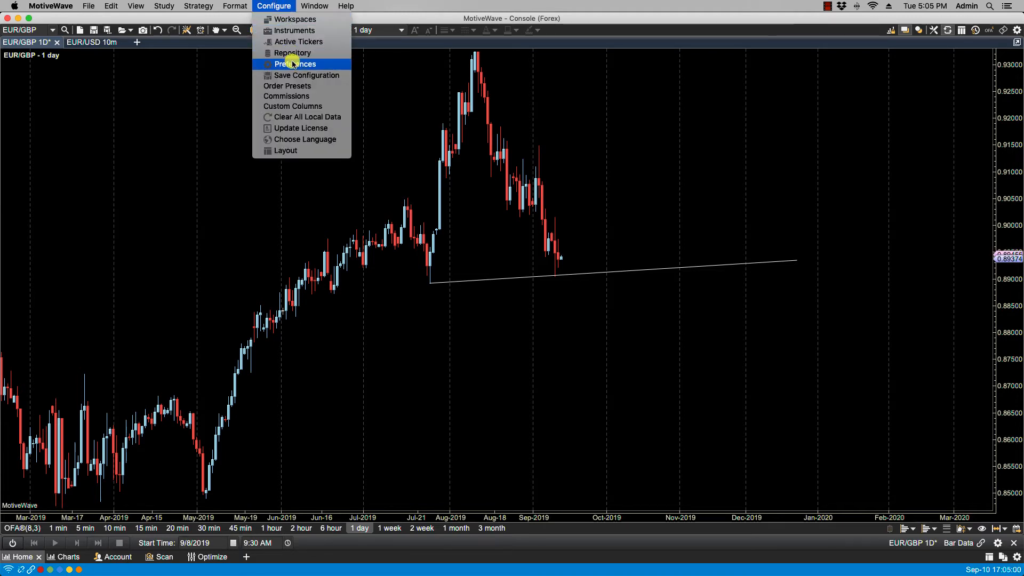
{"action": "left_click", "coordinate": [295, 64]}
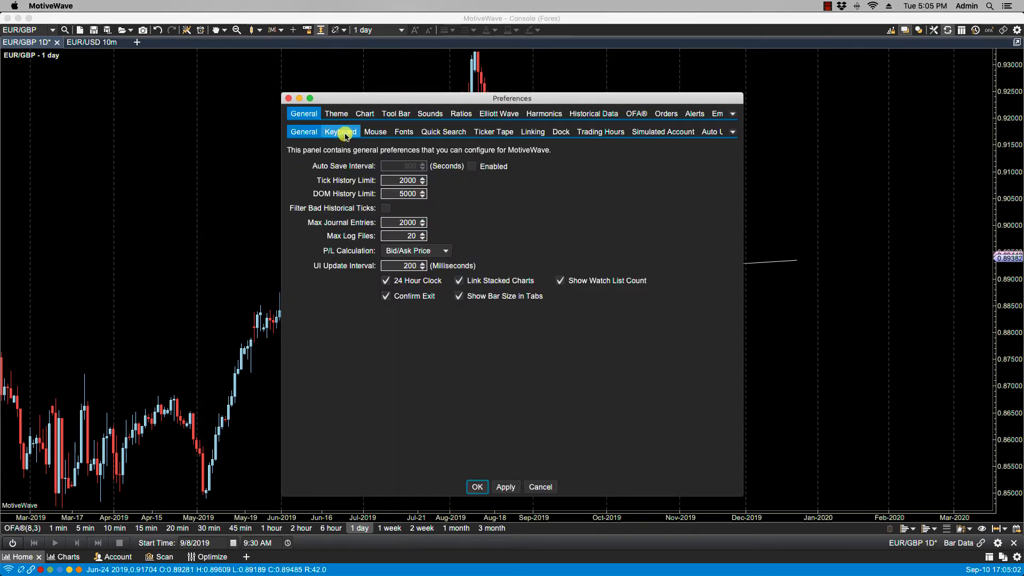
{"action": "left_click", "coordinate": [341, 131]}
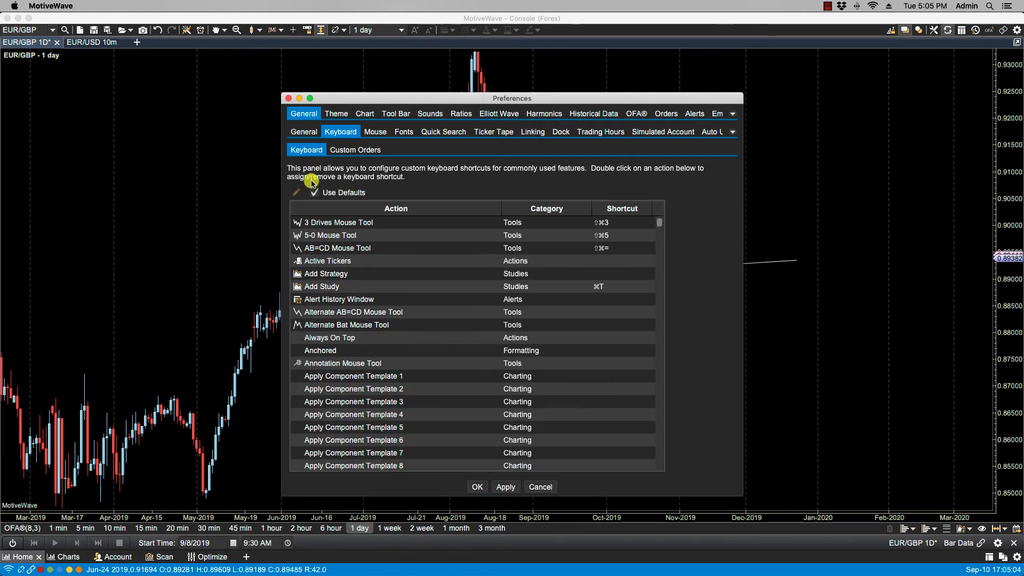
Step: Sort shortcuts by the Shortcut column and scroll down to Next Bar Type
{"action": "left_click", "coordinate": [314, 192]}
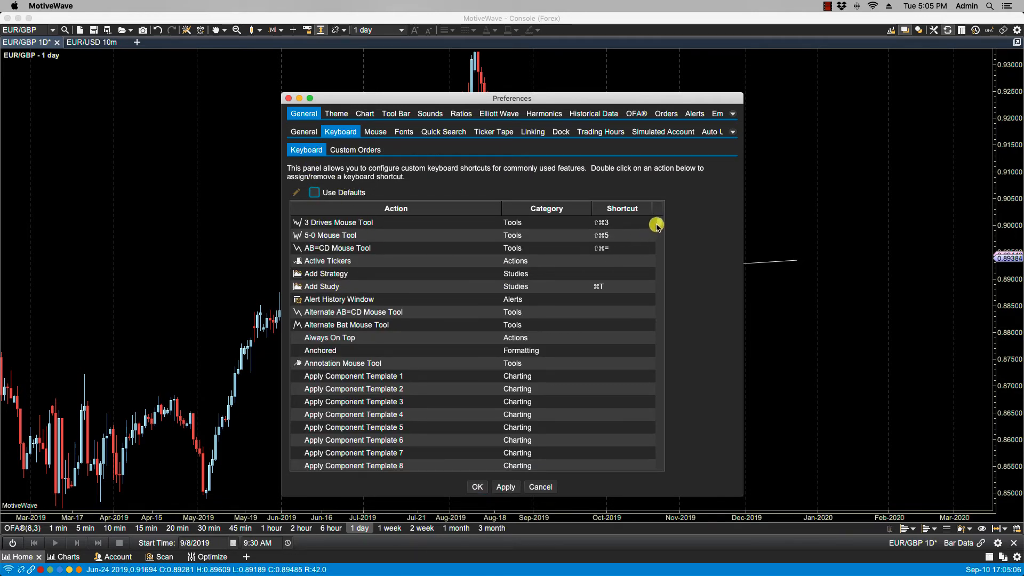
{"action": "scroll", "scroll_direction": "down", "scroll_amount": 3}
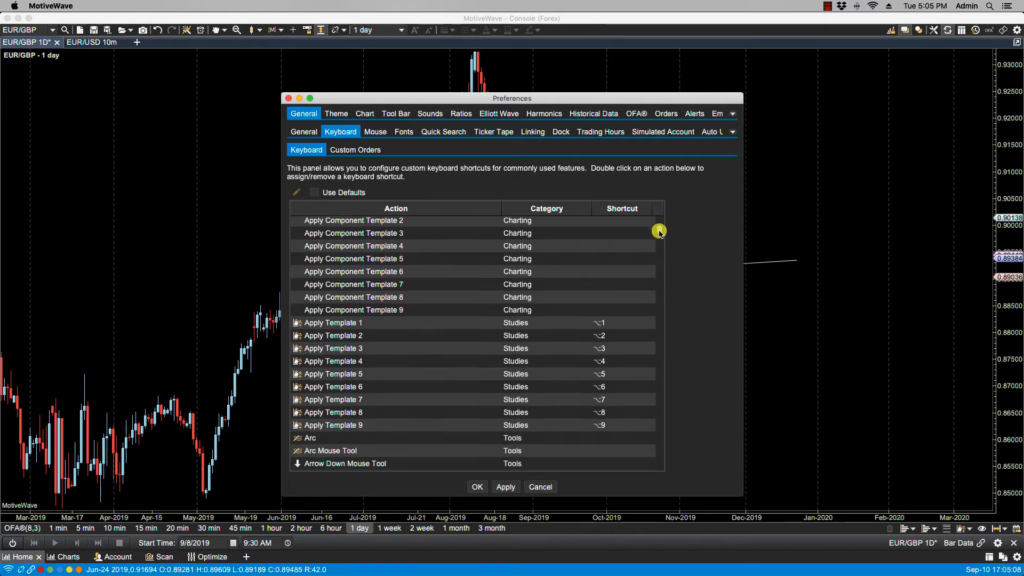
{"action": "scroll", "scroll_direction": "down", "scroll_amount": 3}
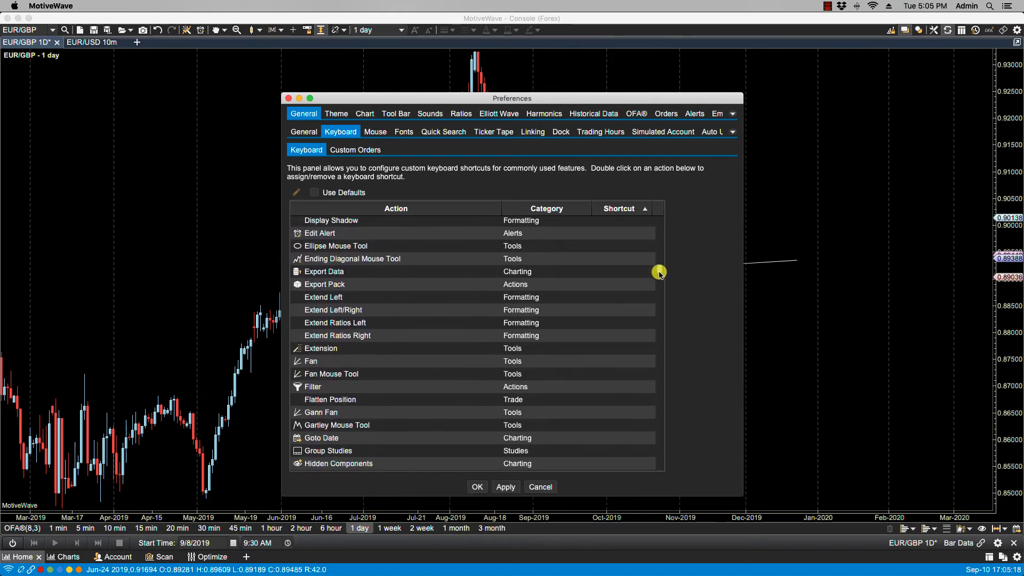
{"action": "scroll", "scroll_direction": "down", "scroll_amount": 3}
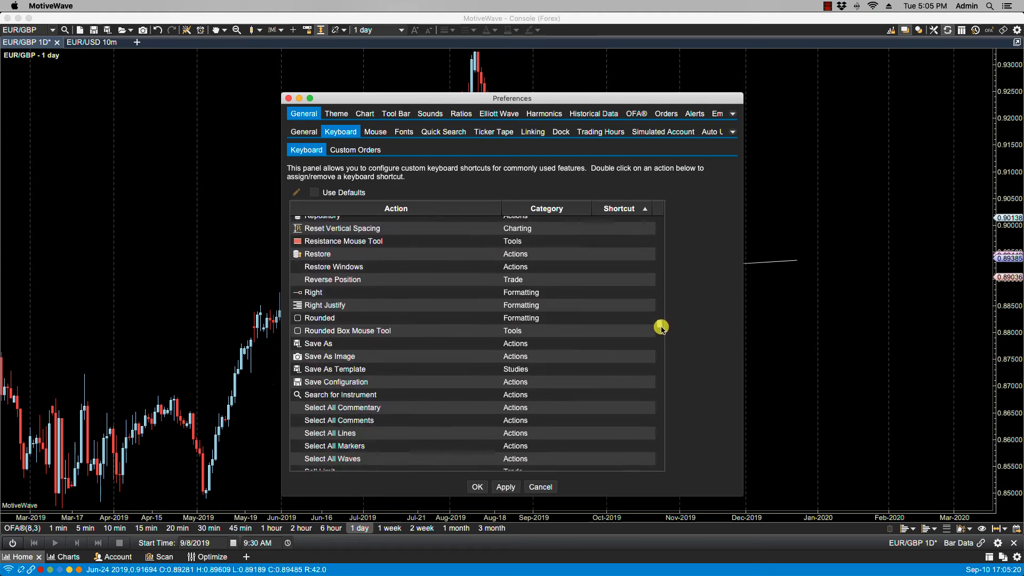
{"action": "scroll", "scroll_direction": "down", "scroll_amount": 3}
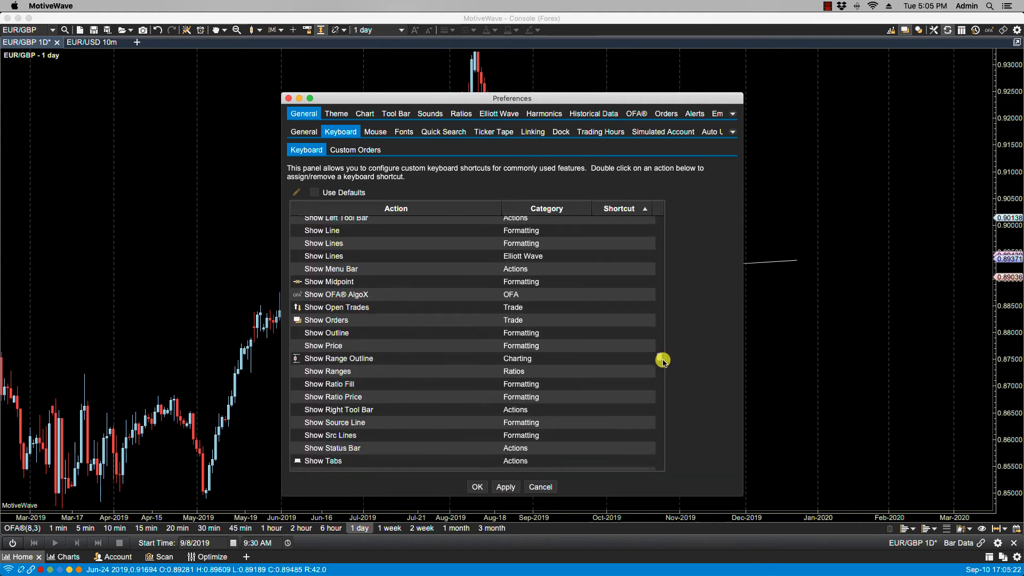
{"action": "scroll", "scroll_direction": "down", "scroll_amount": 3}
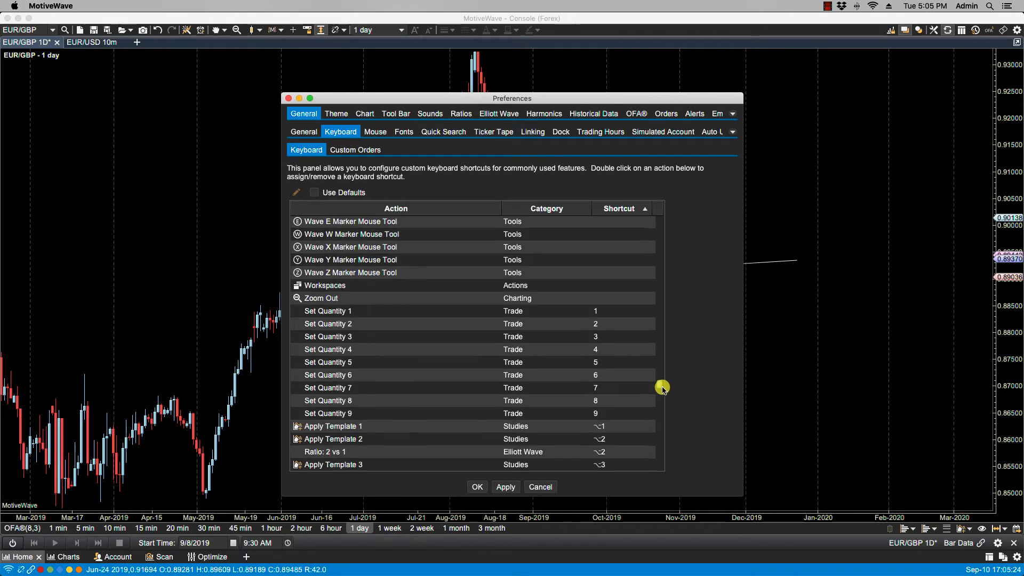
{"action": "scroll", "scroll_direction": "down", "scroll_amount": 3}
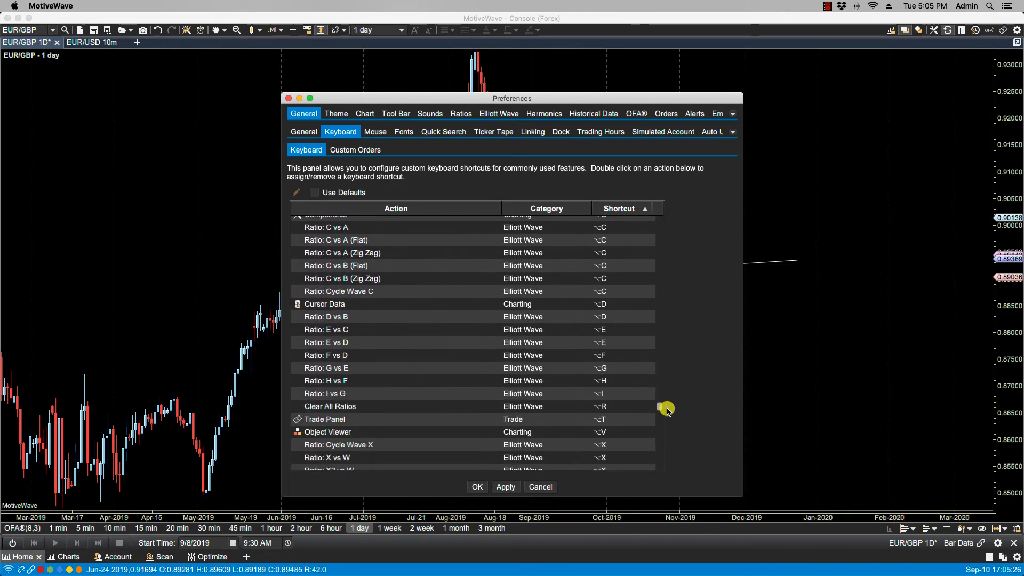
{"action": "scroll", "scroll_direction": "down", "scroll_amount": 3}
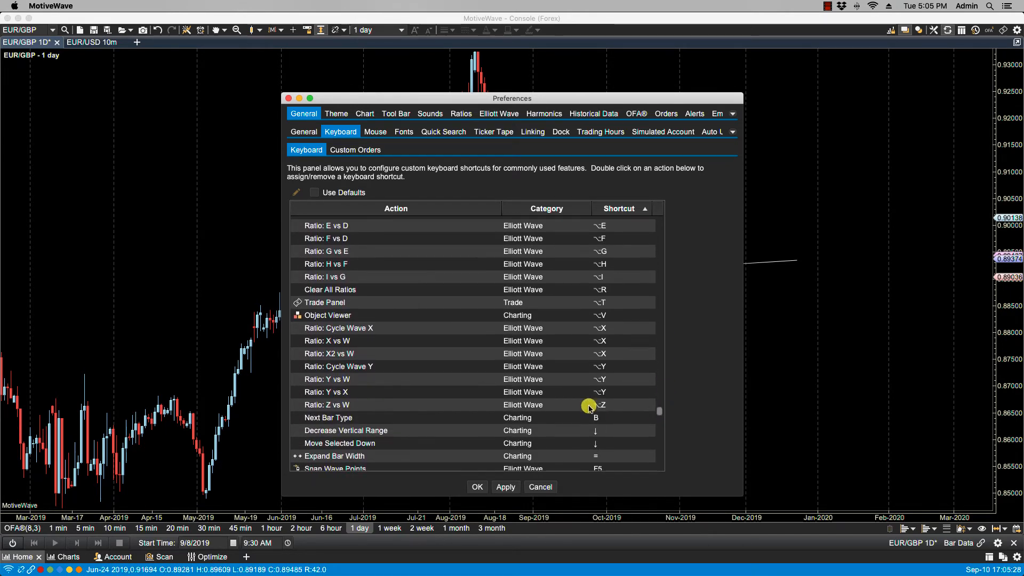
{"action": "mouse_move", "coordinate": [579, 419]}
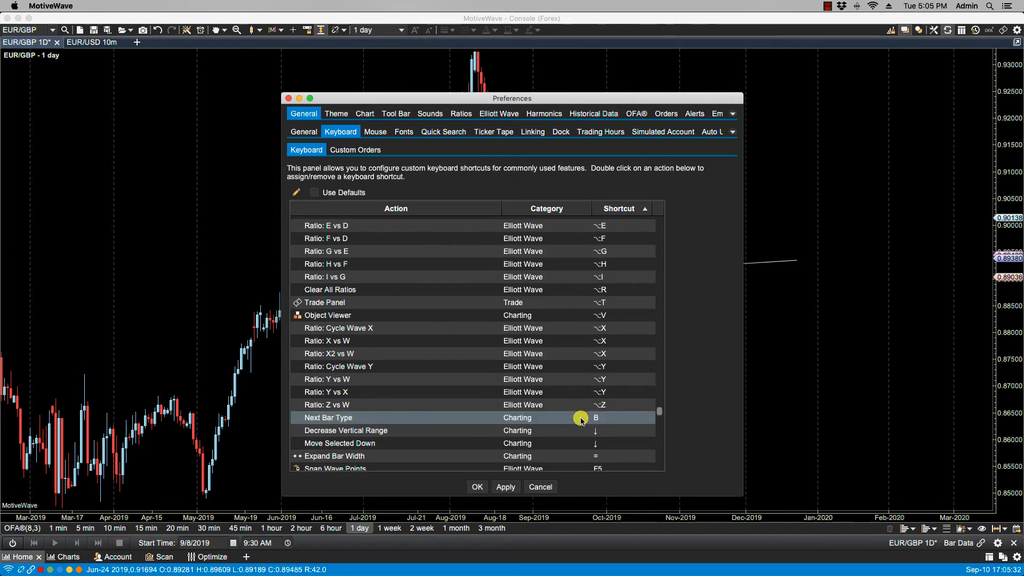
Step: Try Shift+Cmd+B for Next Bar Type and dismiss the conflict warning
{"action": "double_click", "coordinate": [329, 417]}
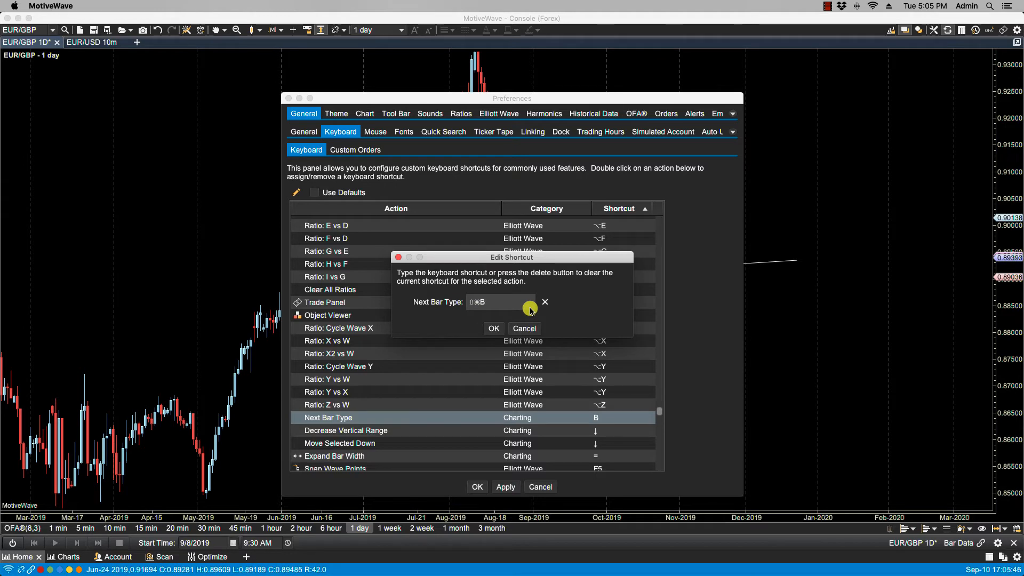
{"action": "left_click", "coordinate": [492, 328]}
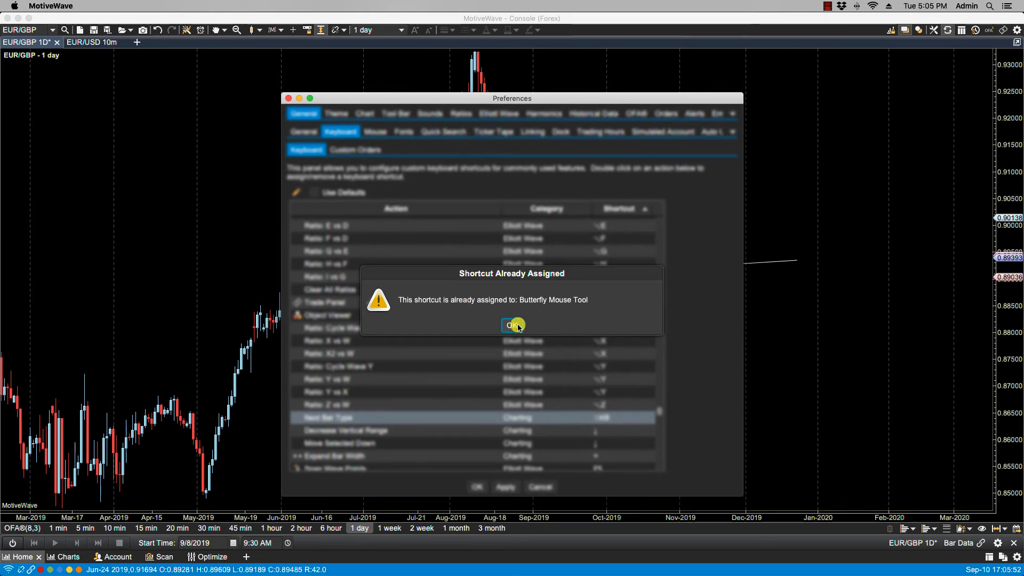
{"action": "left_click", "coordinate": [512, 325]}
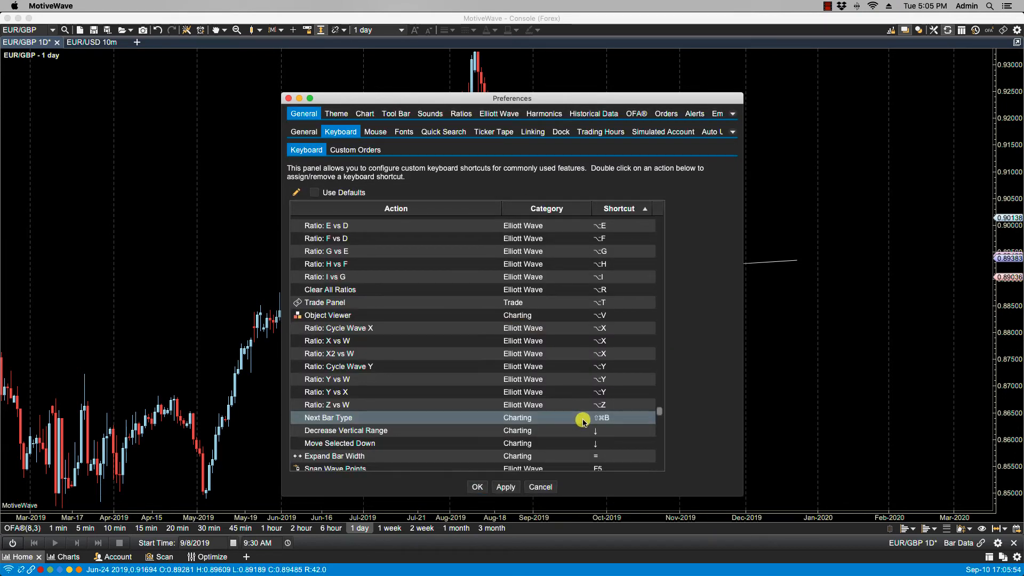
Step: Change Next Bar Type's shortcut to Option+Cmd+B and save the preferences
{"action": "double_click", "coordinate": [329, 417]}
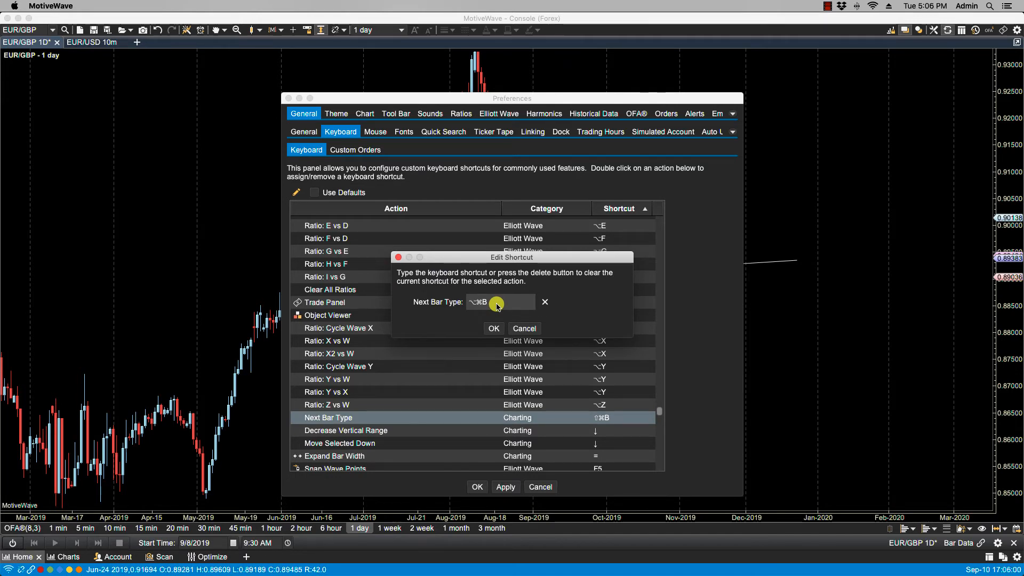
{"action": "left_click", "coordinate": [493, 328]}
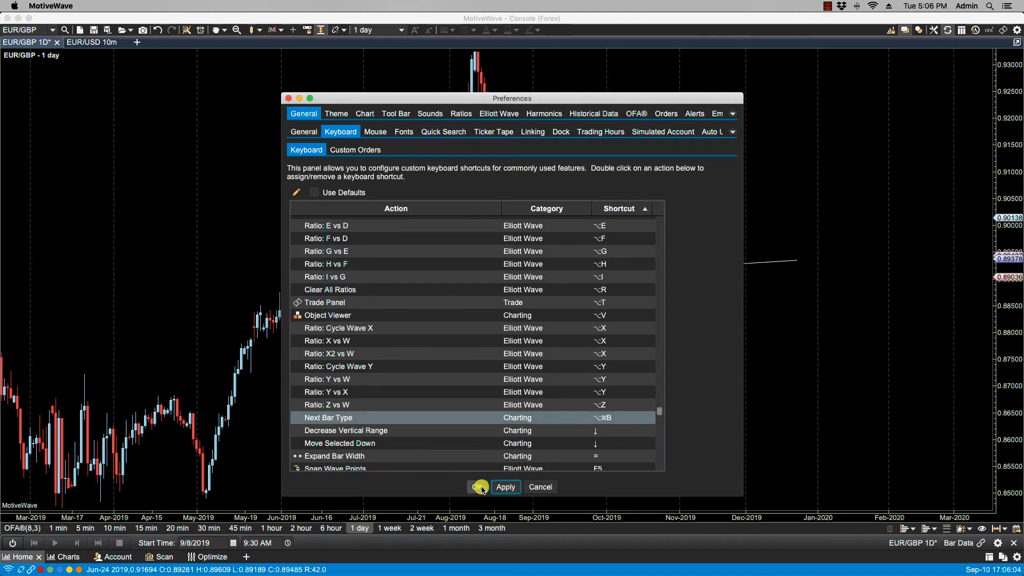
{"action": "left_click", "coordinate": [480, 486]}
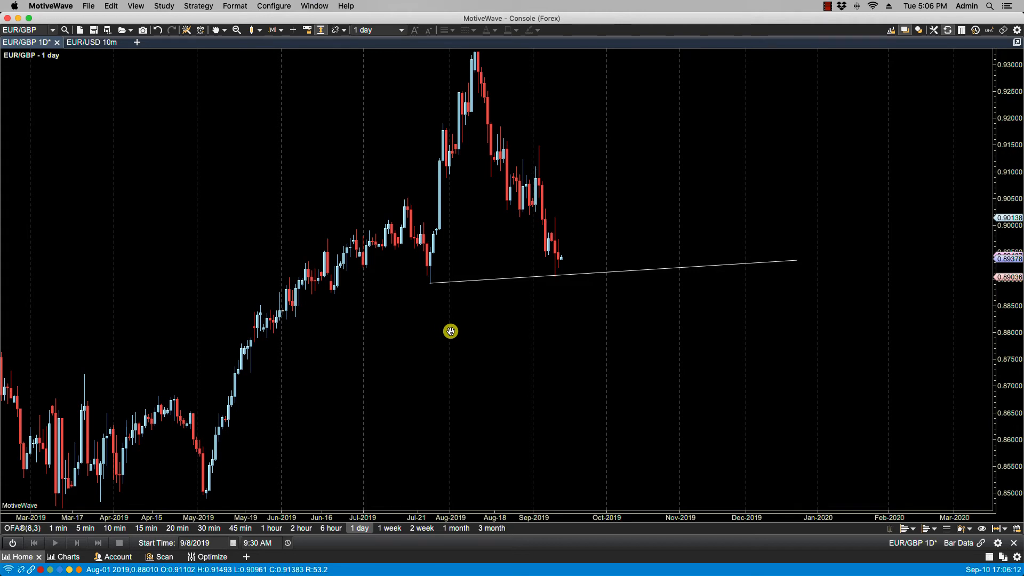
Step: Reopen the Keyboard shortcuts, sort them by Category, and scroll through the actions
{"action": "left_click", "coordinate": [273, 6]}
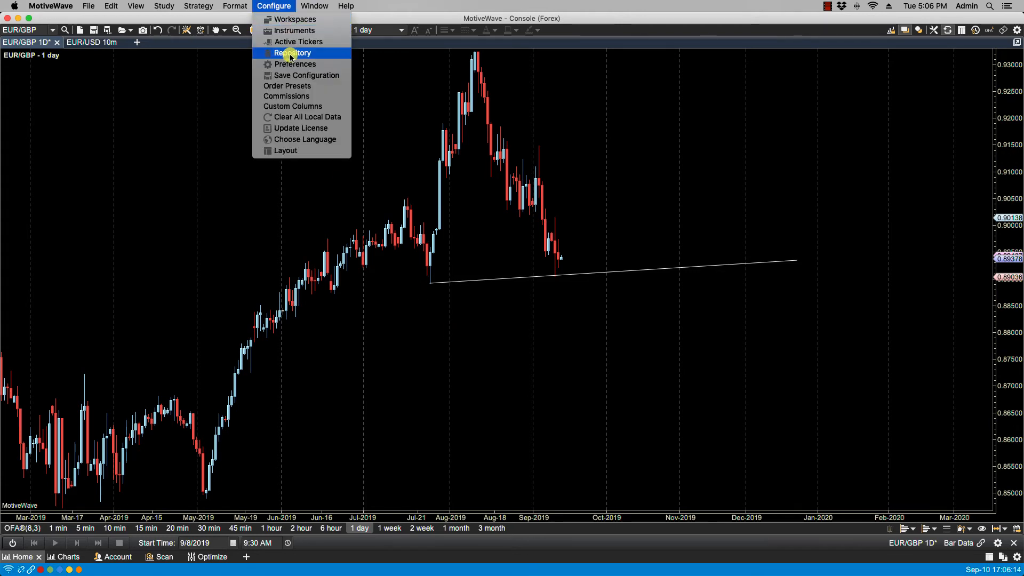
{"action": "left_click", "coordinate": [295, 64]}
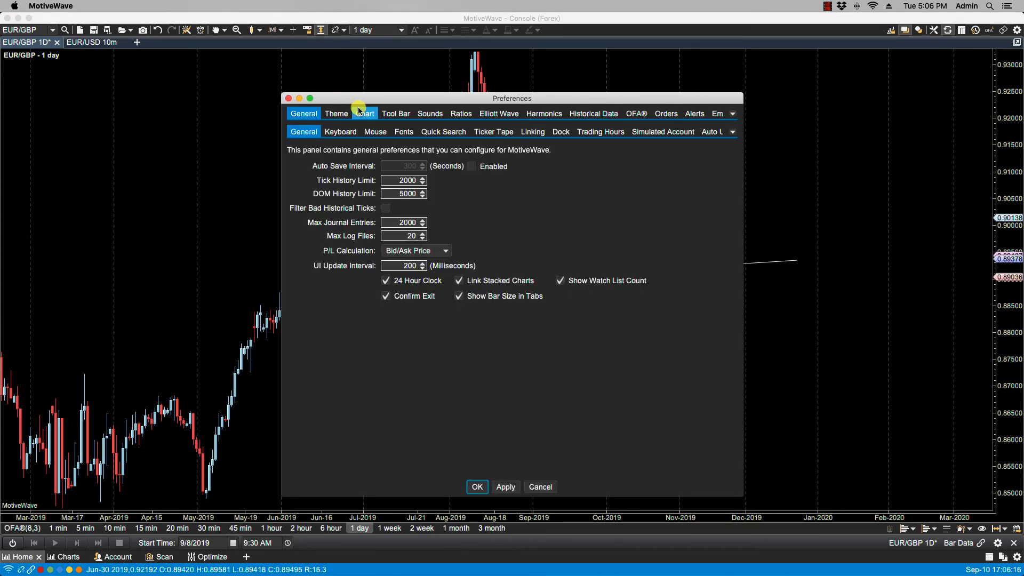
{"action": "left_click", "coordinate": [340, 131]}
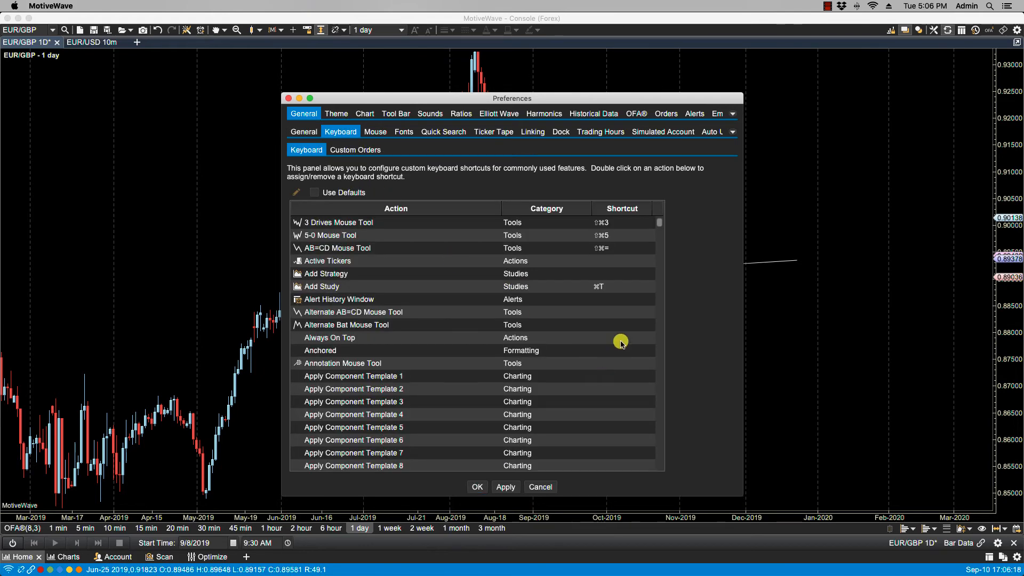
{"action": "scroll", "scroll_direction": "down", "scroll_amount": 3}
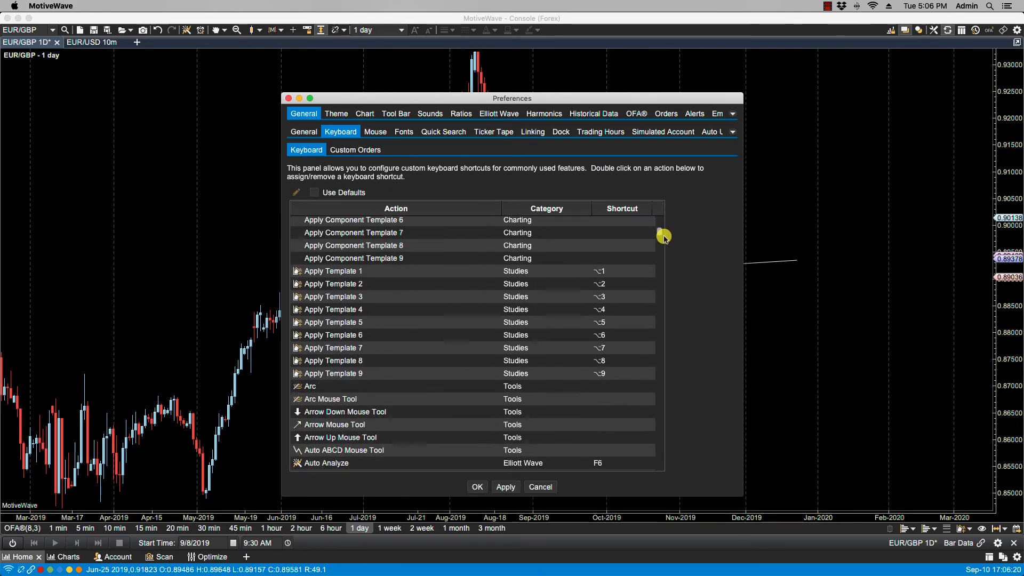
{"action": "left_click", "coordinate": [545, 208]}
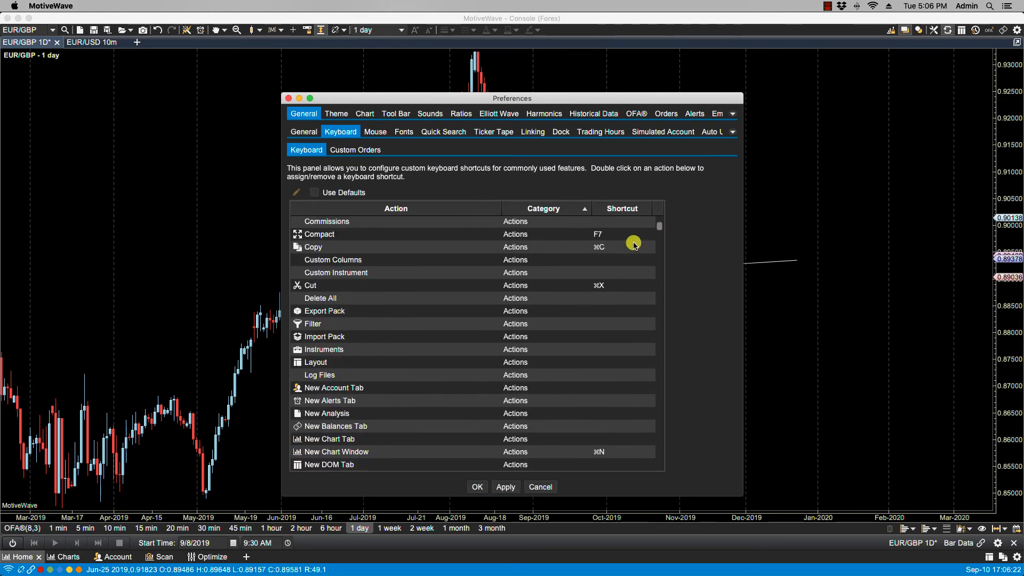
{"action": "scroll", "scroll_direction": "down", "scroll_amount": 3}
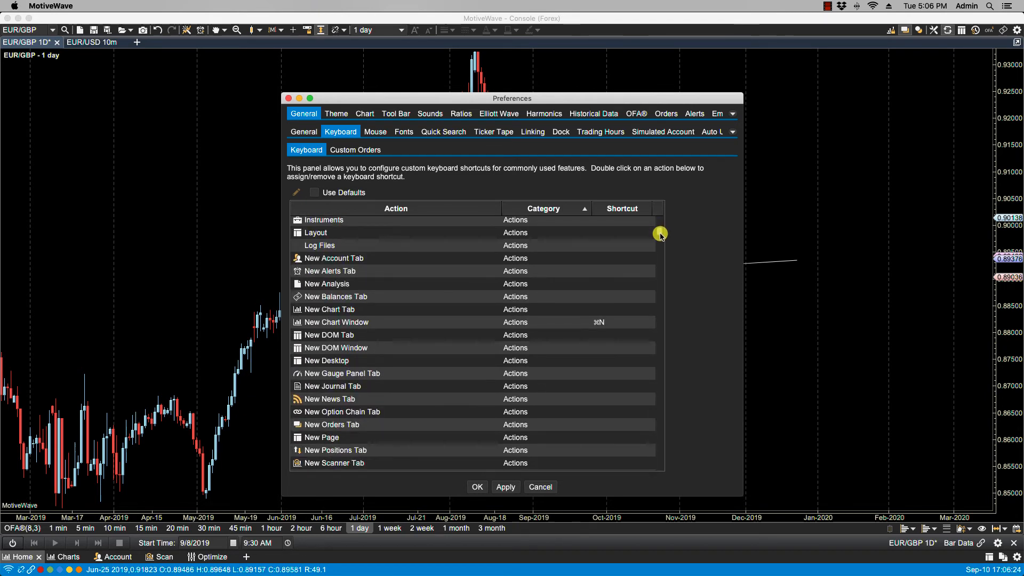
{"action": "scroll", "scroll_direction": "down", "scroll_amount": 3}
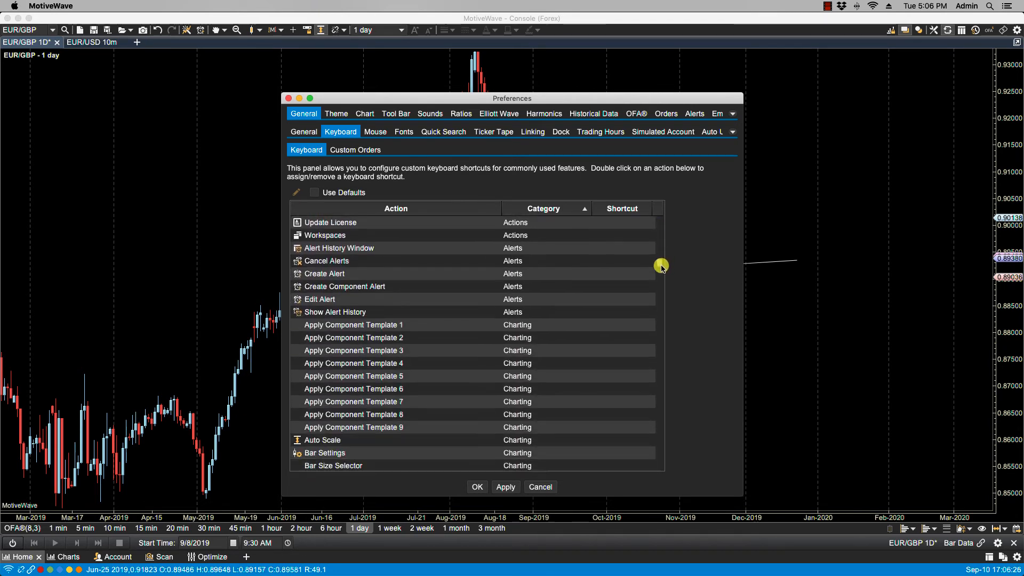
{"action": "scroll", "scroll_direction": "down", "scroll_amount": 3}
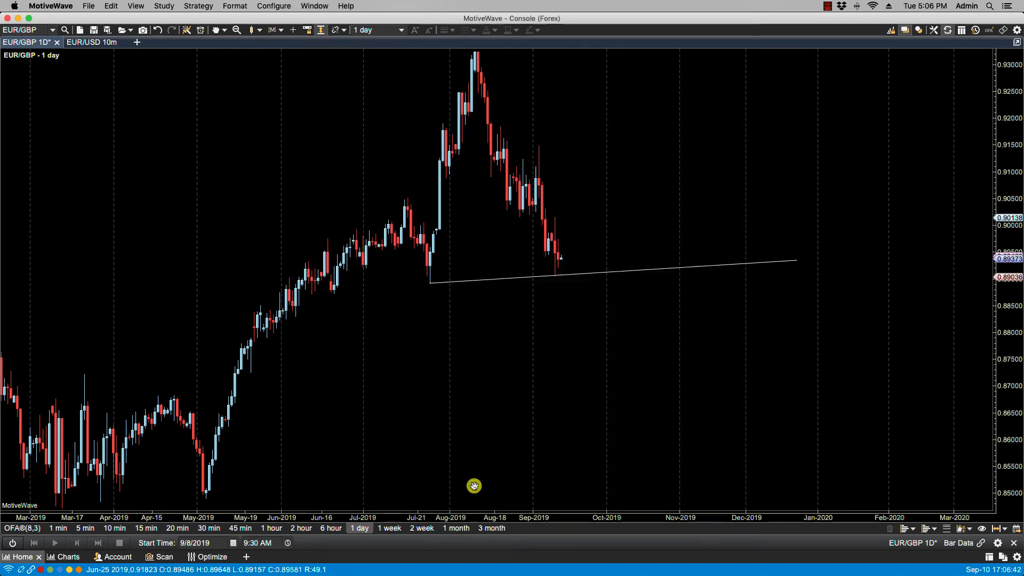
{"action": "mouse_move", "coordinate": [480, 462]}
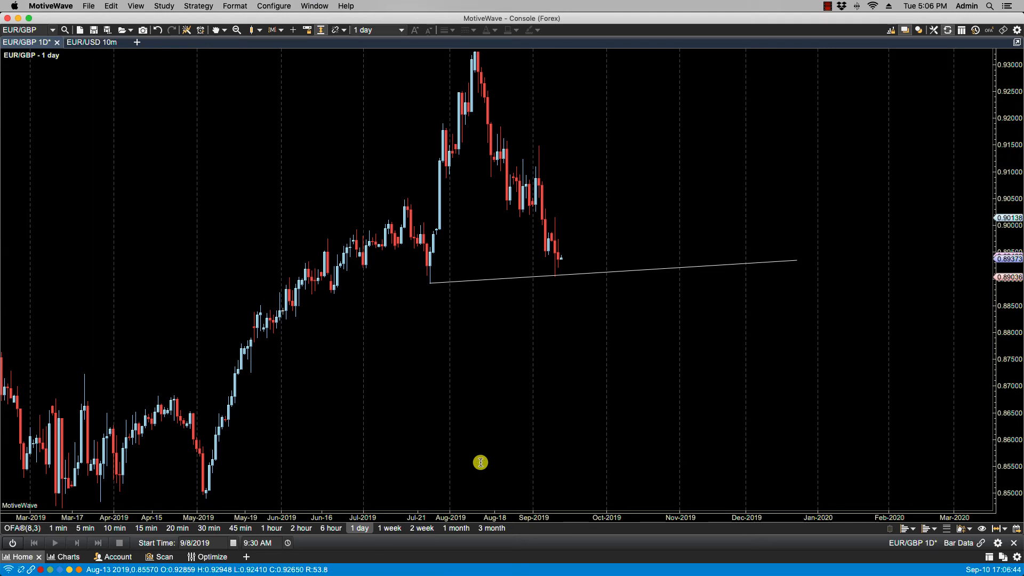
Step: Step the chart through 1 month, 2 week, 1 day and 6 hour bars, ending on daily
{"action": "left_click", "coordinate": [389, 527]}
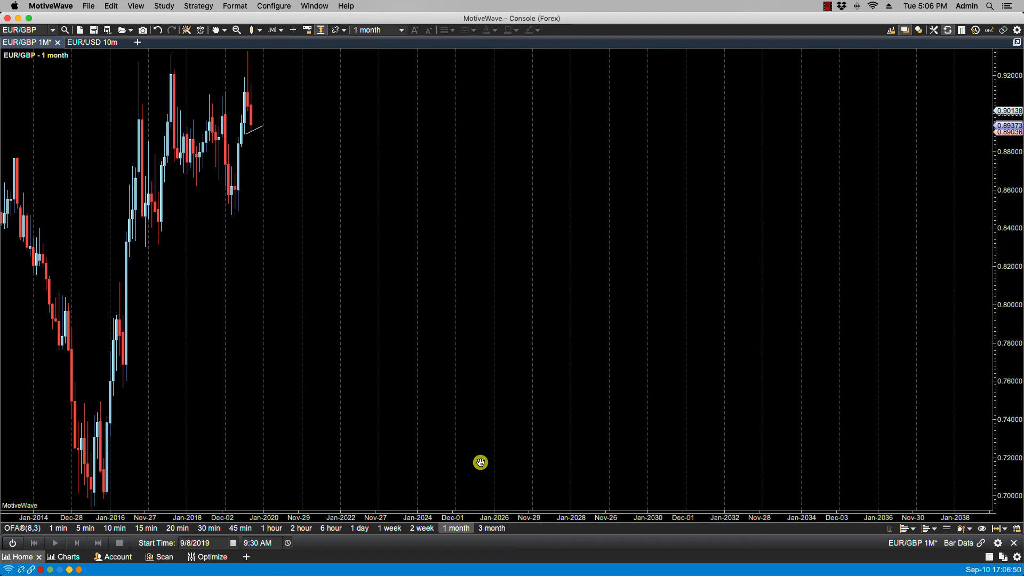
{"action": "left_click", "coordinate": [421, 527]}
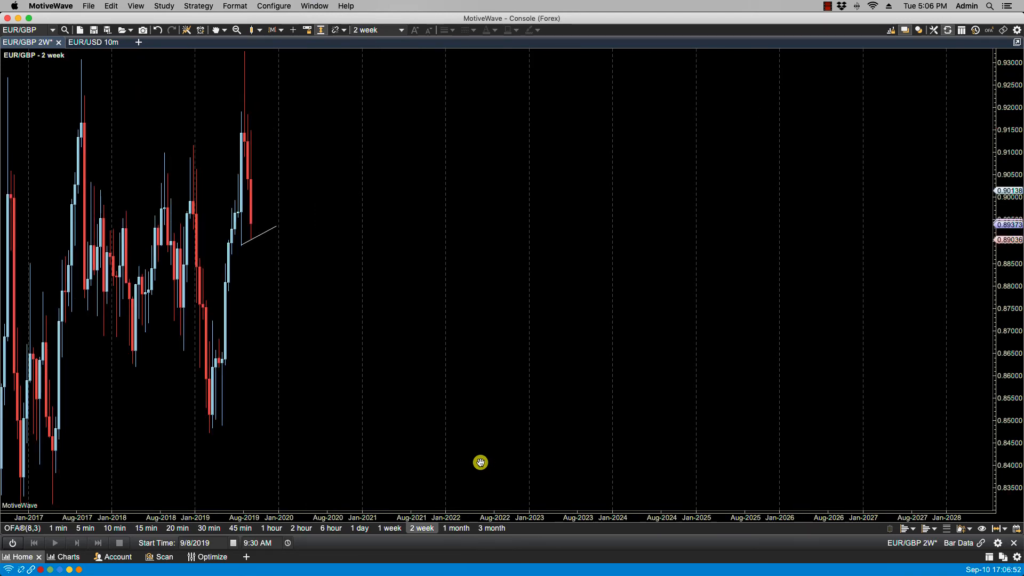
{"action": "left_click", "coordinate": [358, 527]}
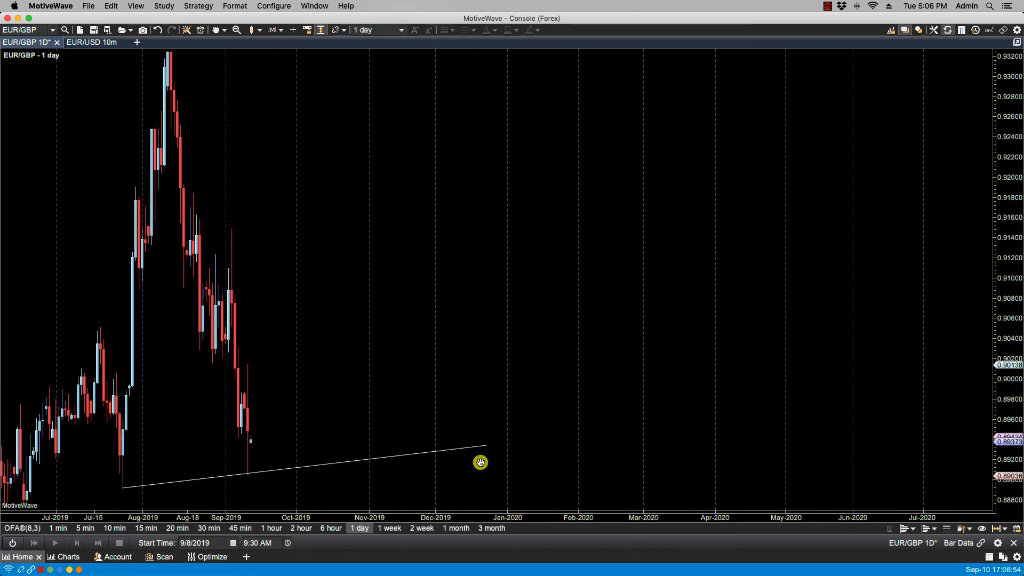
{"action": "left_click", "coordinate": [331, 527]}
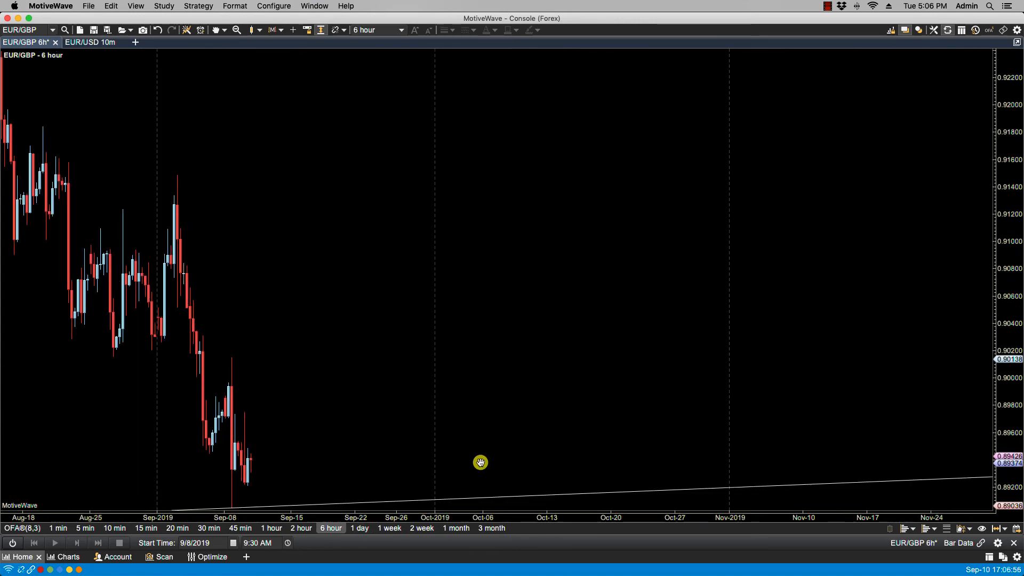
{"action": "left_click", "coordinate": [270, 527]}
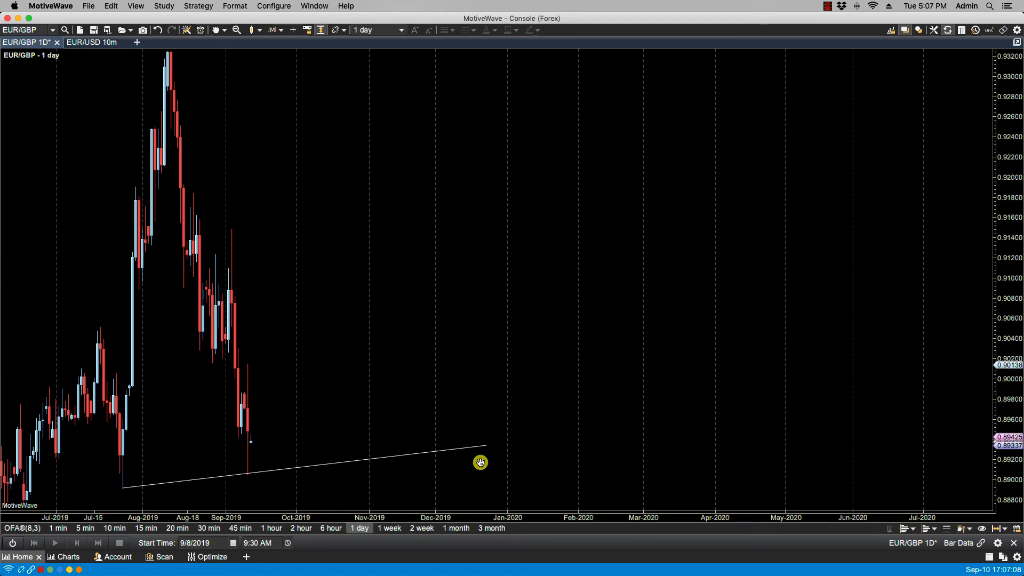
{"action": "left_click", "coordinate": [273, 5]}
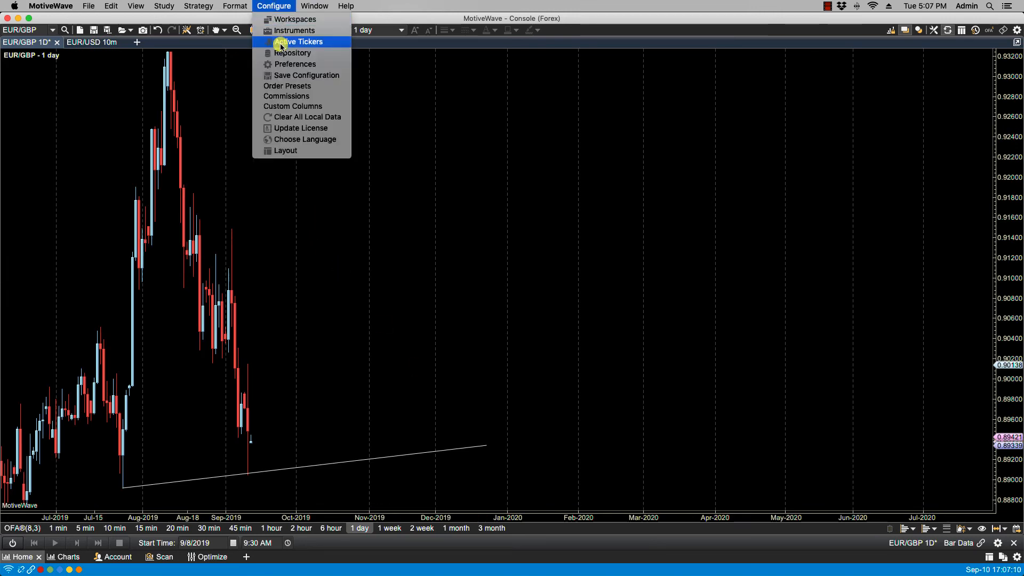
{"action": "left_click", "coordinate": [294, 63]}
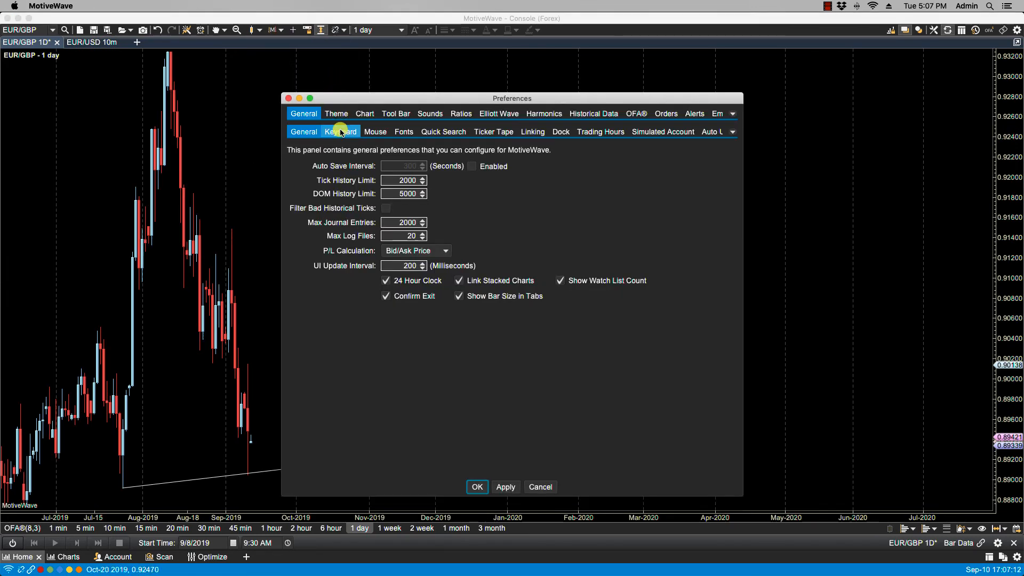
{"action": "left_click", "coordinate": [340, 131]}
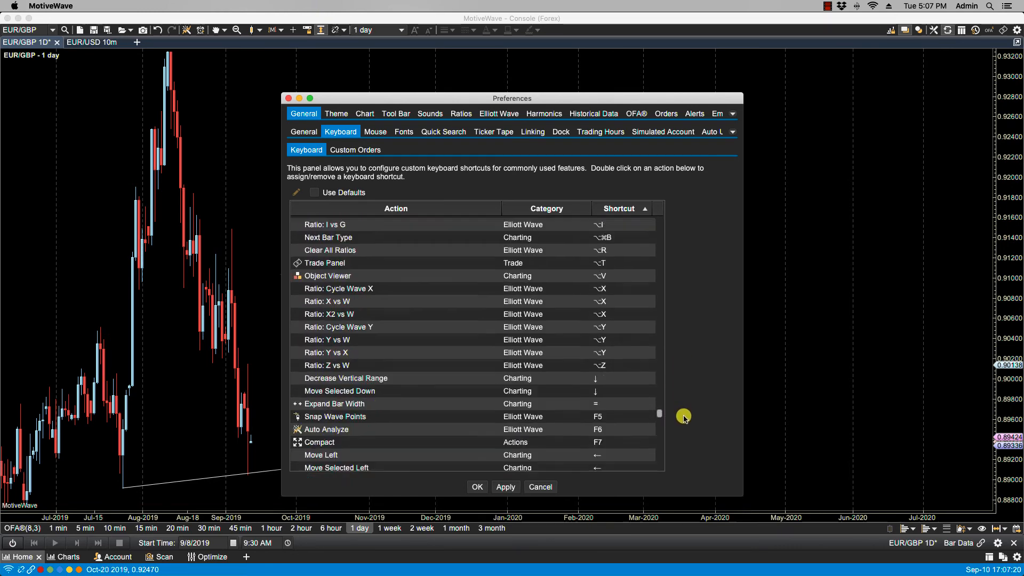
{"action": "scroll", "scroll_direction": "down", "scroll_amount": 3}
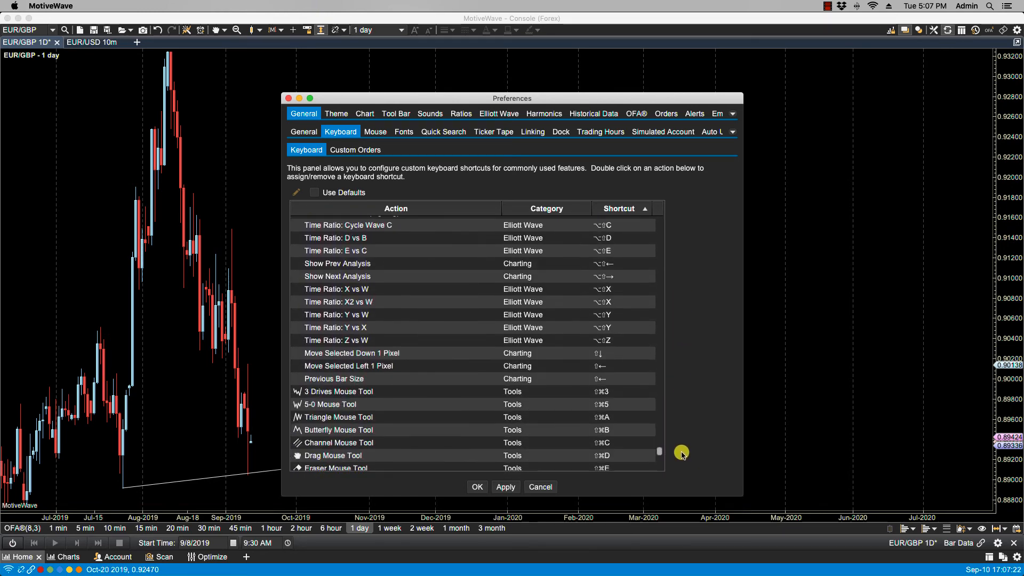
{"action": "scroll", "scroll_direction": "down", "scroll_amount": 3}
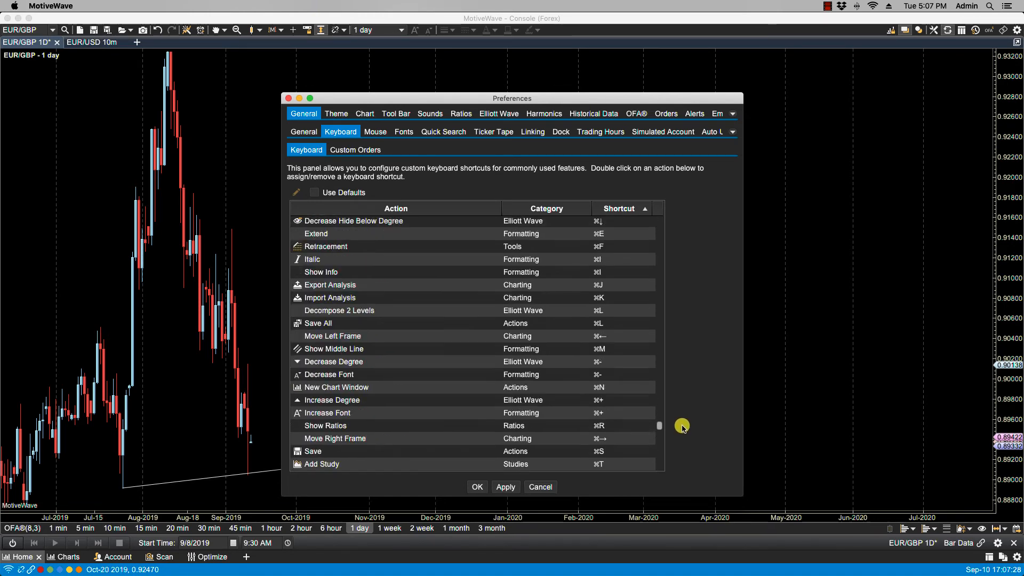
{"action": "scroll", "scroll_direction": "down", "scroll_amount": 3}
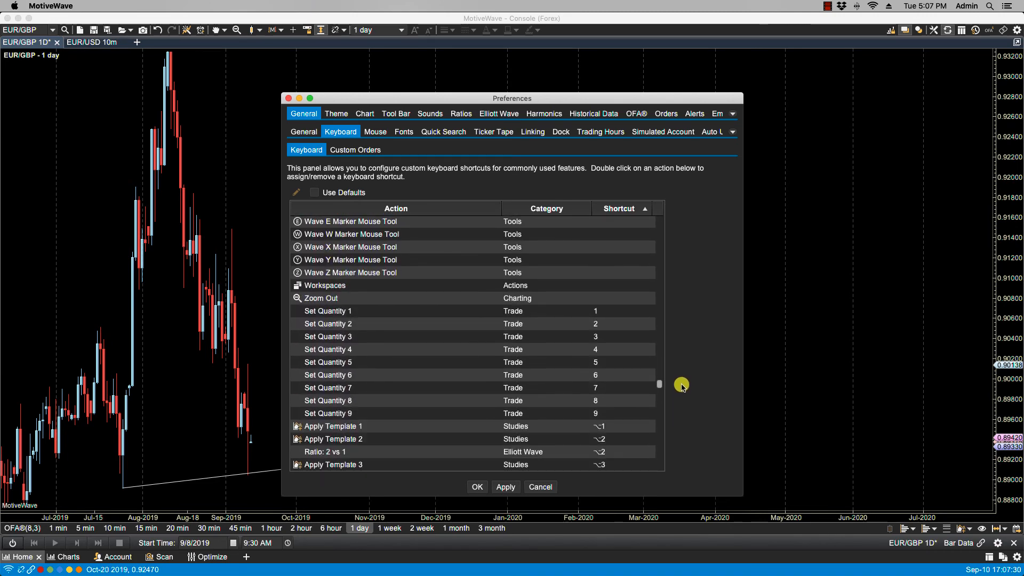
{"action": "mouse_move", "coordinate": [353, 317]}
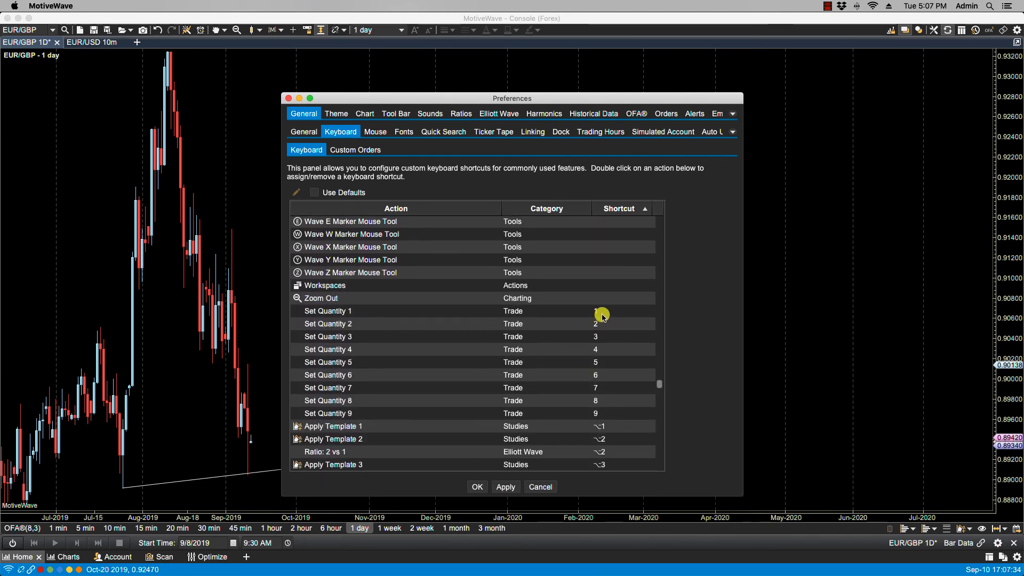
{"action": "mouse_move", "coordinate": [596, 416]}
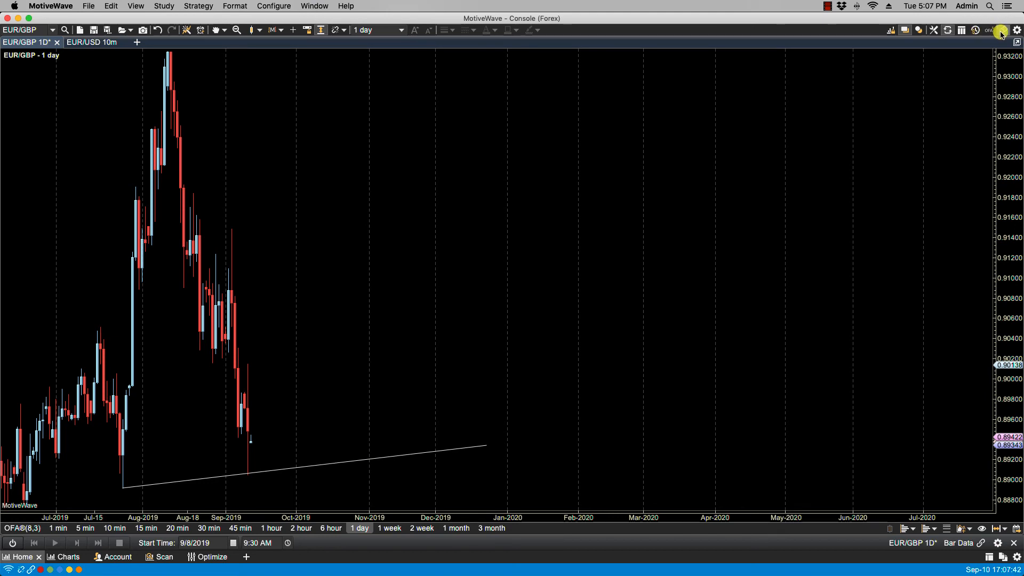
Step: Open the Trade Panel and step Qty through 50K, 100K, 150K, 200K, ending at 20K
{"action": "left_click", "coordinate": [1000, 30]}
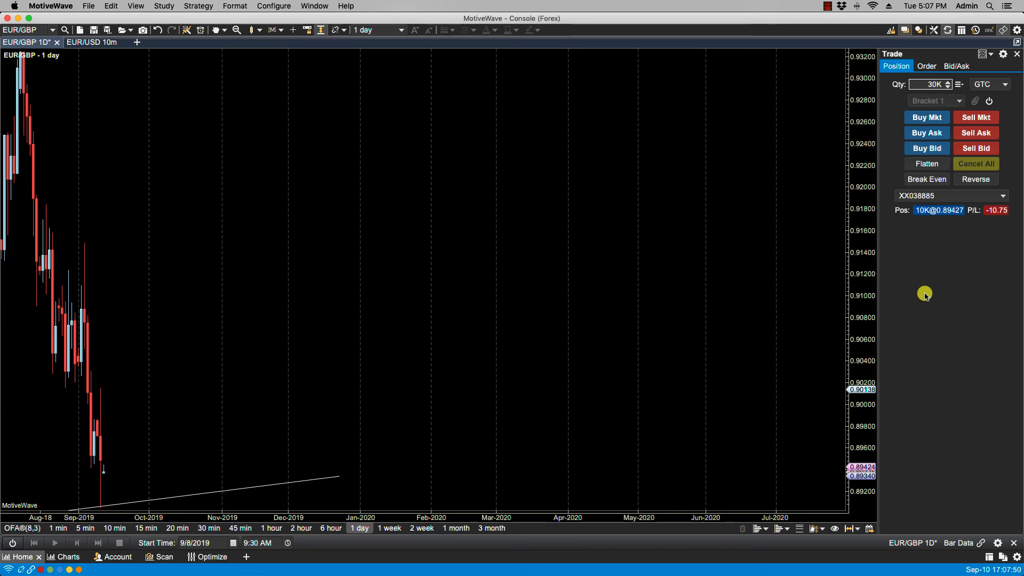
{"action": "left_click", "coordinate": [947, 81]}
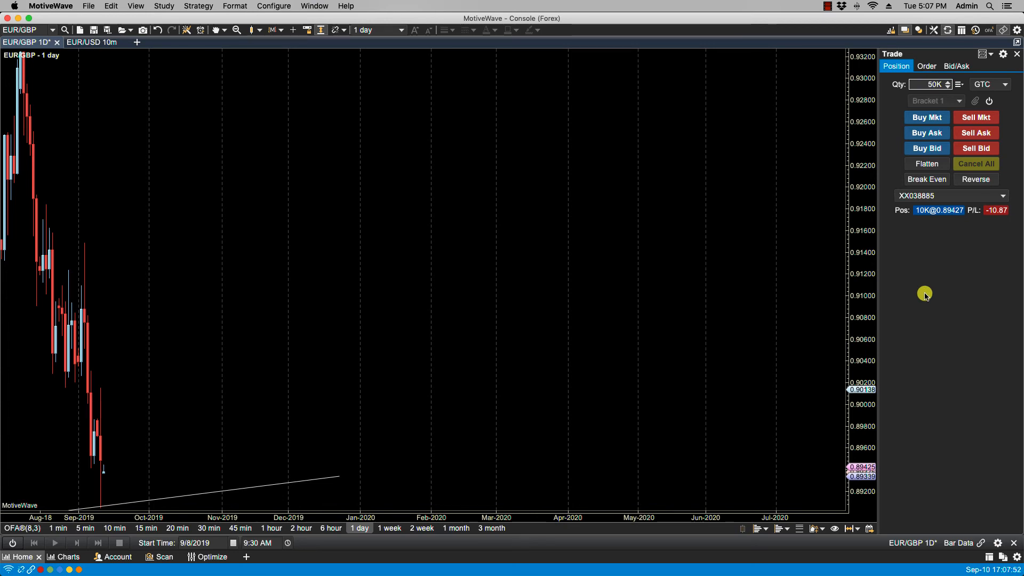
{"action": "left_click", "coordinate": [948, 82]}
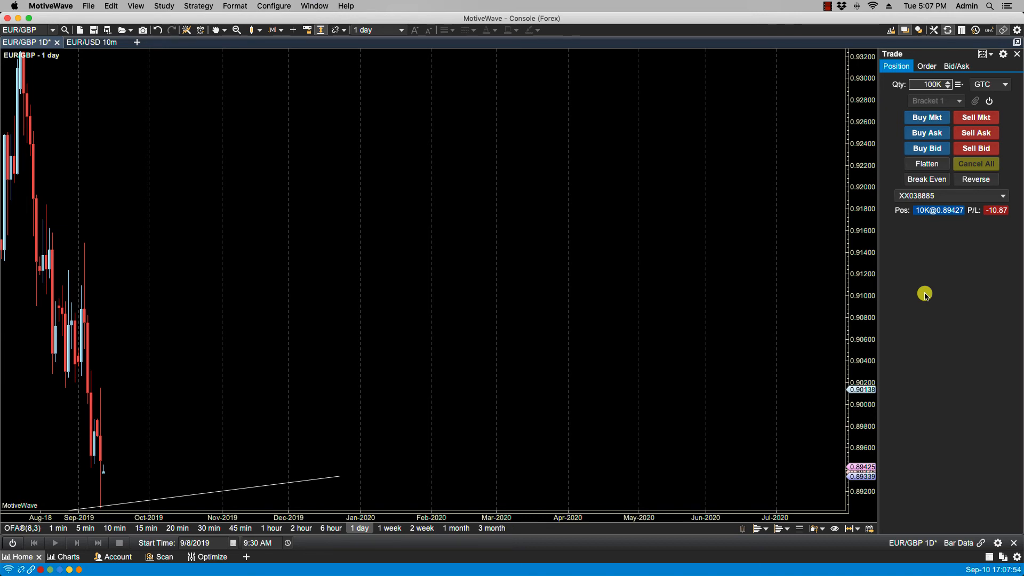
{"action": "left_click", "coordinate": [947, 81]}
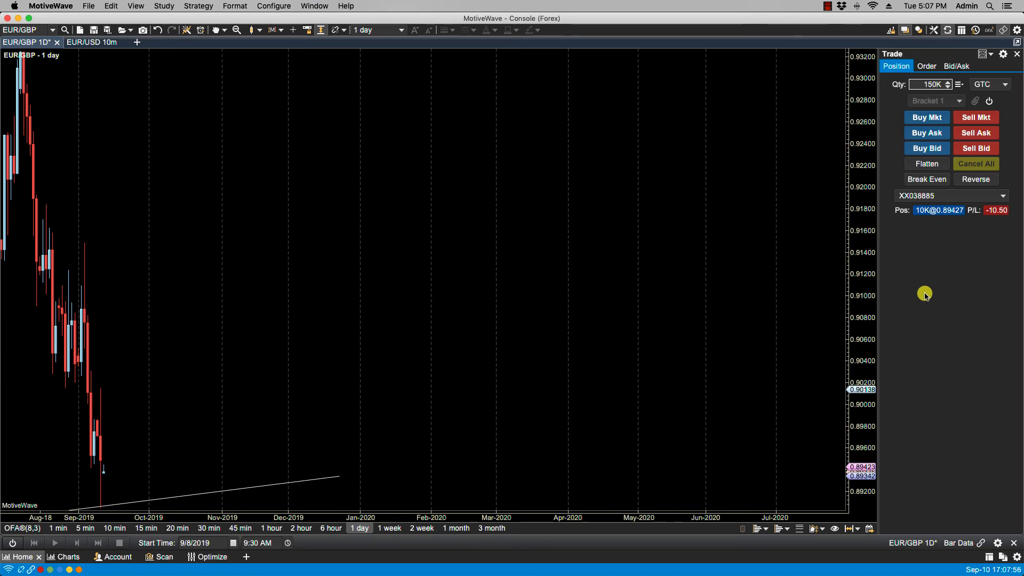
{"action": "left_click", "coordinate": [947, 81]}
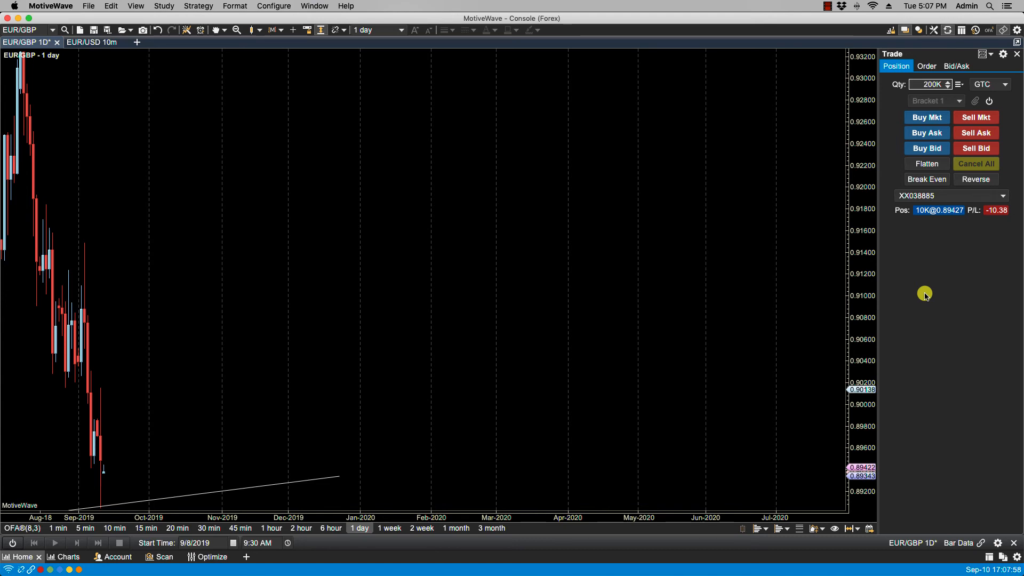
{"action": "type", "text": "30K"}
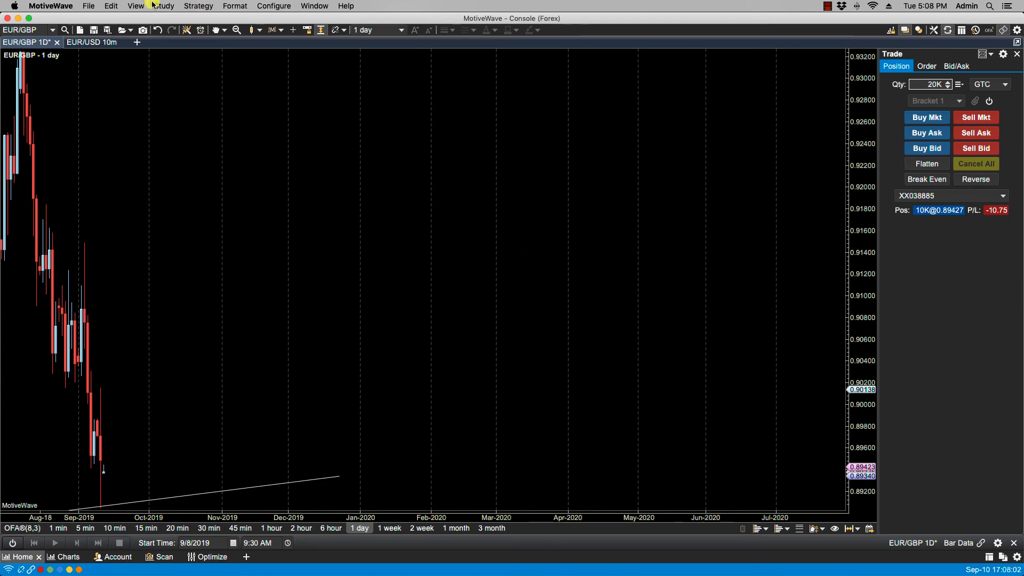
Step: Start a new custom order from the Custom Orders section of Keyboard preferences
{"action": "left_click", "coordinate": [273, 6]}
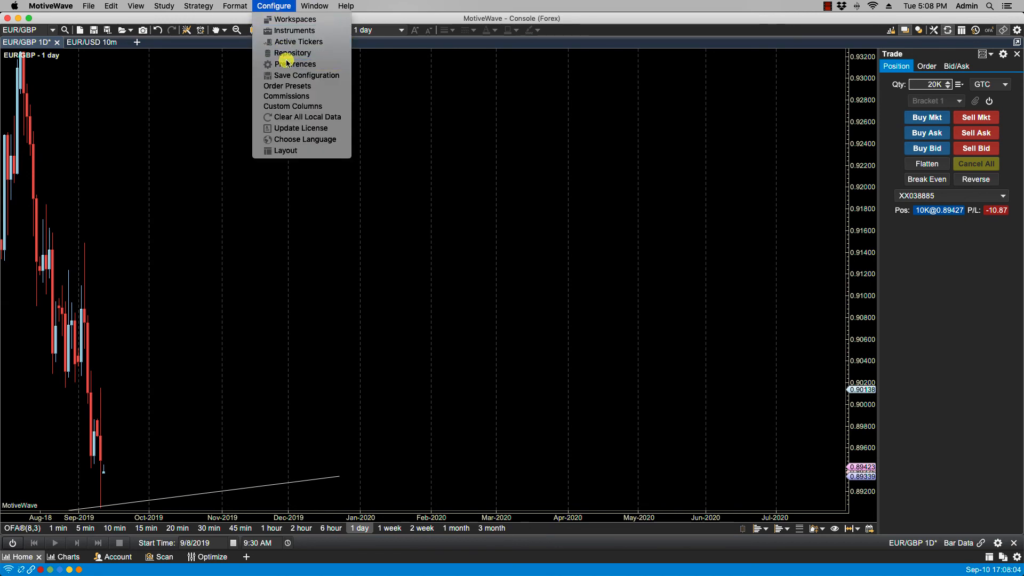
{"action": "left_click", "coordinate": [297, 64]}
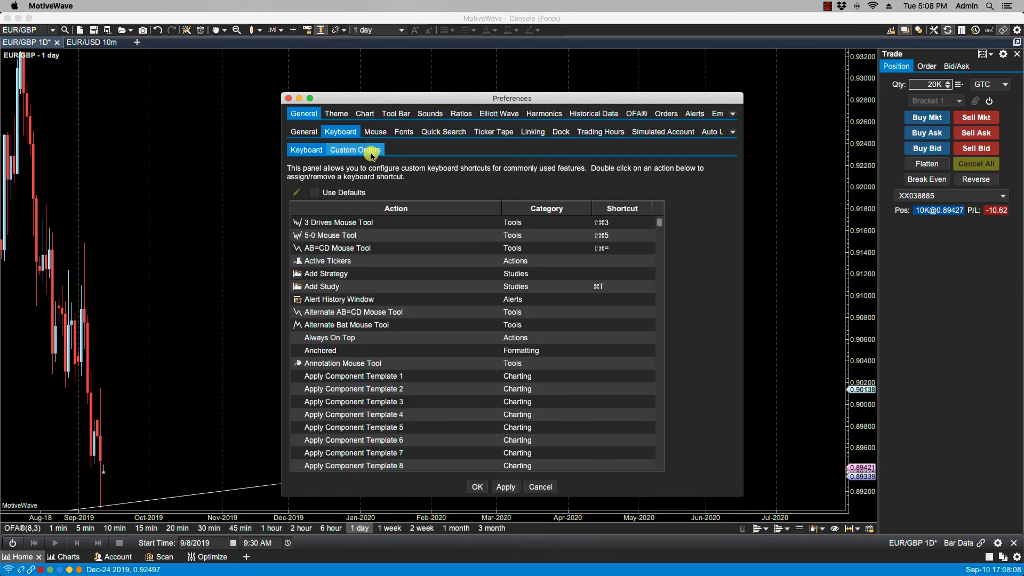
{"action": "left_click", "coordinate": [354, 150]}
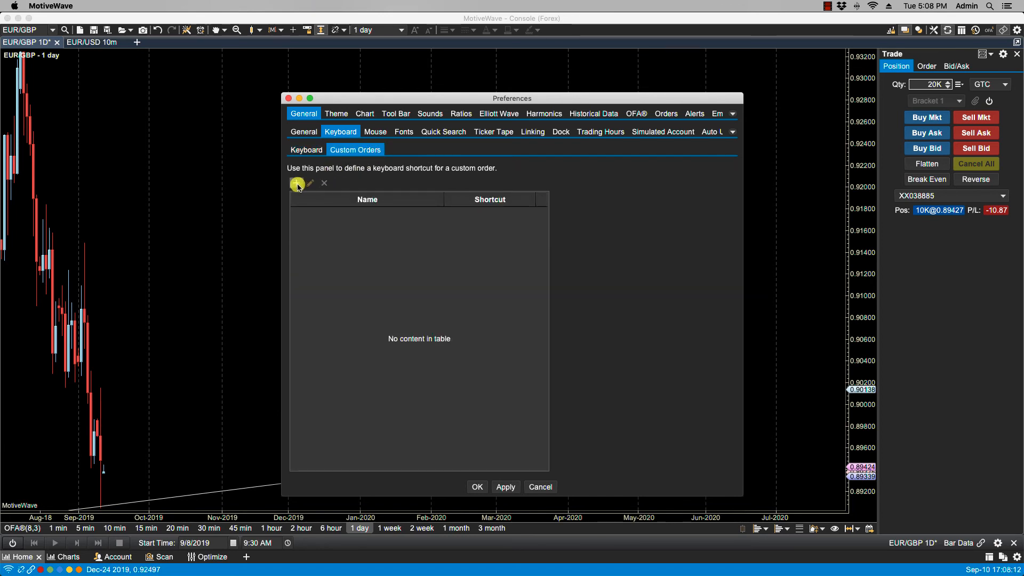
{"action": "left_click", "coordinate": [296, 183]}
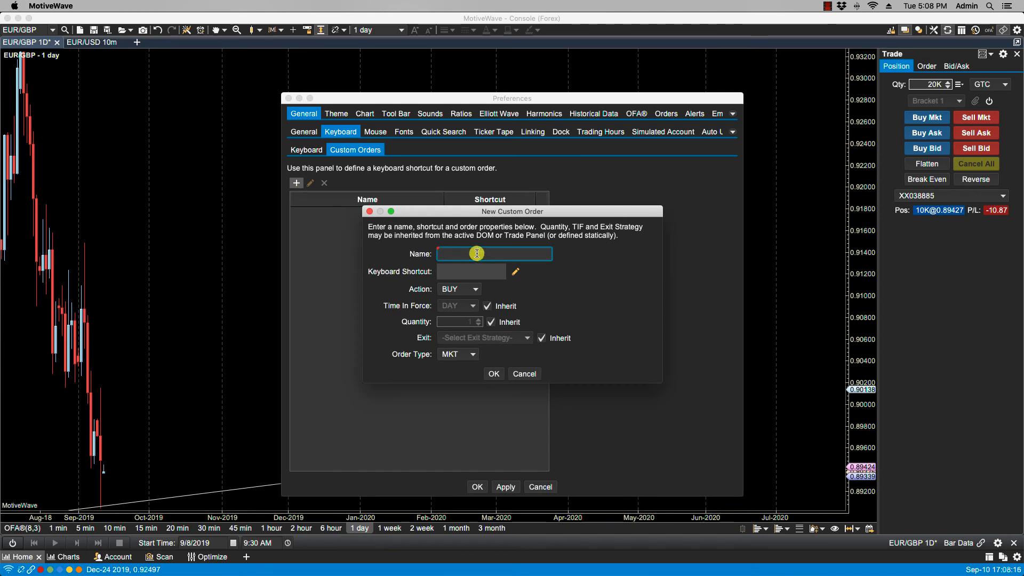
Step: Name the custom order BUYMKT@10 and assign it the Option-Command-M shortcut
{"action": "type", "text": "BUY"}
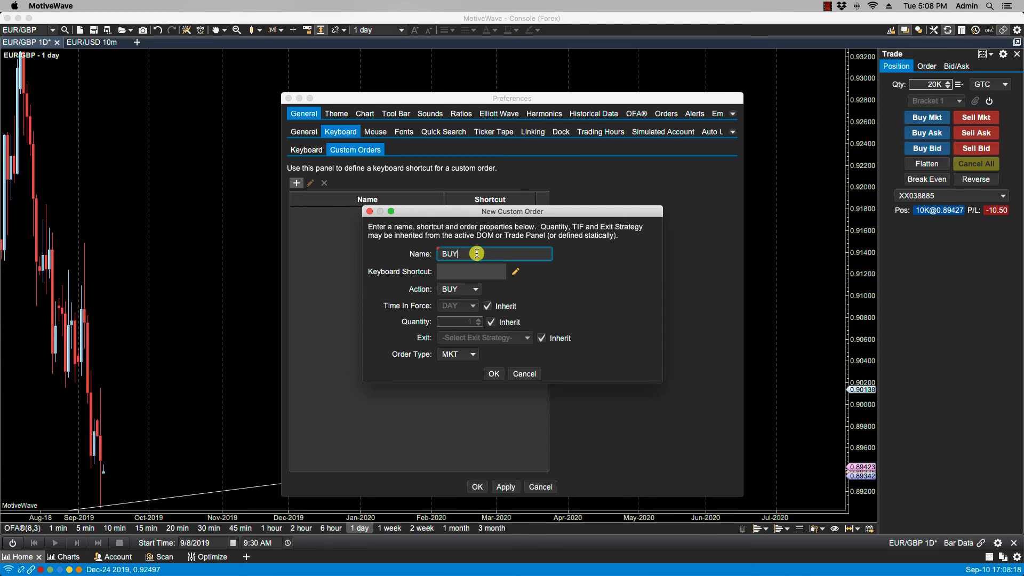
{"action": "type", "text": "MKT"}
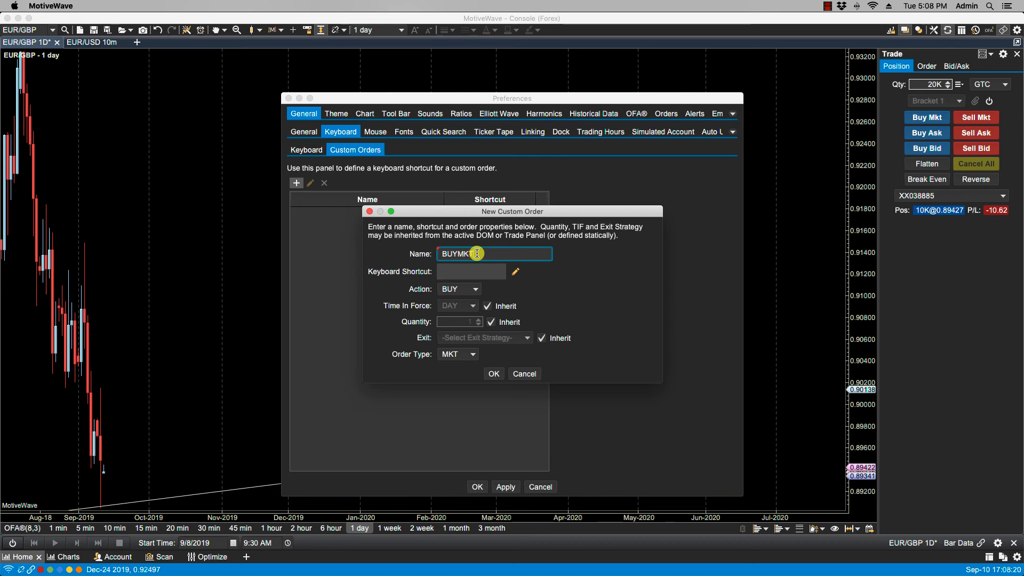
{"action": "type", "text": "10"}
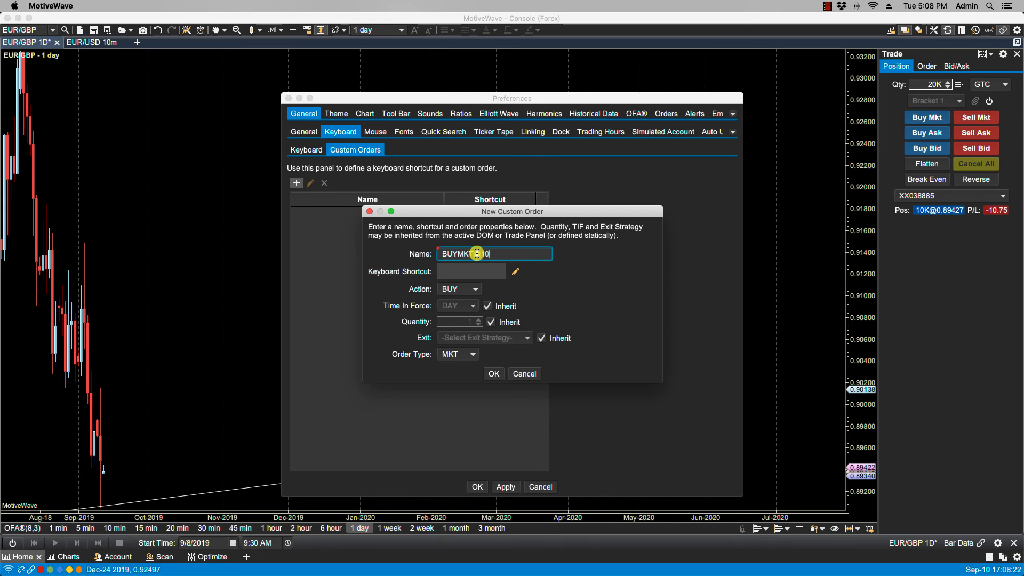
{"action": "left_click", "coordinate": [515, 272]}
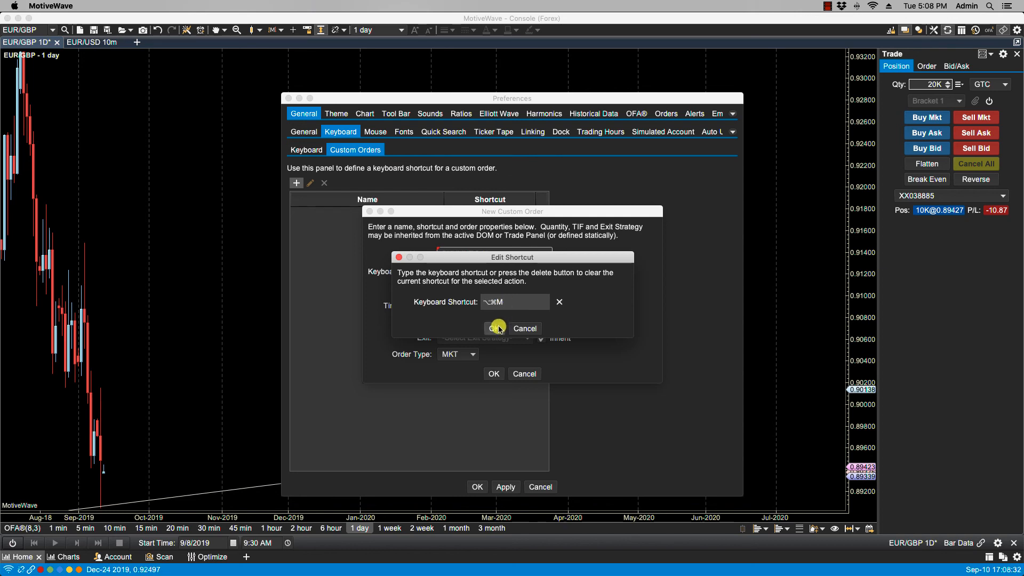
{"action": "left_click", "coordinate": [493, 328]}
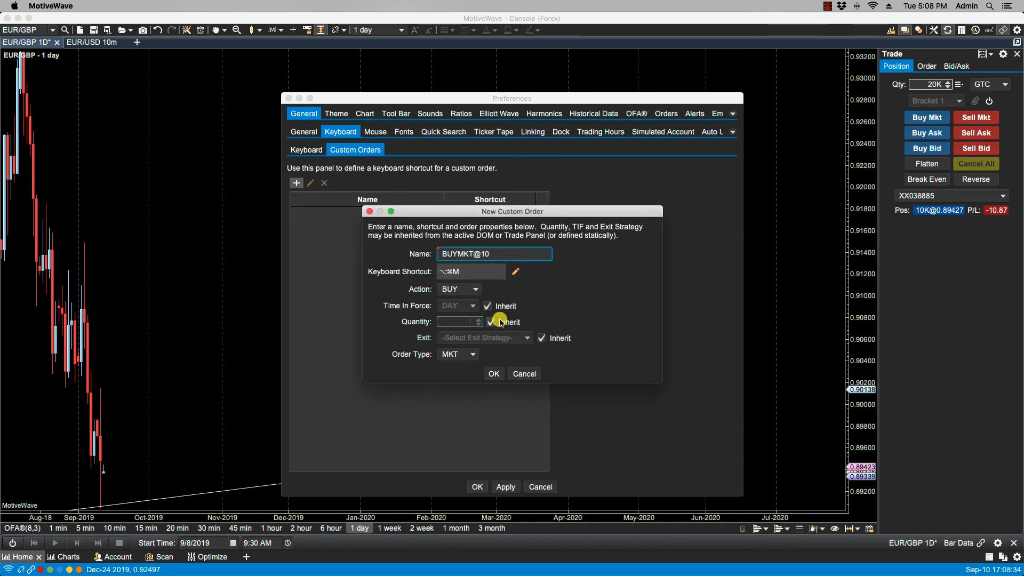
Step: Set a fixed quantity of 10 instead of inheriting, save the order, and close Preferences
{"action": "left_click", "coordinate": [489, 321]}
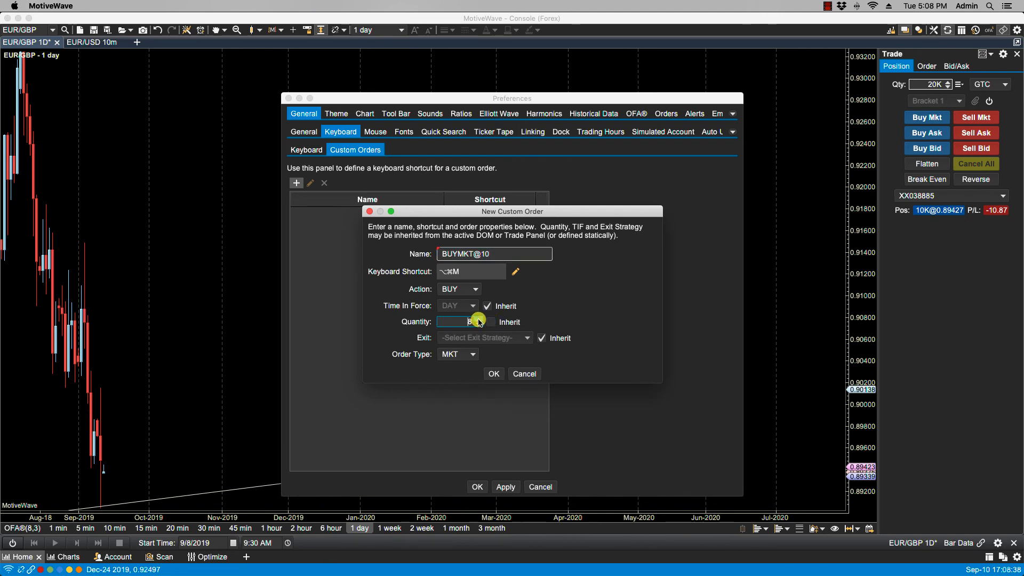
{"action": "type", "text": "10"}
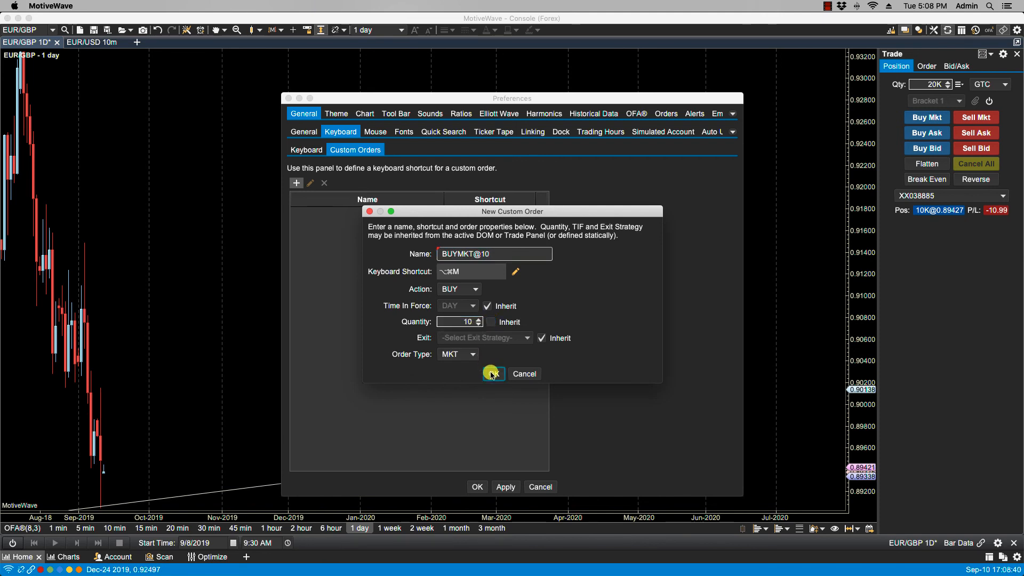
{"action": "left_click", "coordinate": [491, 373]}
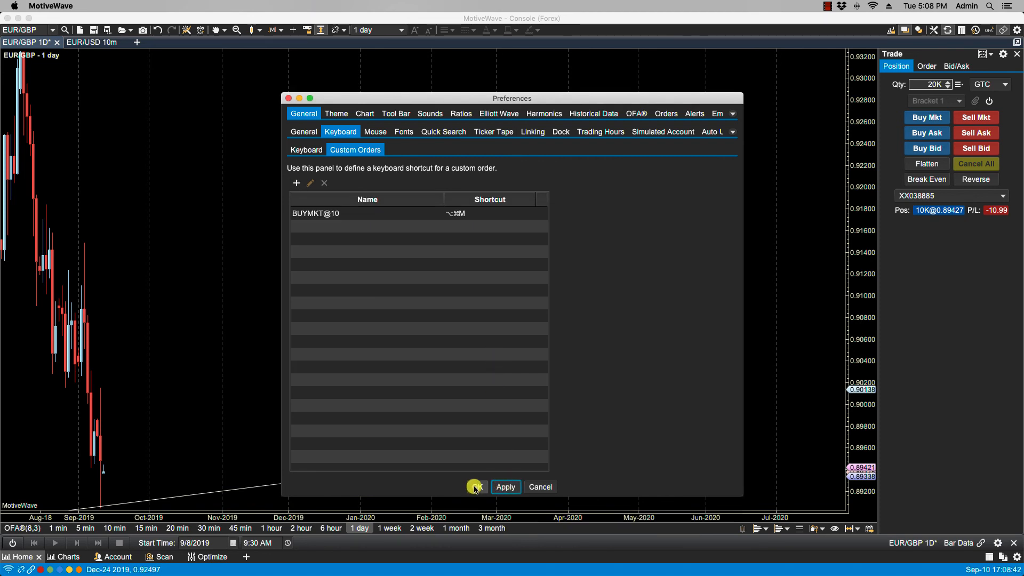
{"action": "left_click", "coordinate": [505, 486]}
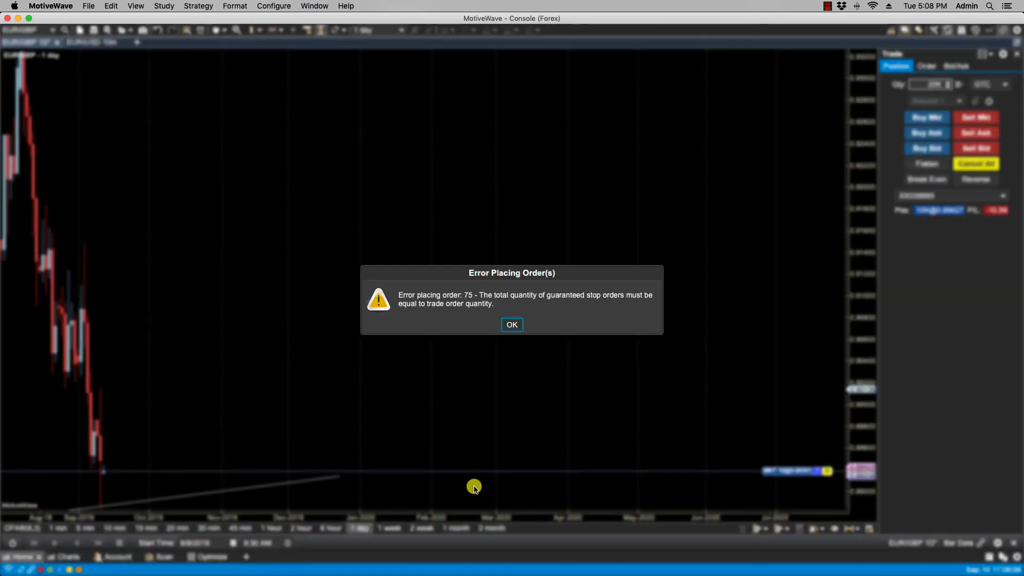
{"action": "mouse_move", "coordinate": [502, 451]}
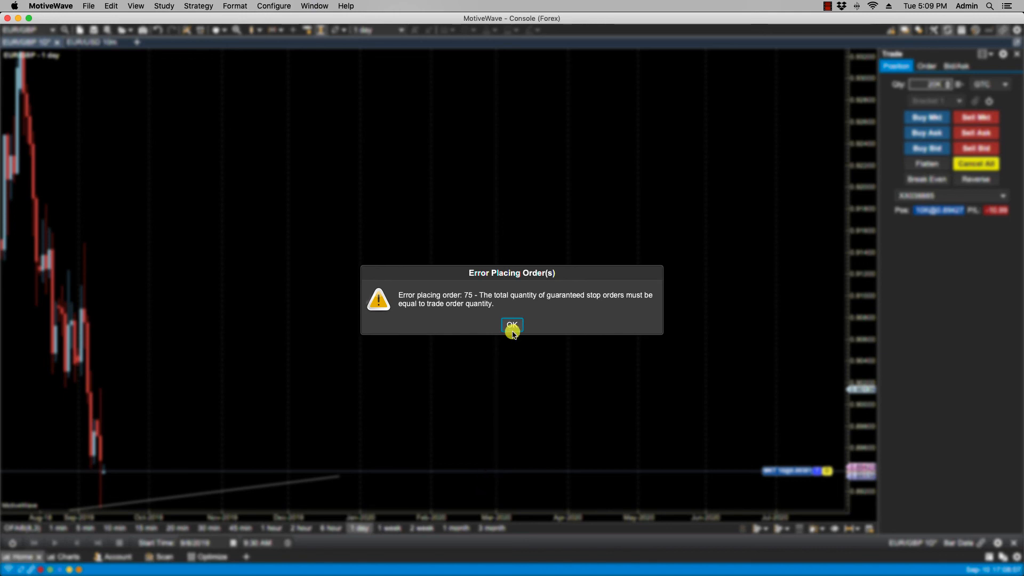
Step: Dismiss the Error Placing Order(s) dialog that followed the BUYMKT@10 order
{"action": "left_click", "coordinate": [511, 325]}
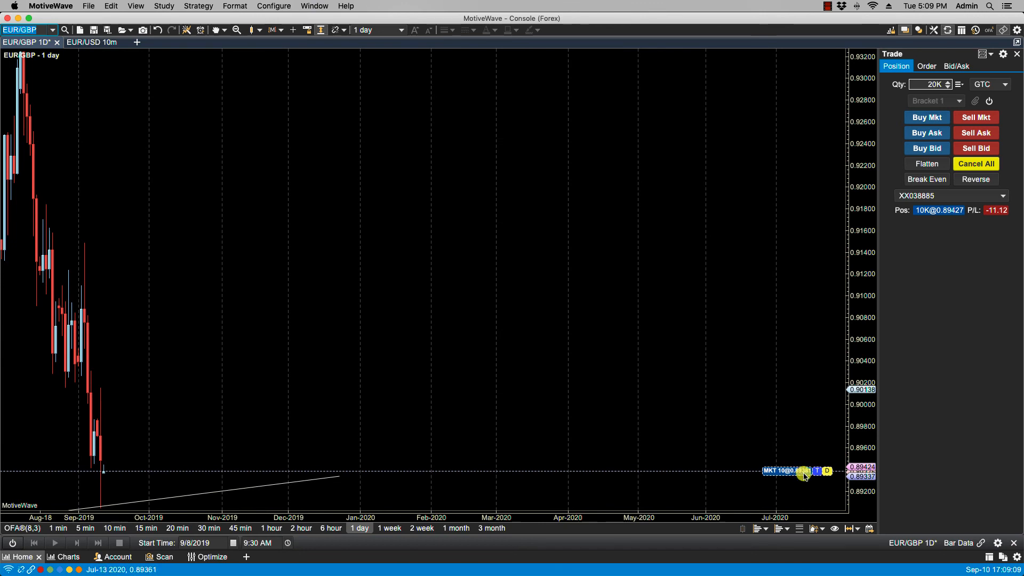